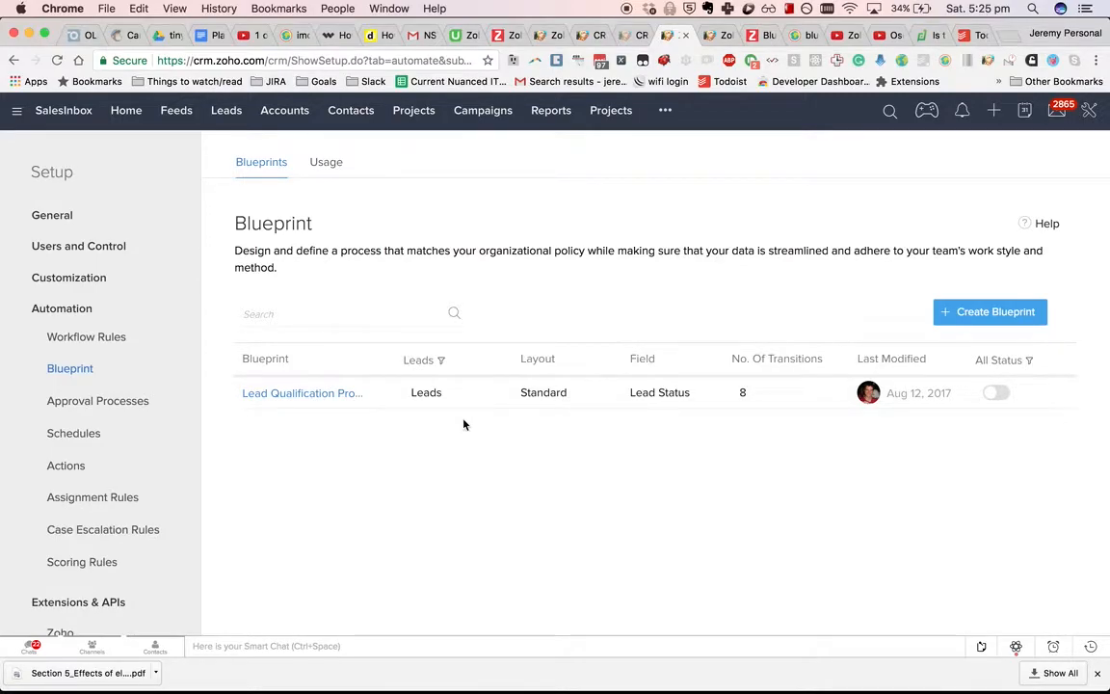
{"action": "mouse_move", "coordinate": [528, 310]}
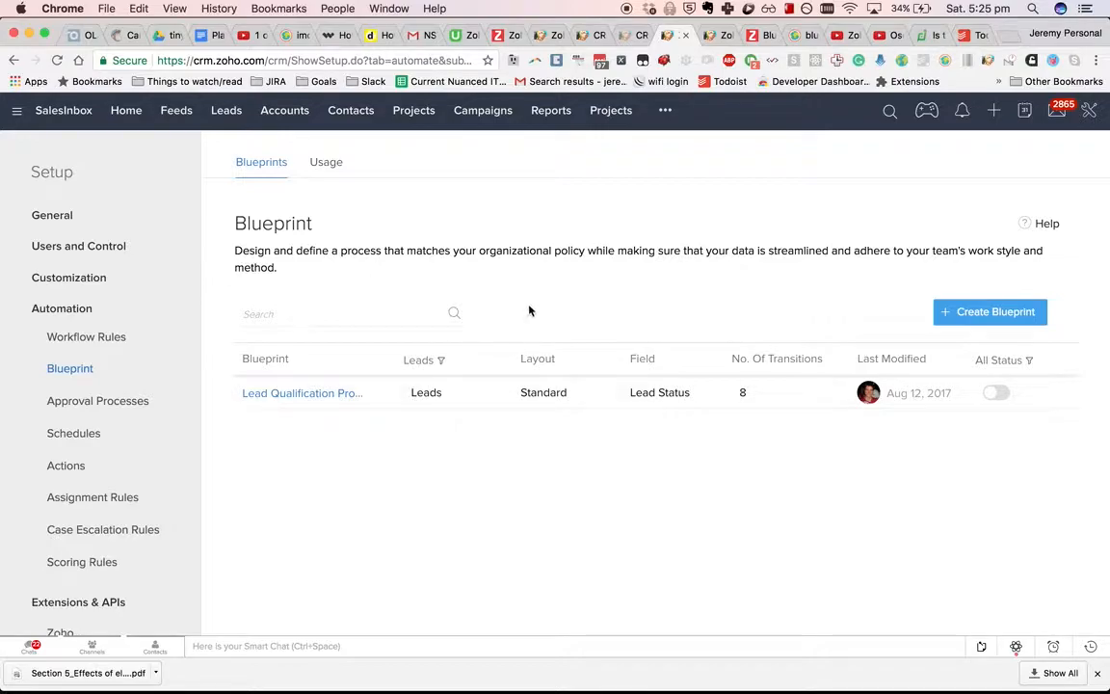
{"action": "mouse_move", "coordinate": [546, 274]}
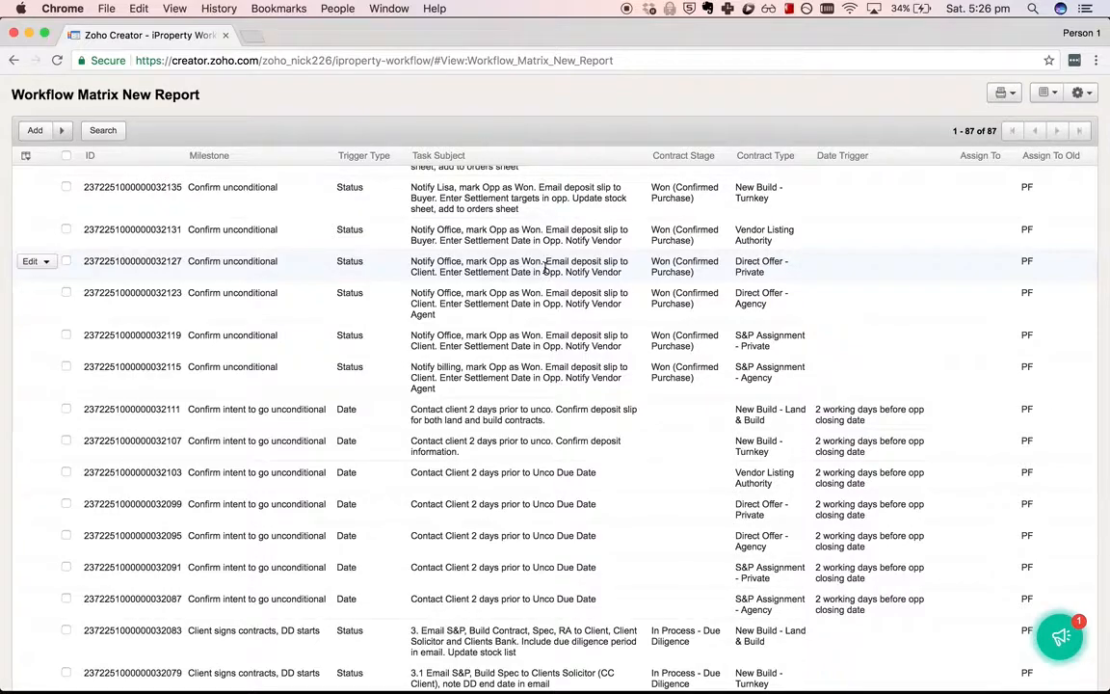
Step: Open the Lead Qualification Process blueprint from the Blueprints list into its editor
{"action": "scroll", "scroll_direction": "down", "scroll_amount": 3}
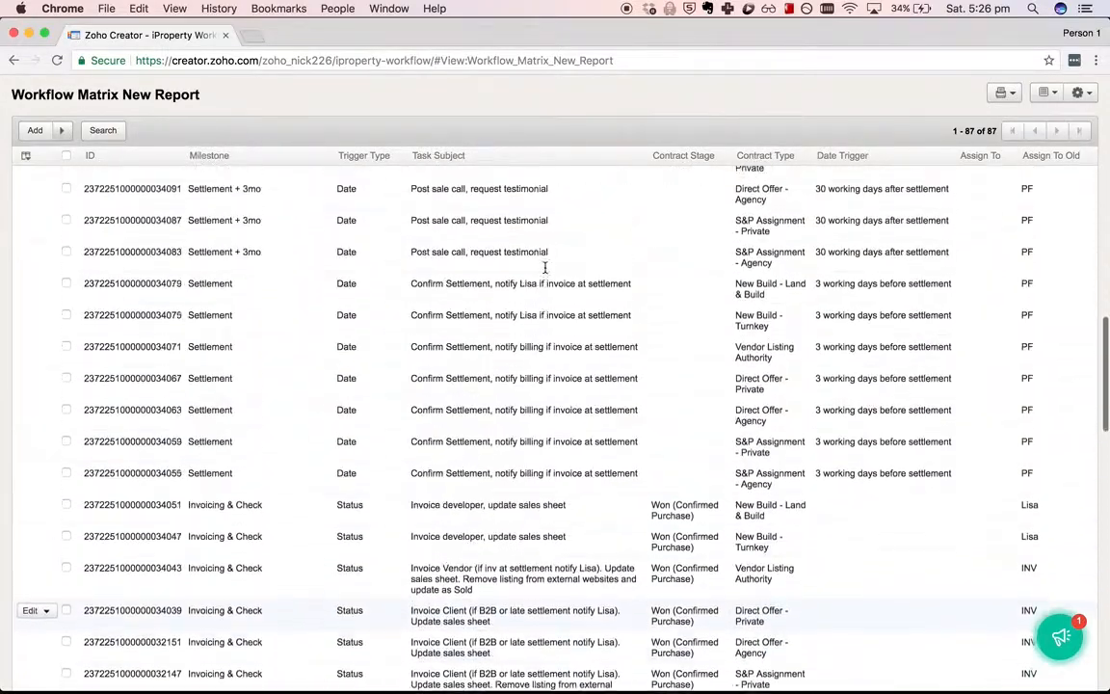
{"action": "scroll", "scroll_direction": "up", "scroll_amount": 3}
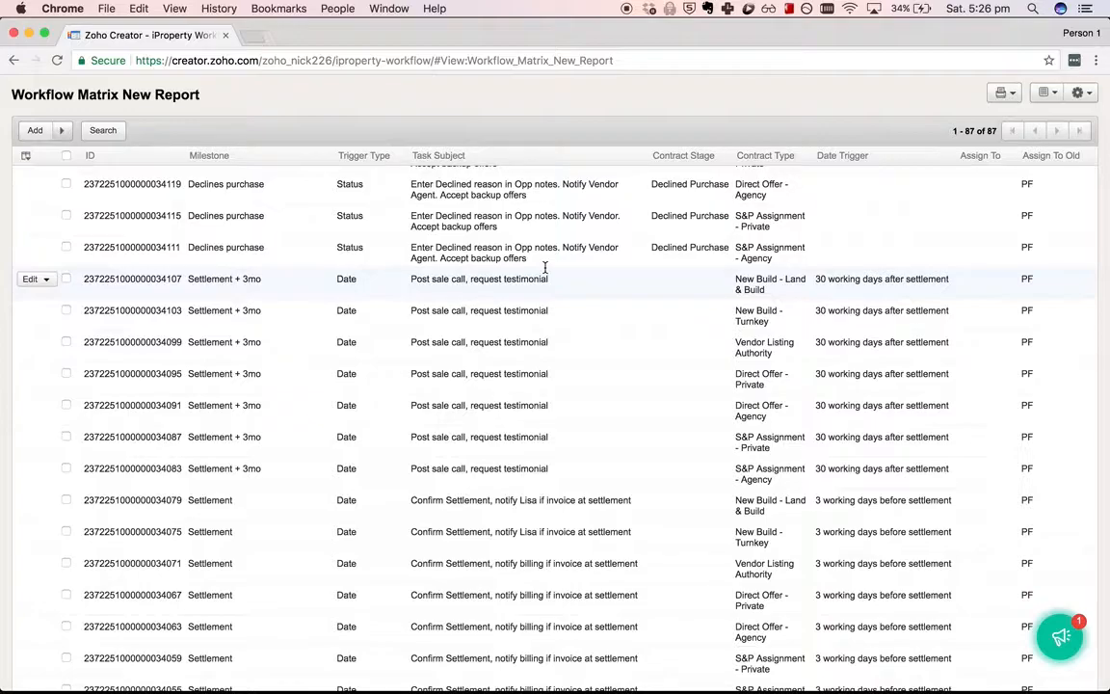
{"action": "scroll", "scroll_direction": "down", "scroll_amount": 3}
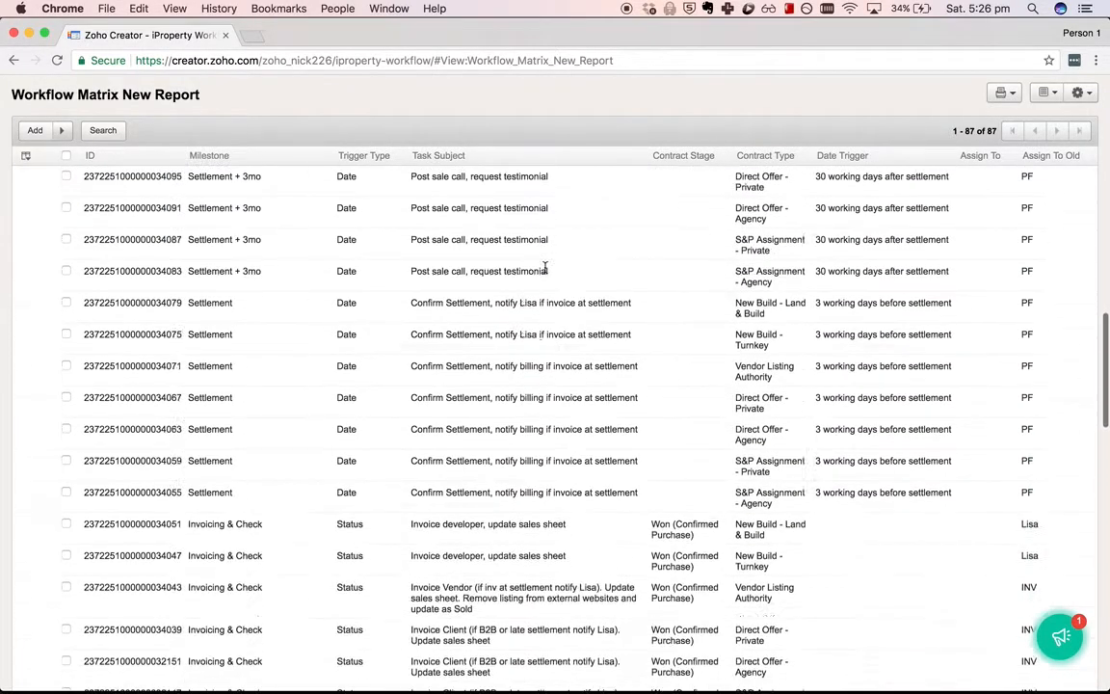
{"action": "scroll", "scroll_direction": "down", "scroll_amount": 3}
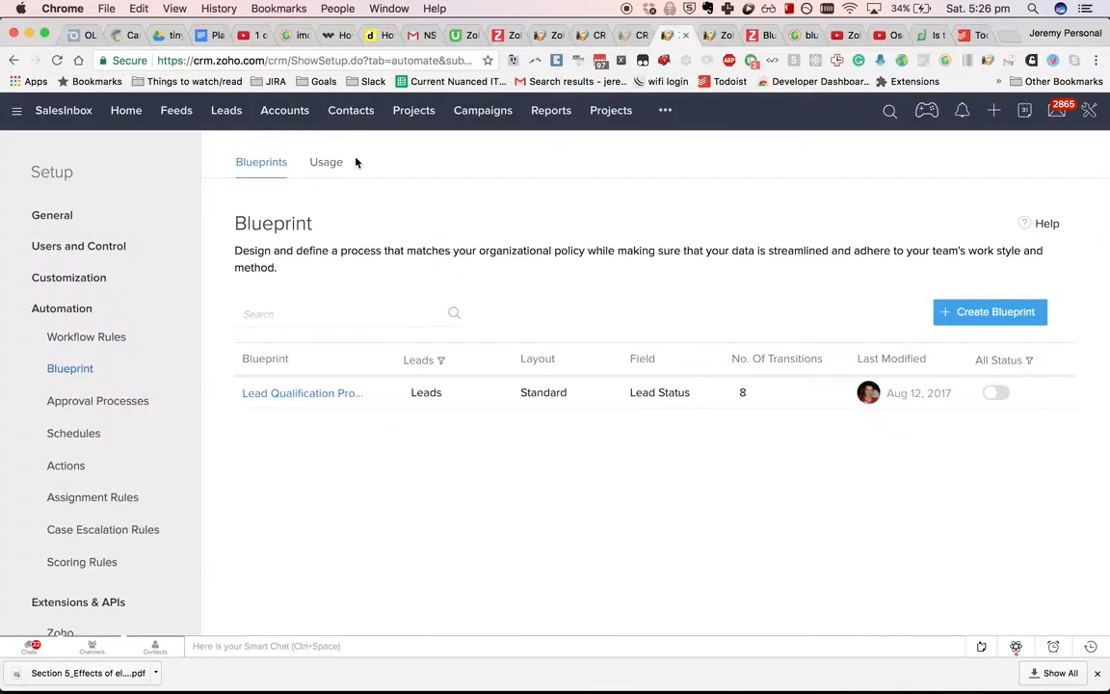
{"action": "mouse_move", "coordinate": [85, 335]}
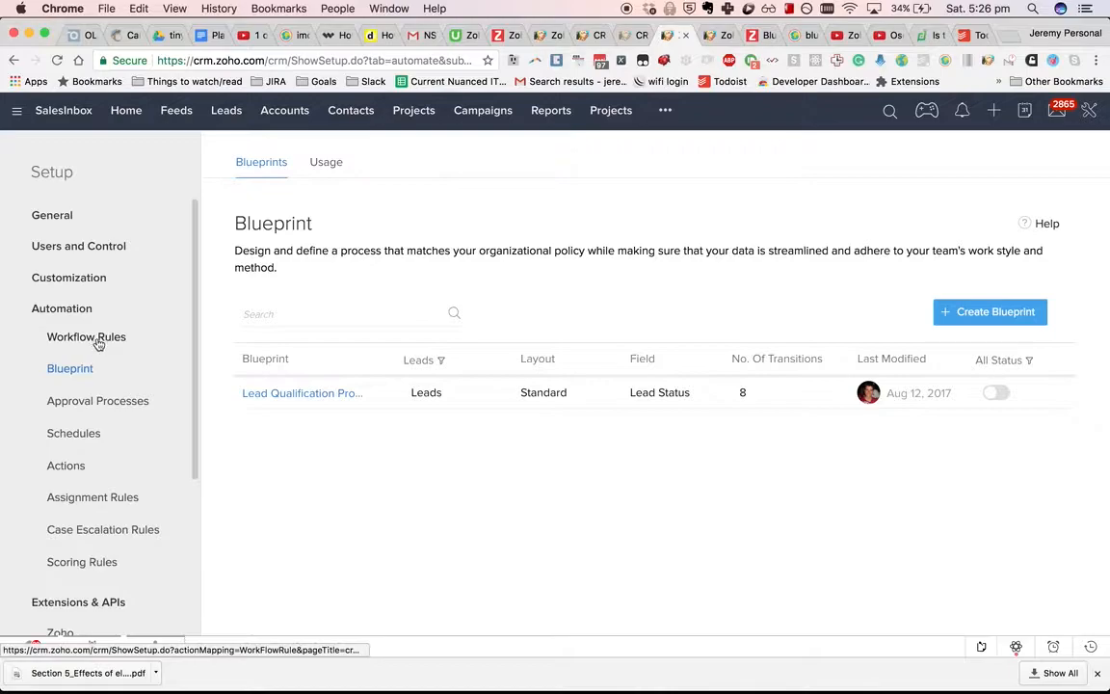
{"action": "mouse_move", "coordinate": [87, 336]}
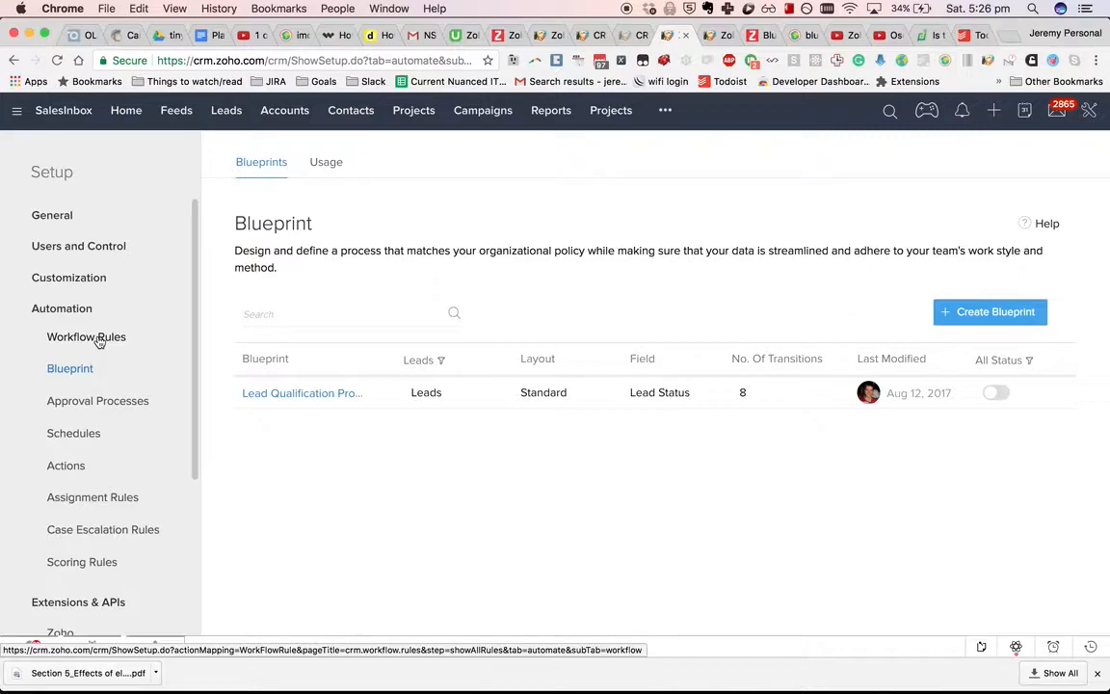
{"action": "left_click", "coordinate": [300, 393]}
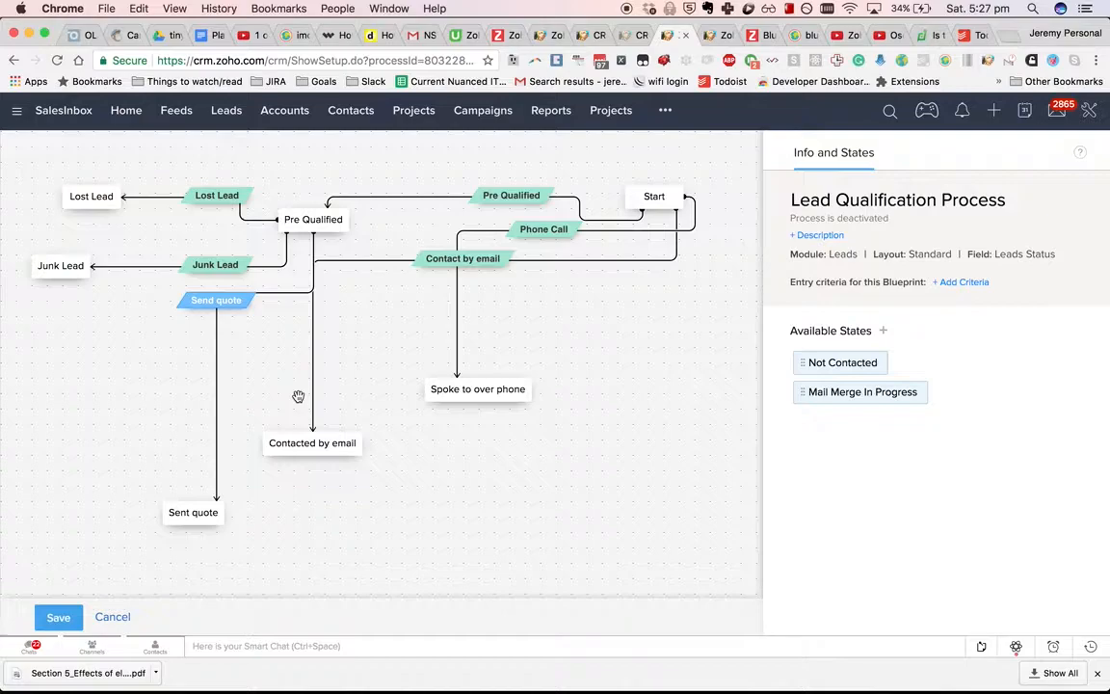
{"action": "mouse_move", "coordinate": [280, 189]}
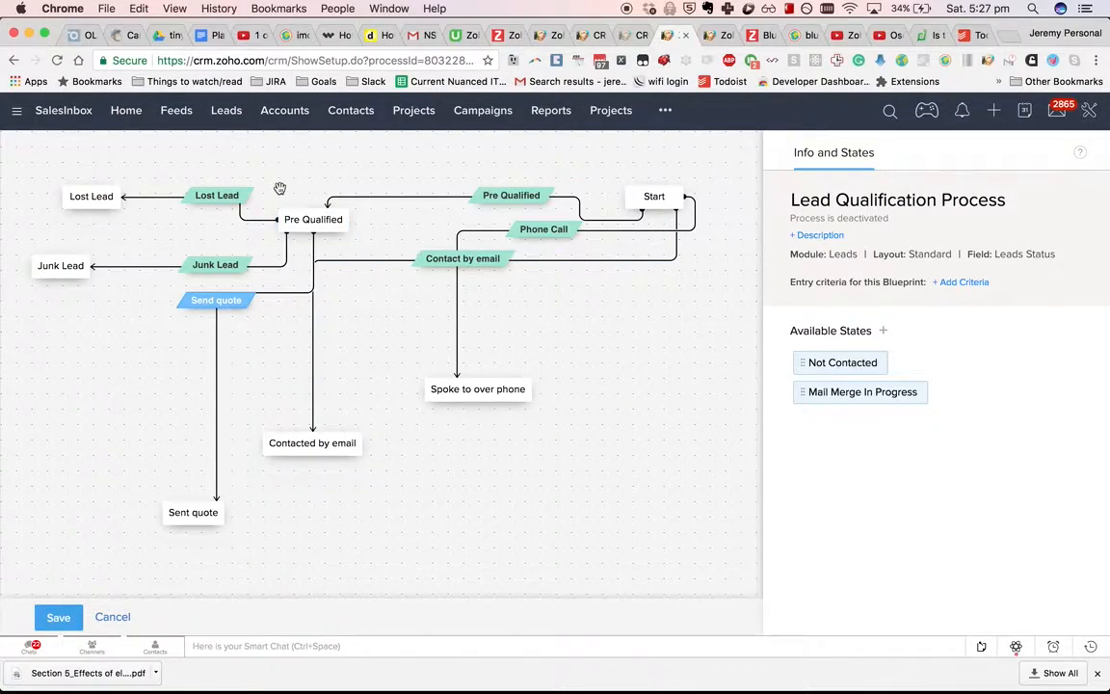
{"action": "mouse_move", "coordinate": [303, 171]}
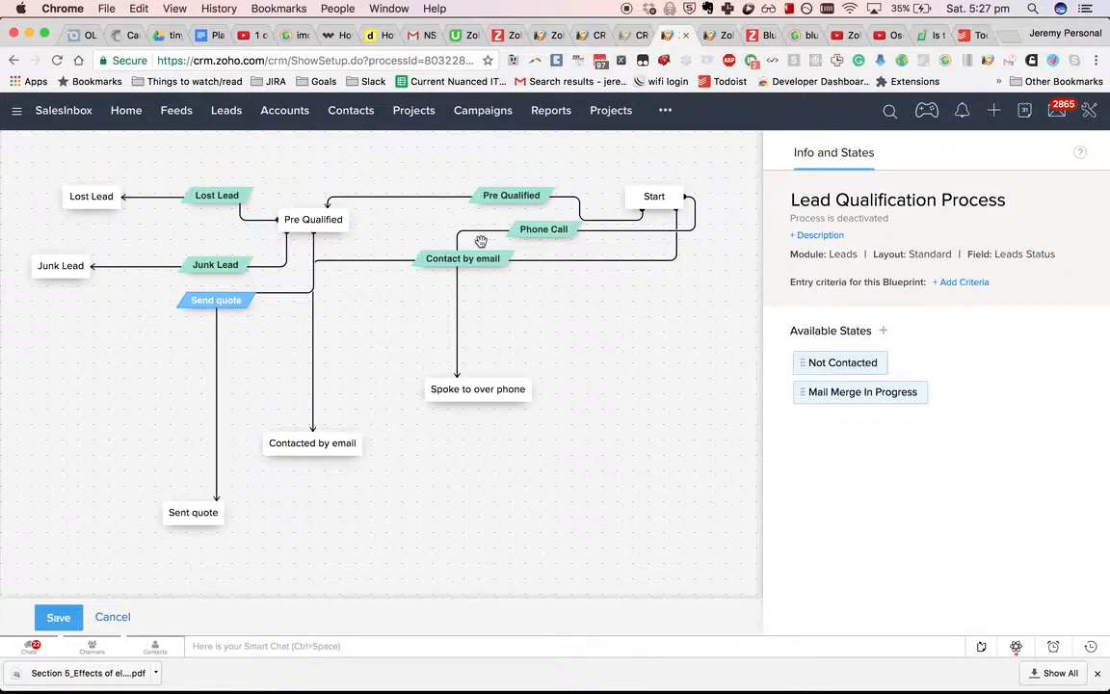
{"action": "left_click", "coordinate": [656, 197]}
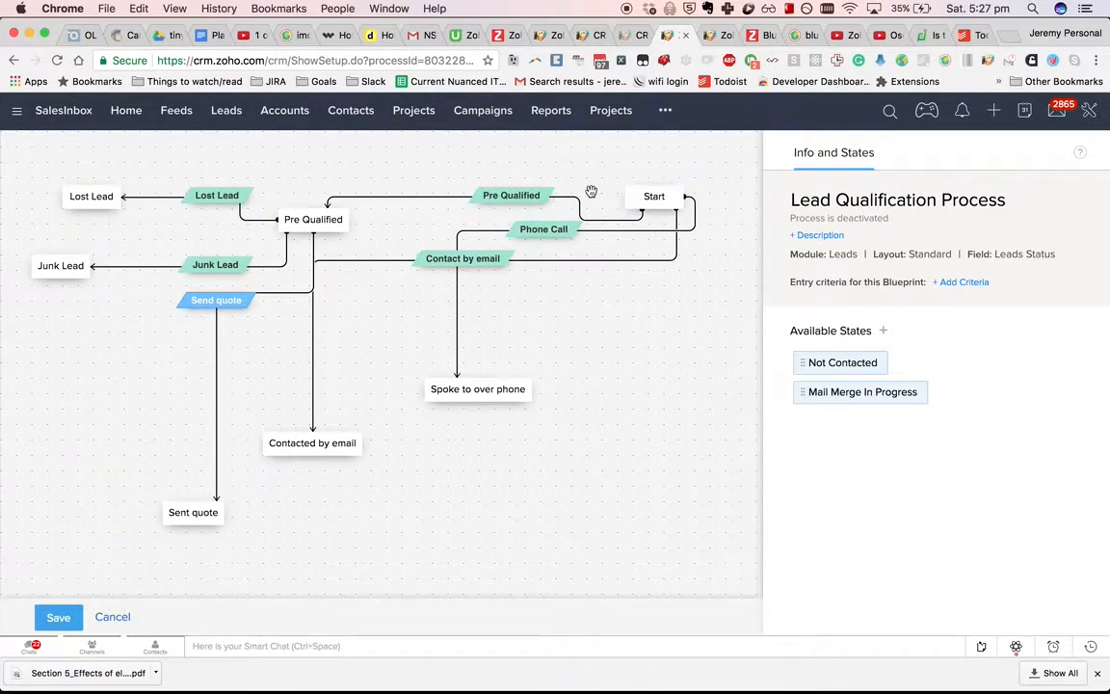
{"action": "left_click", "coordinate": [312, 220]}
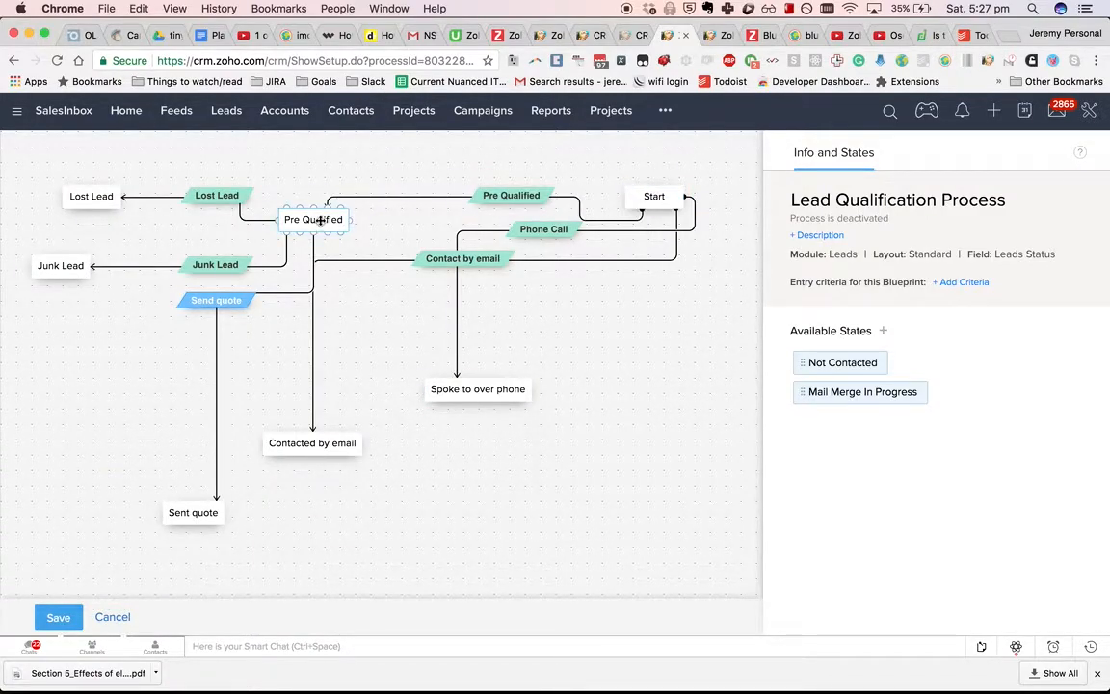
{"action": "left_click", "coordinate": [478, 389]}
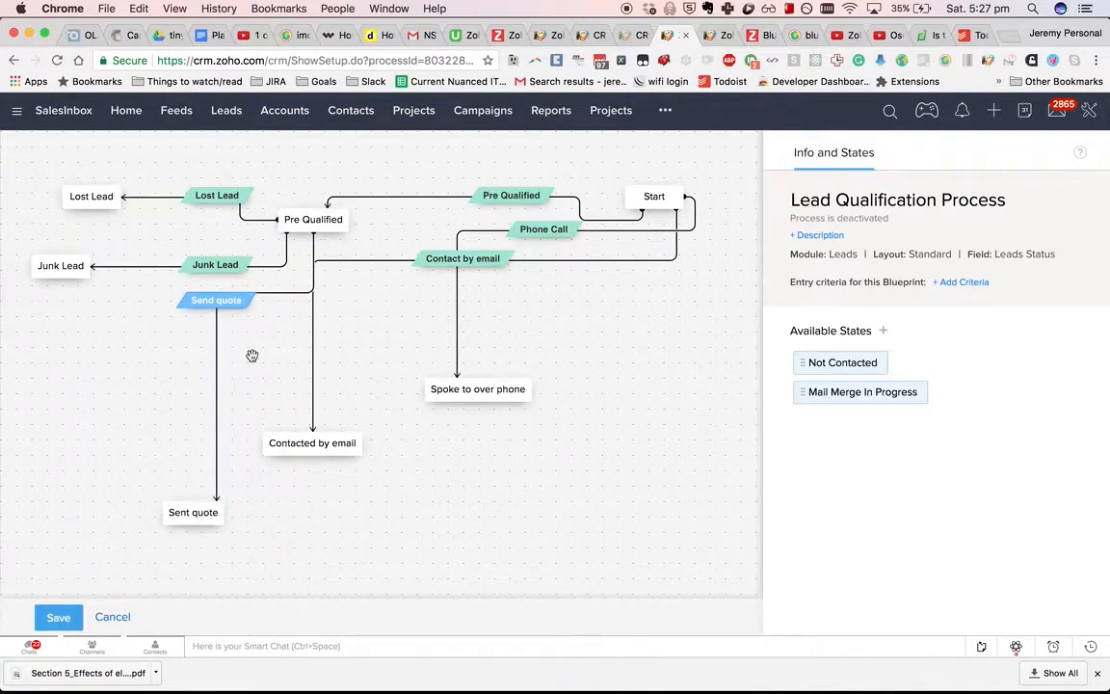
{"action": "left_click", "coordinate": [91, 196]}
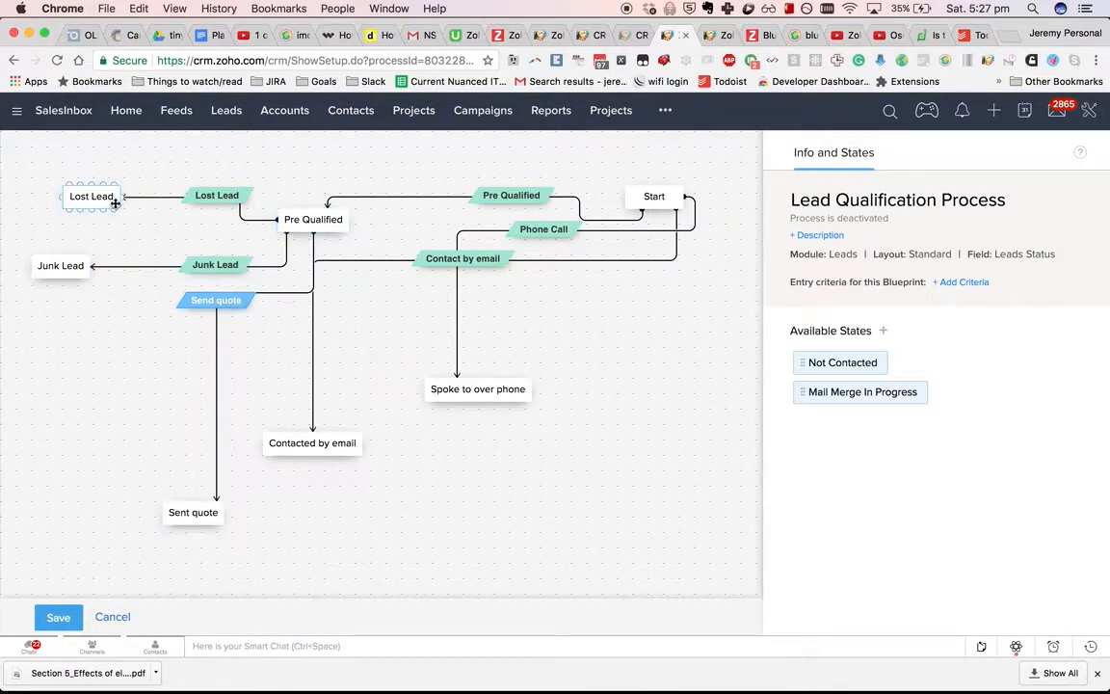
{"action": "mouse_move", "coordinate": [116, 203]}
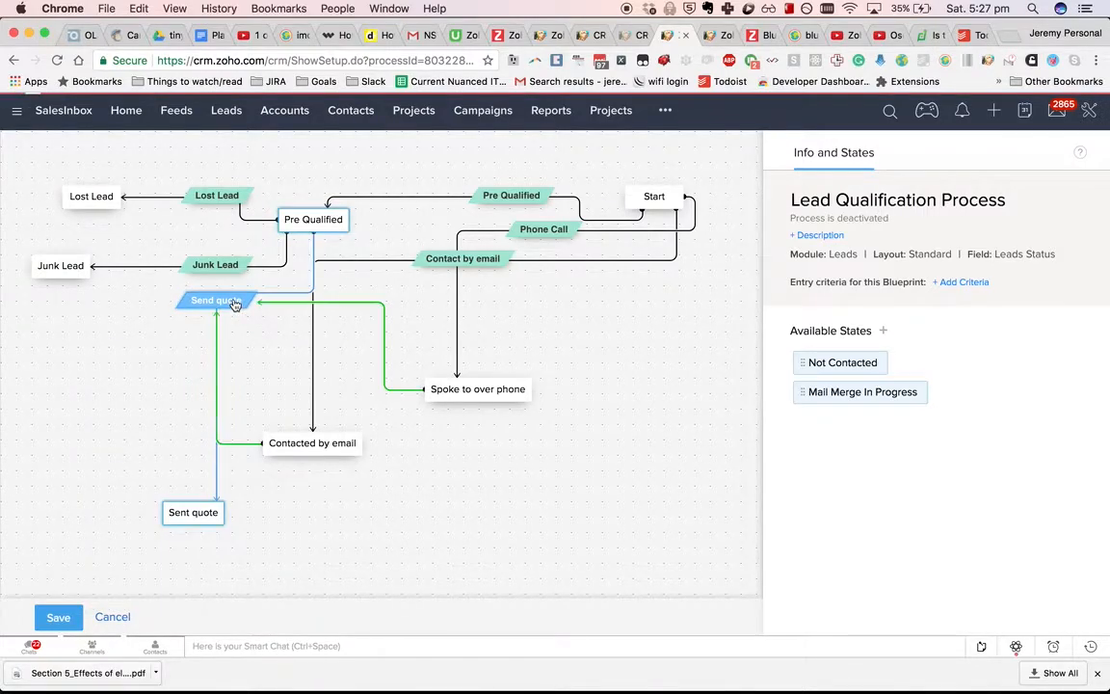
Step: Review the Send quote transition's covered states and the Lost Lead transition's details
{"action": "left_click", "coordinate": [215, 300]}
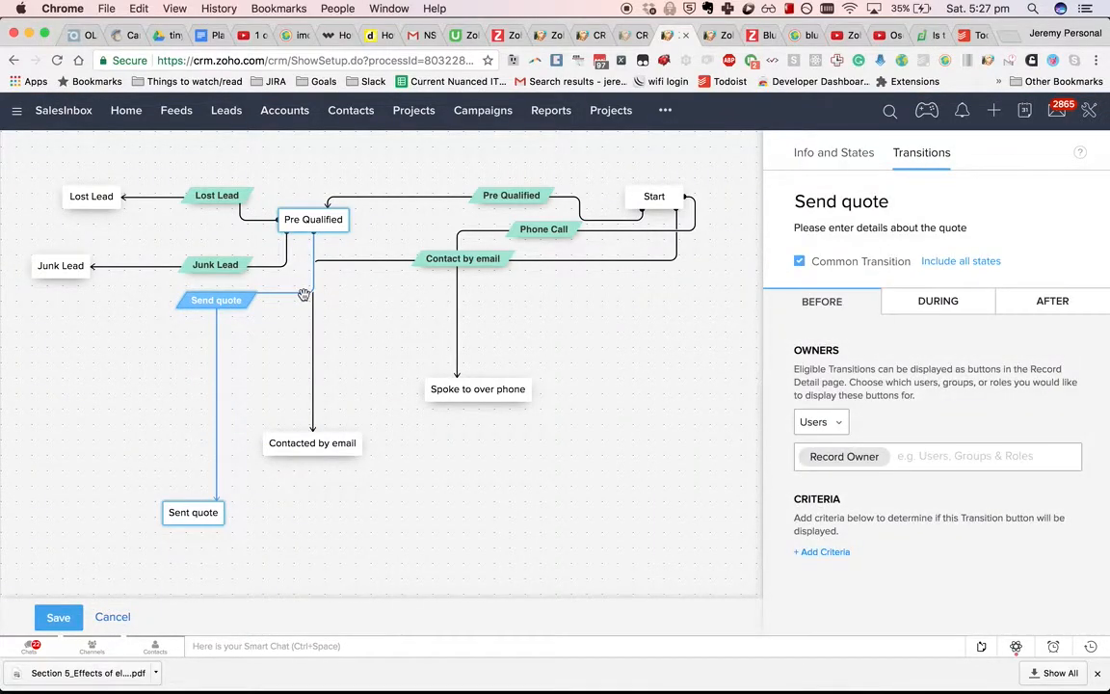
{"action": "mouse_move", "coordinate": [551, 216]}
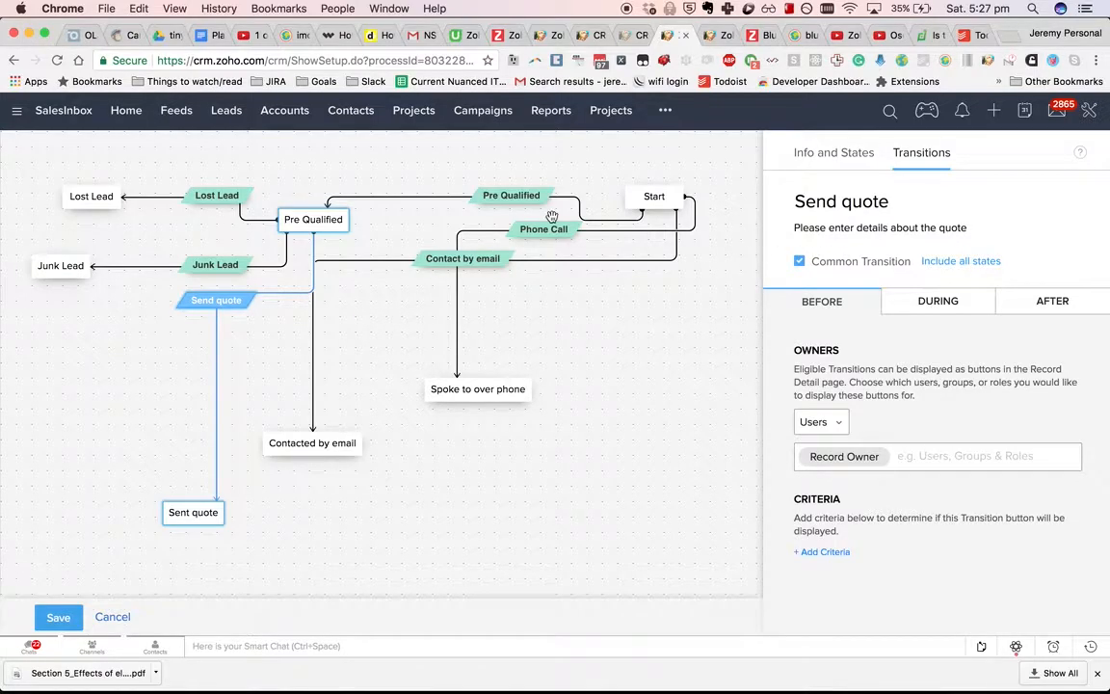
{"action": "mouse_move", "coordinate": [917, 270]}
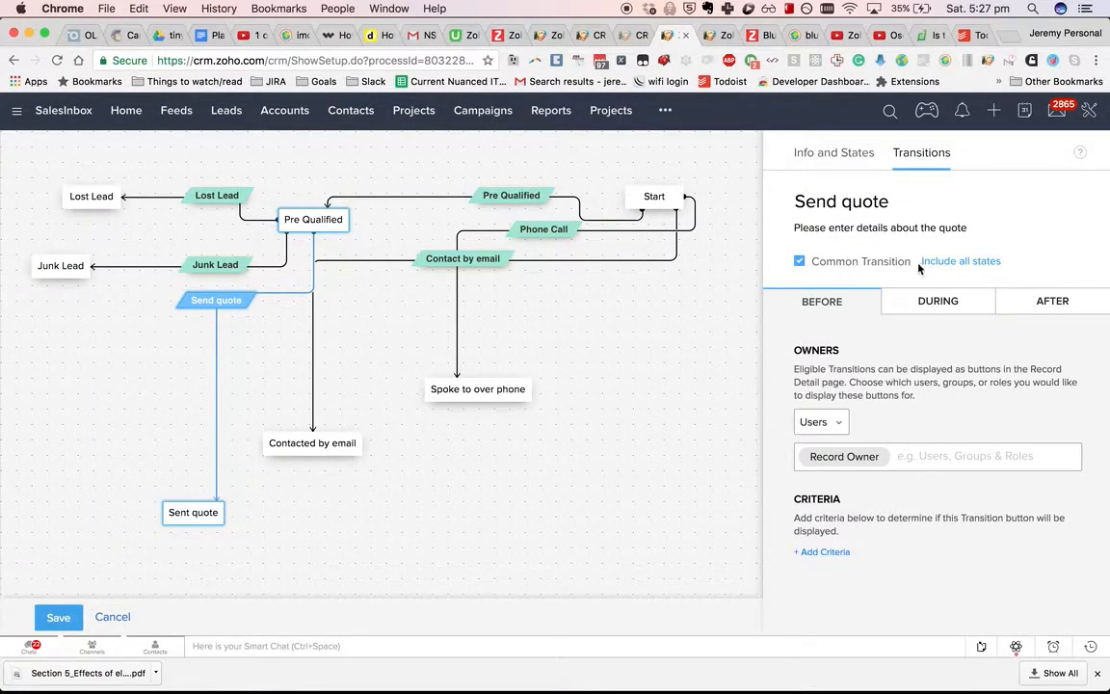
{"action": "left_click", "coordinate": [960, 262]}
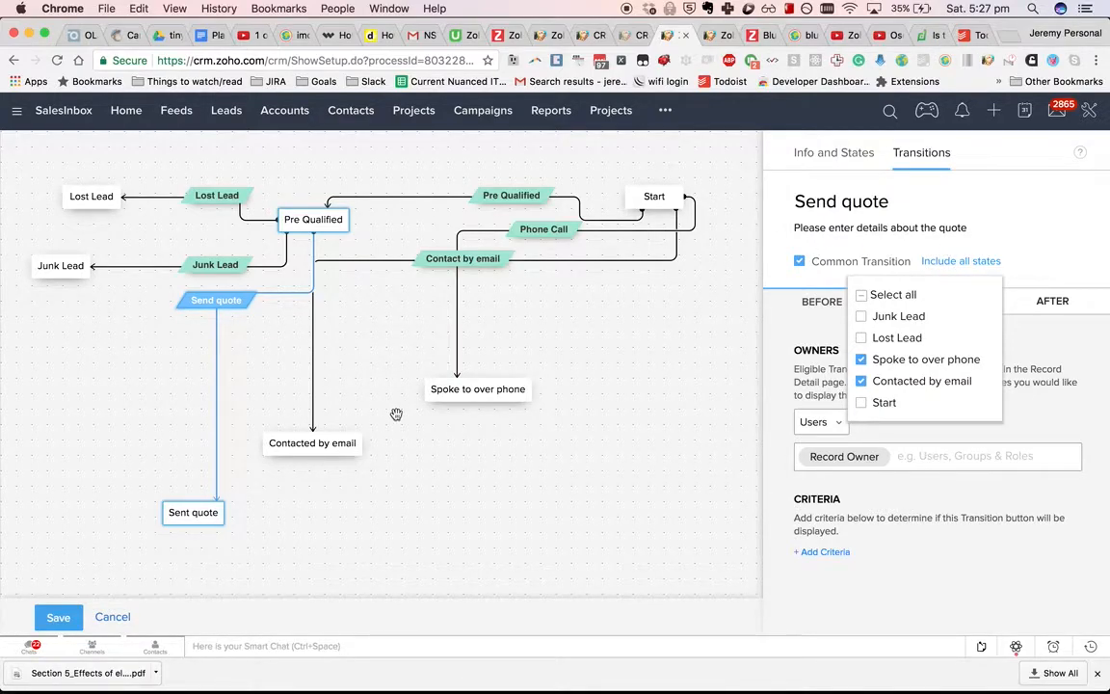
{"action": "mouse_move", "coordinate": [420, 393]}
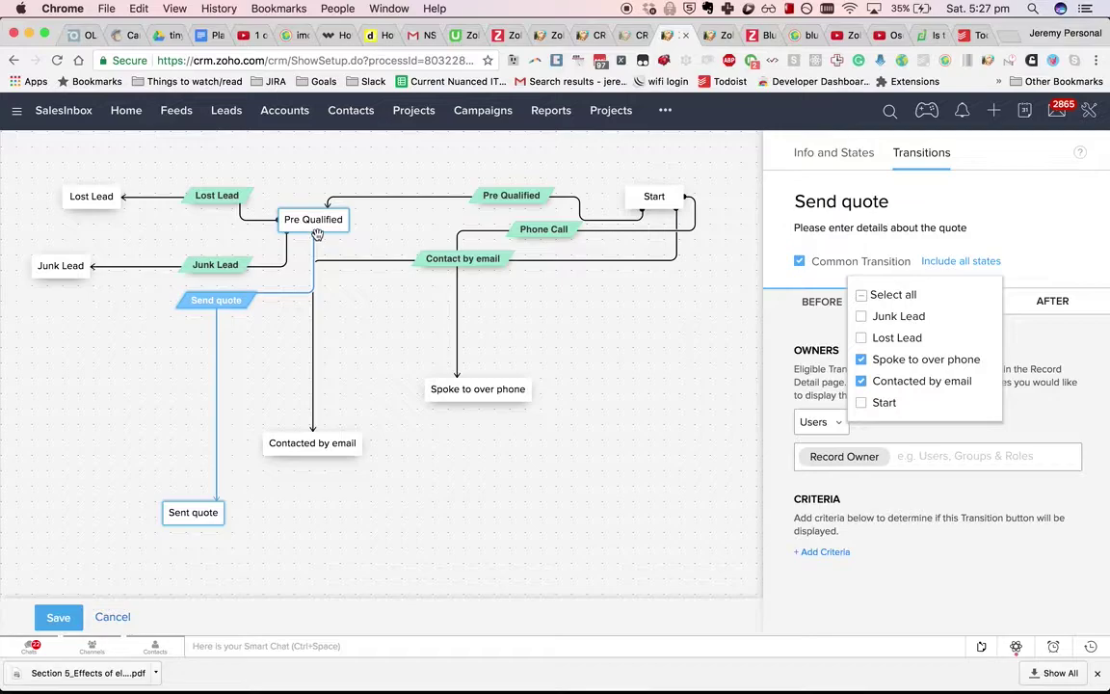
{"action": "mouse_move", "coordinate": [381, 341]}
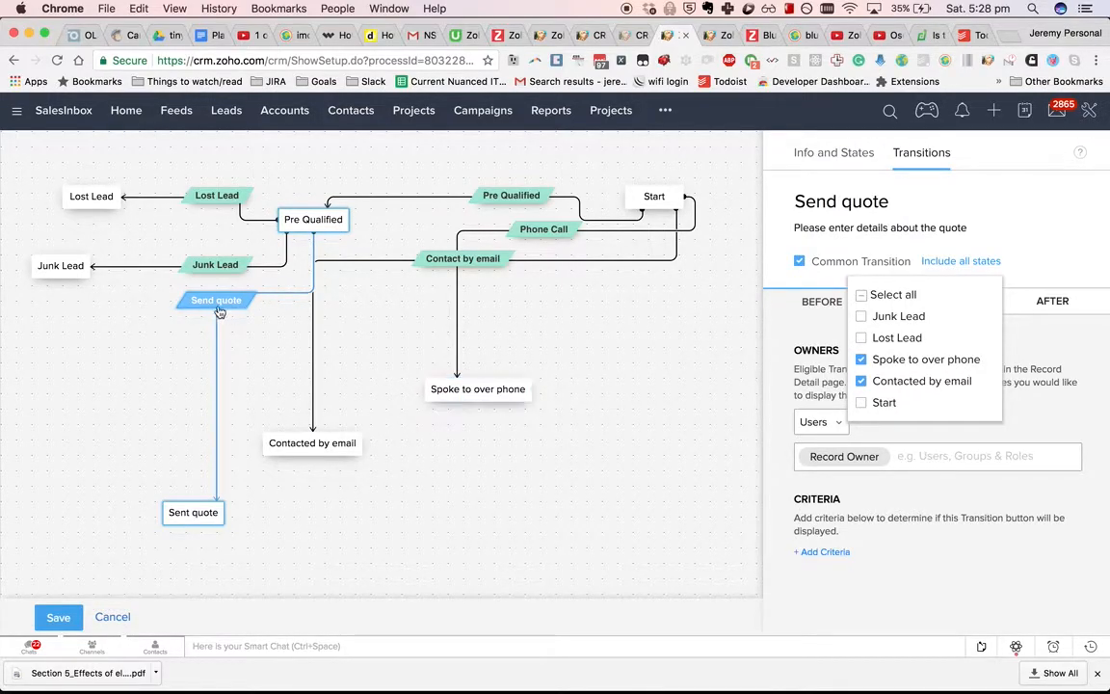
{"action": "mouse_move", "coordinate": [162, 224]}
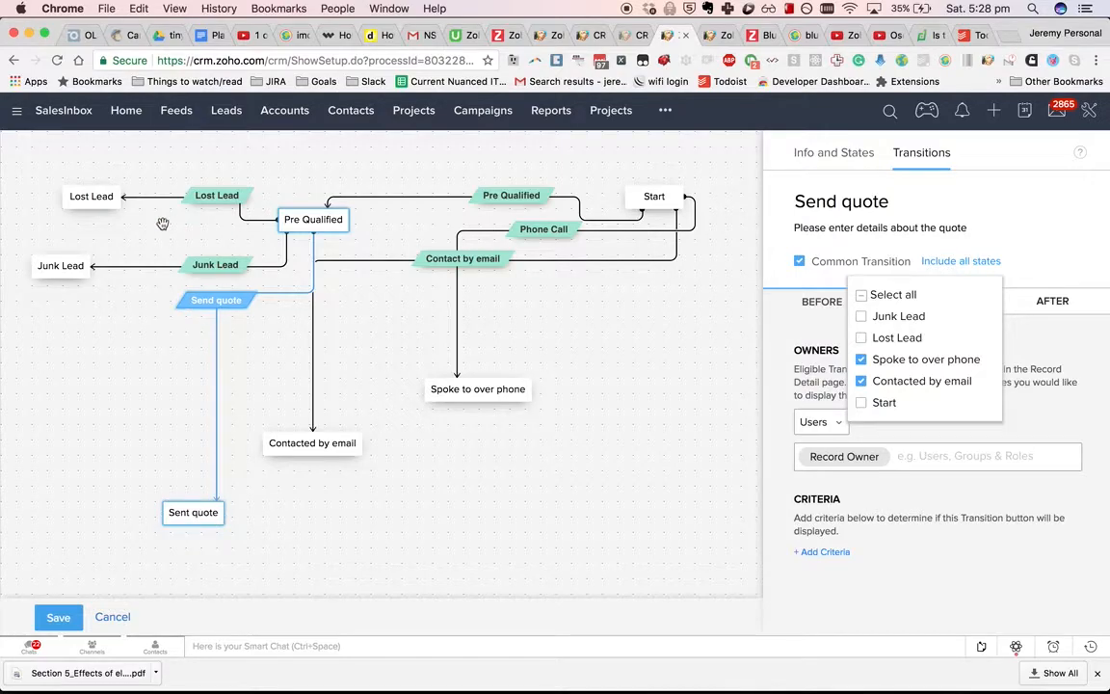
{"action": "left_click", "coordinate": [833, 152]}
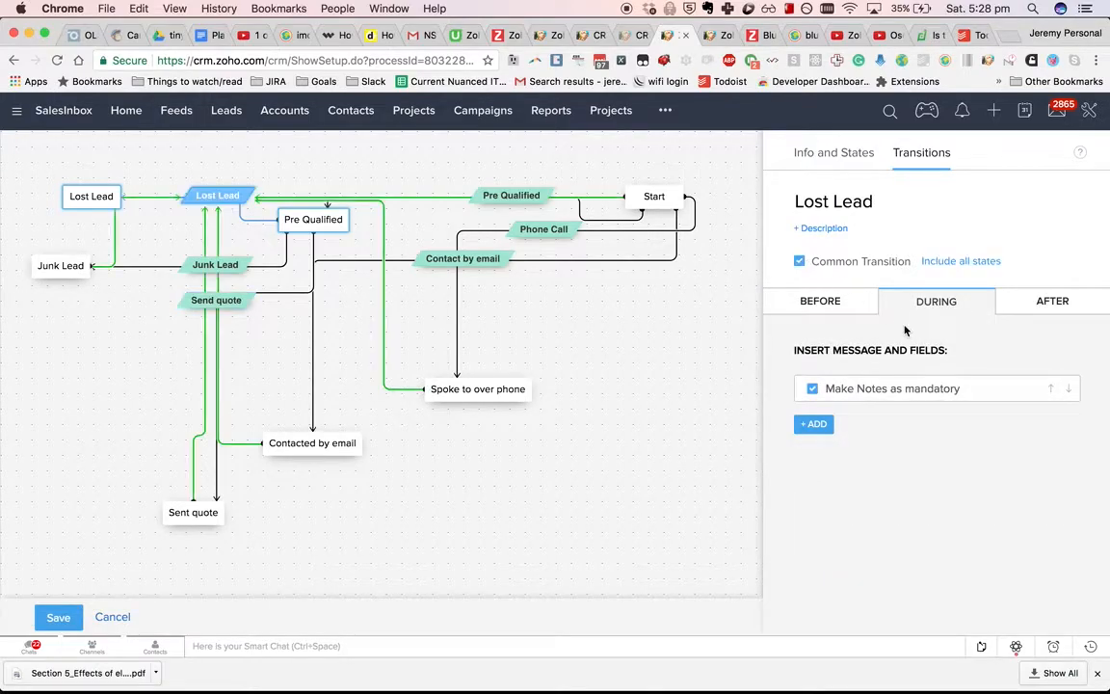
{"action": "left_click", "coordinate": [62, 266]}
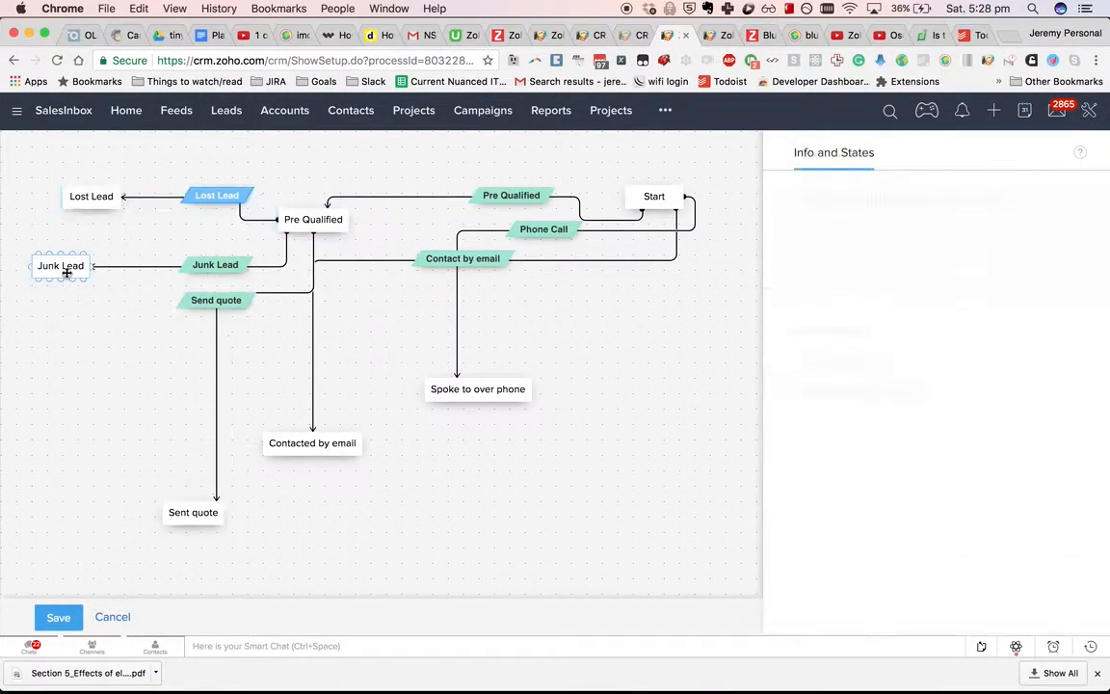
Step: Mark the Junk Lead transition as a Common Transition that includes all states
{"action": "left_click", "coordinate": [216, 264]}
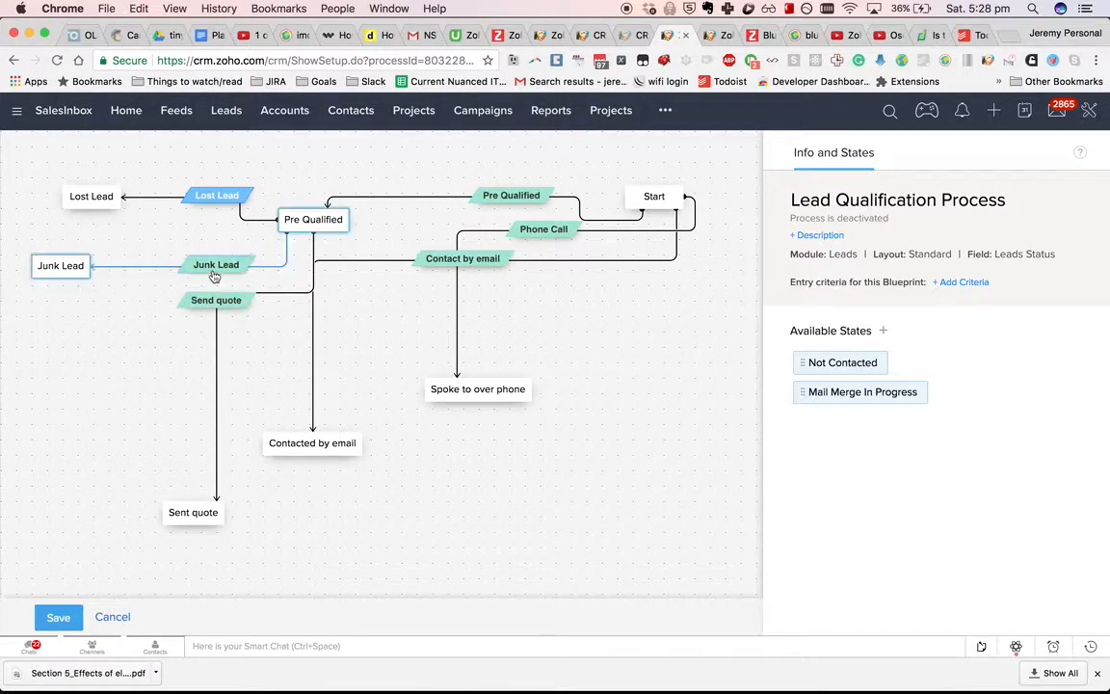
{"action": "left_click", "coordinate": [216, 264]}
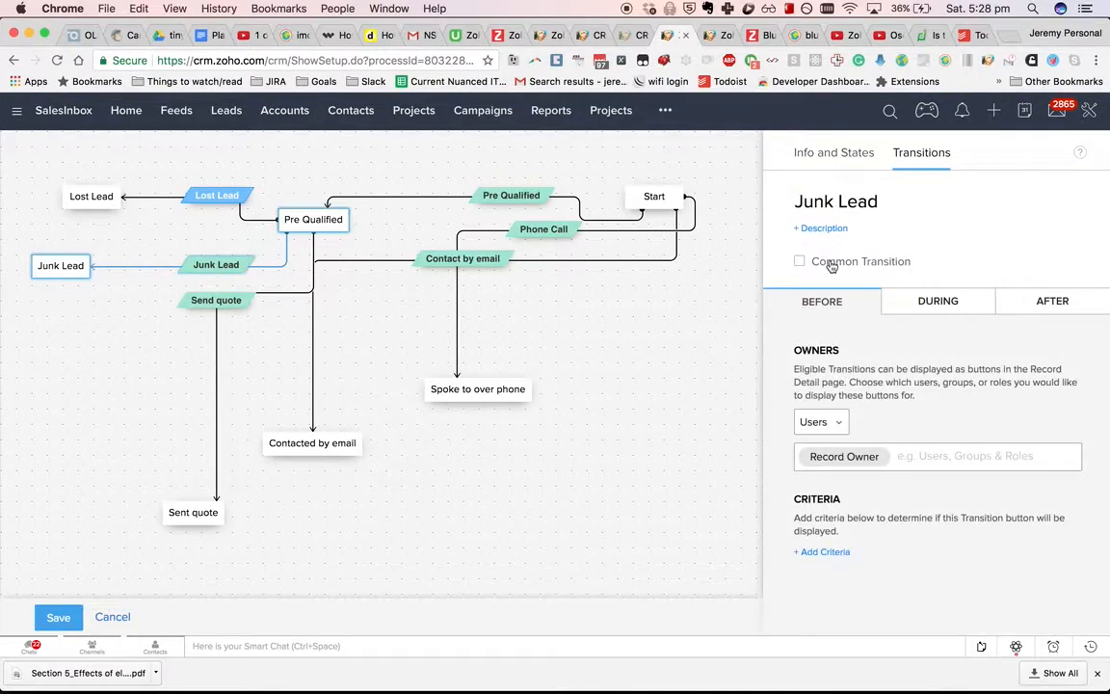
{"action": "left_click", "coordinate": [798, 262]}
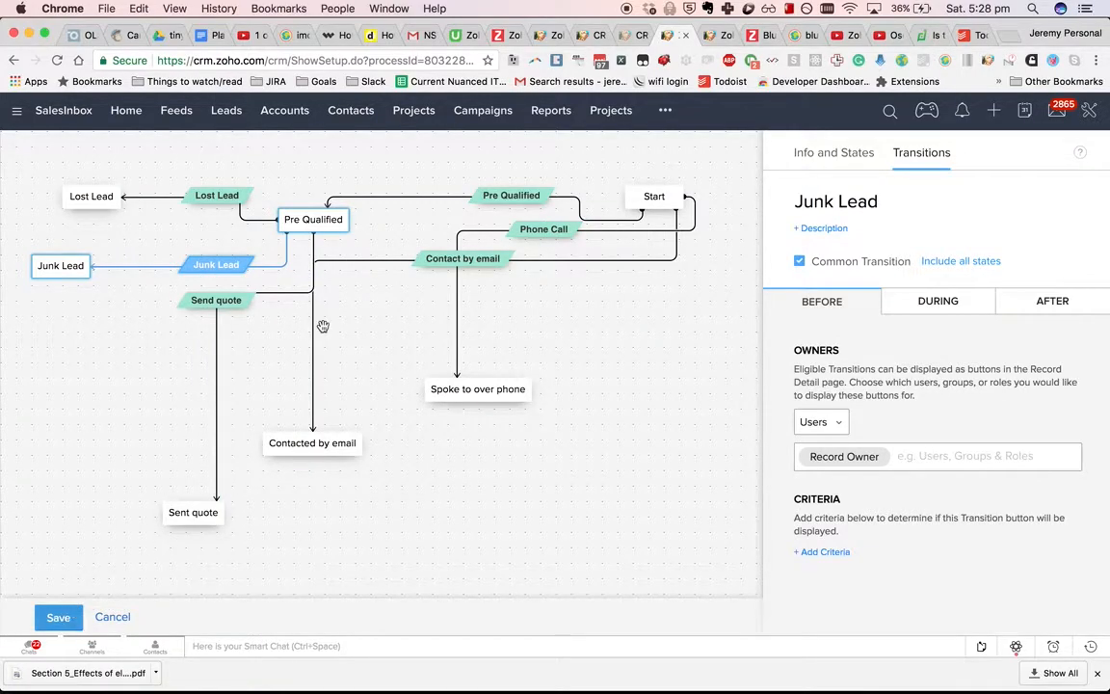
{"action": "mouse_move", "coordinate": [628, 156]}
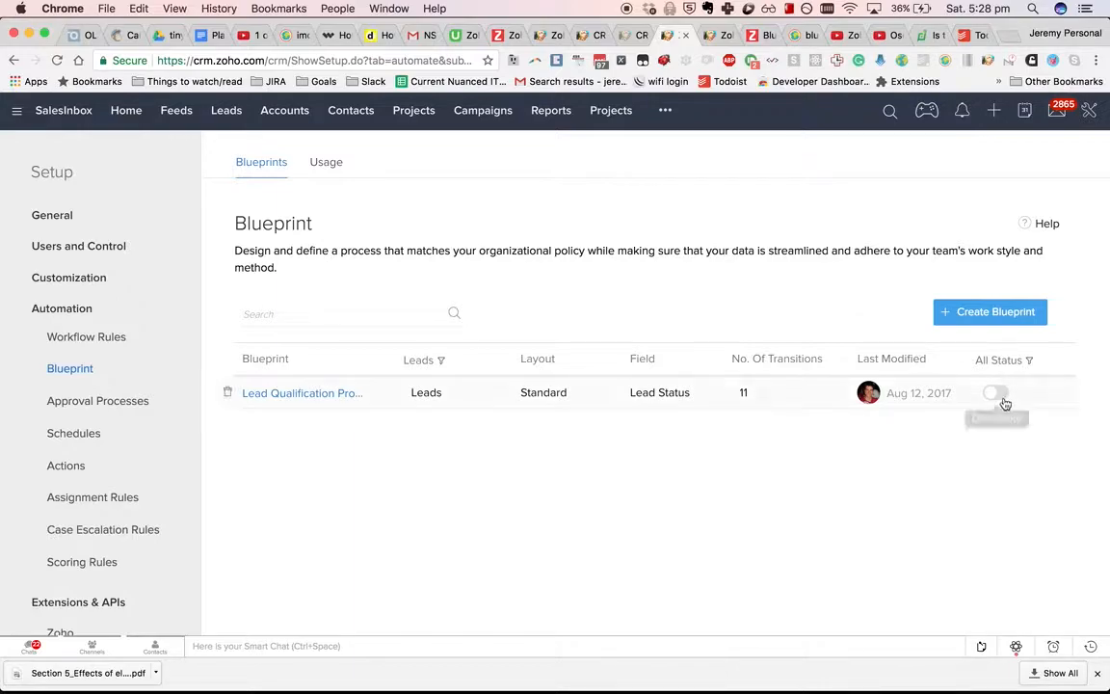
Step: Turn on the Lead Qualification Process blueprint's status so it applies to leads
{"action": "left_click", "coordinate": [994, 393]}
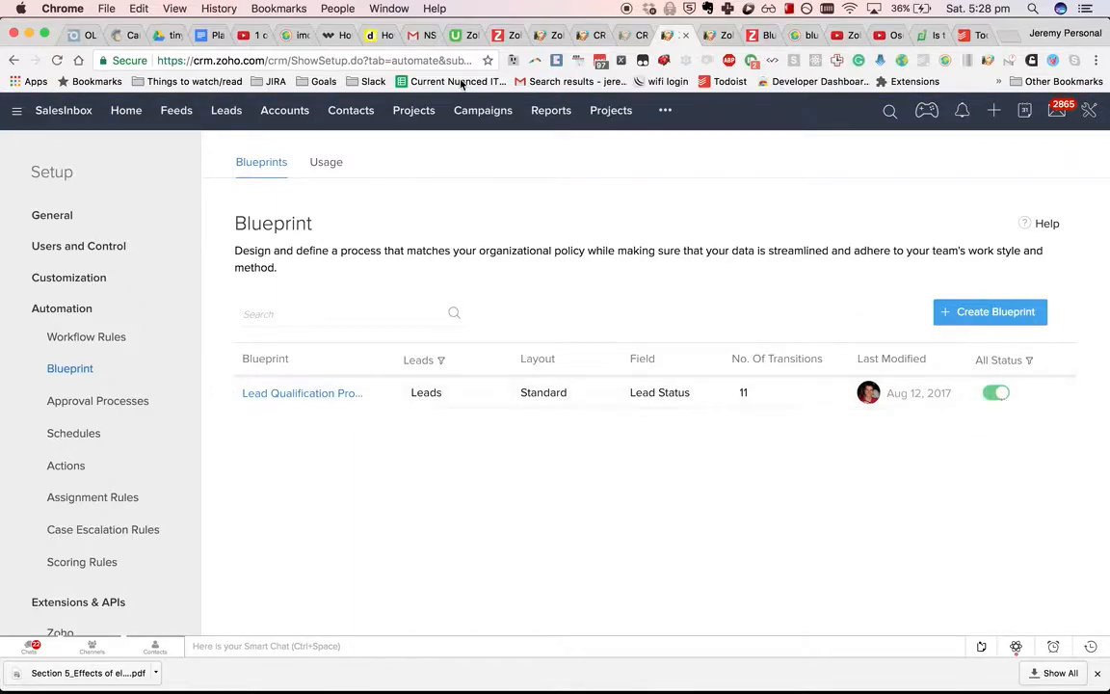
{"action": "mouse_move", "coordinate": [868, 393]}
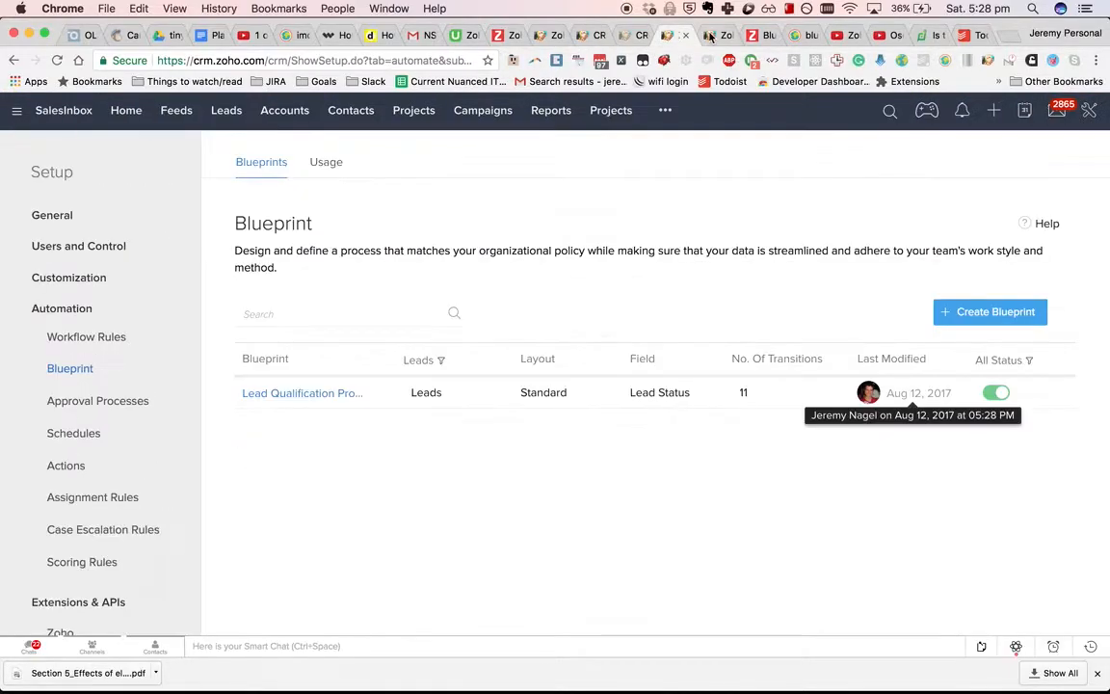
{"action": "left_click", "coordinate": [301, 393]}
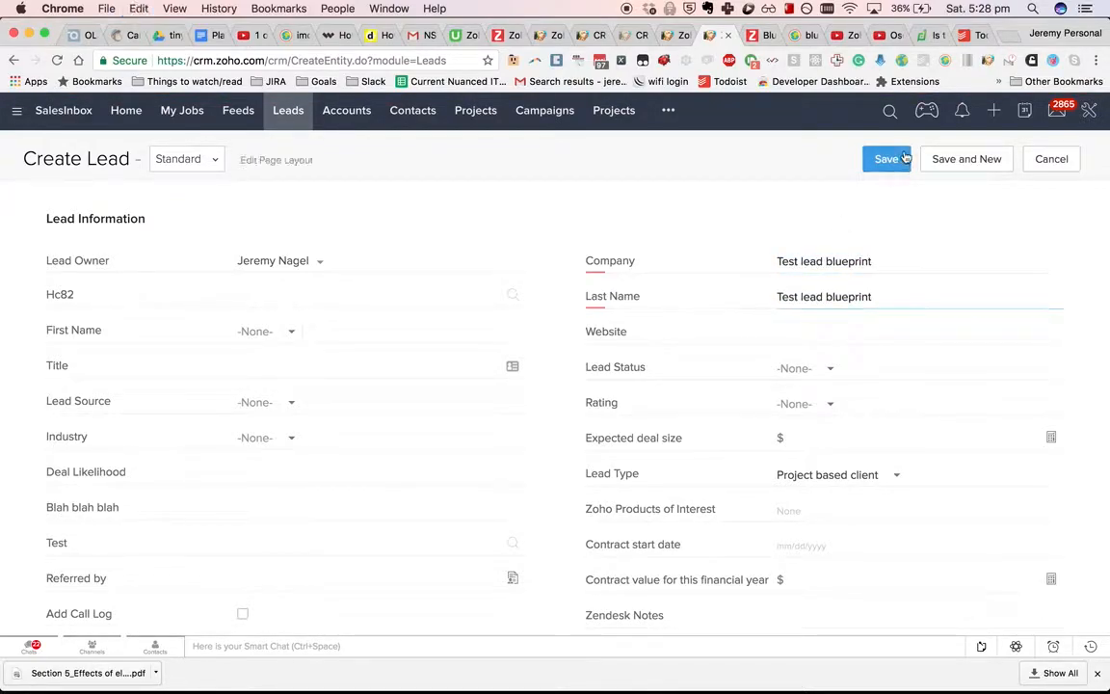
Step: Save the new lead 'Test lead blueprint' and view its available transitions
{"action": "left_click", "coordinate": [886, 158]}
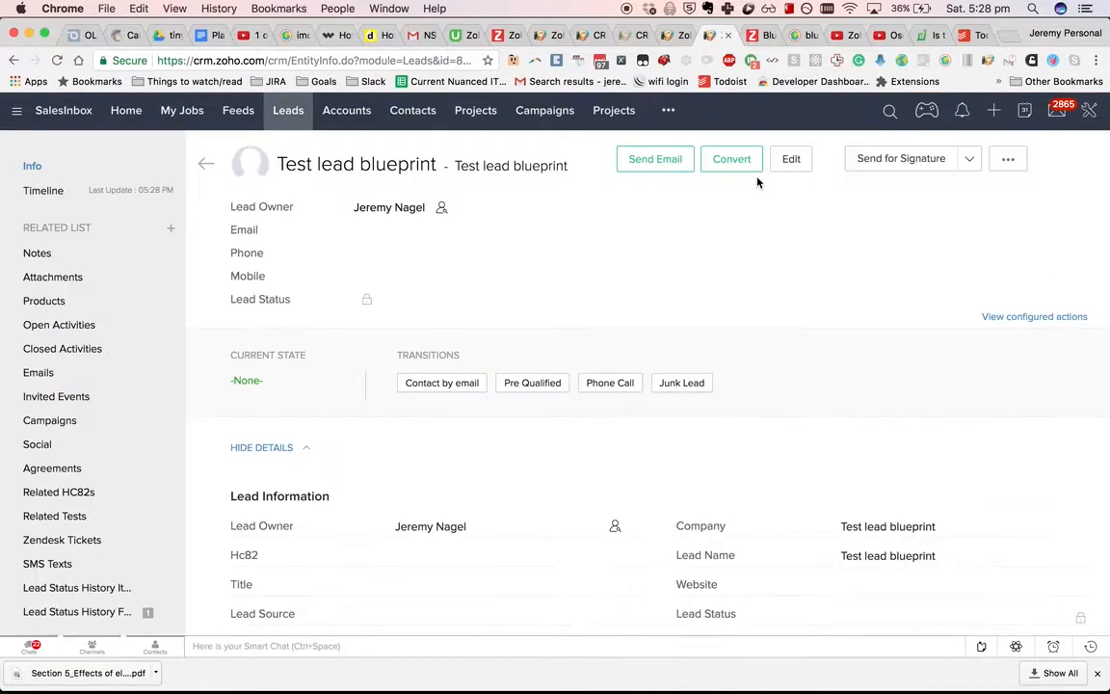
{"action": "mouse_move", "coordinate": [247, 378]}
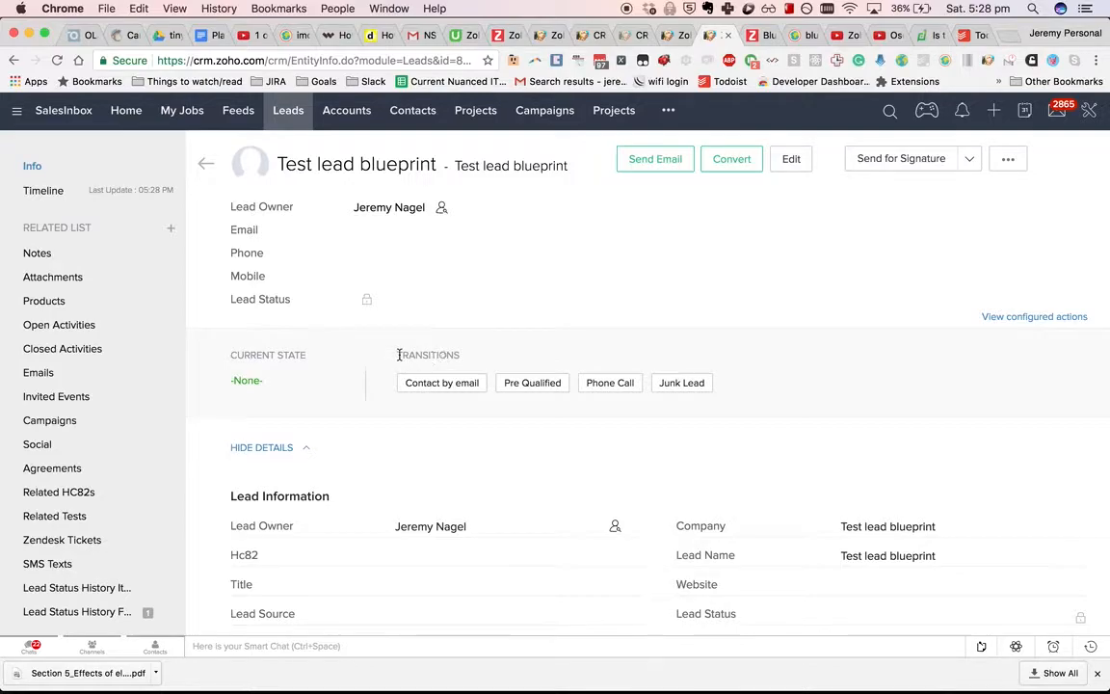
{"action": "mouse_move", "coordinate": [412, 355]}
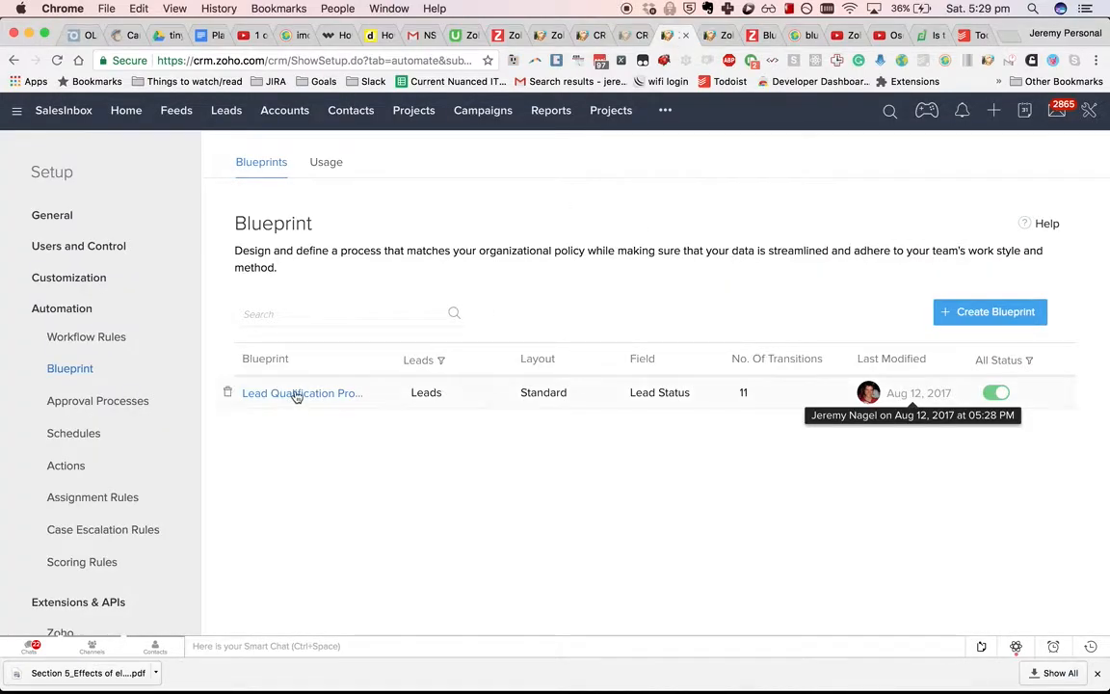
Step: Reopen the Lead Qualification blueprint and select the Contact by email transition
{"action": "left_click", "coordinate": [301, 393]}
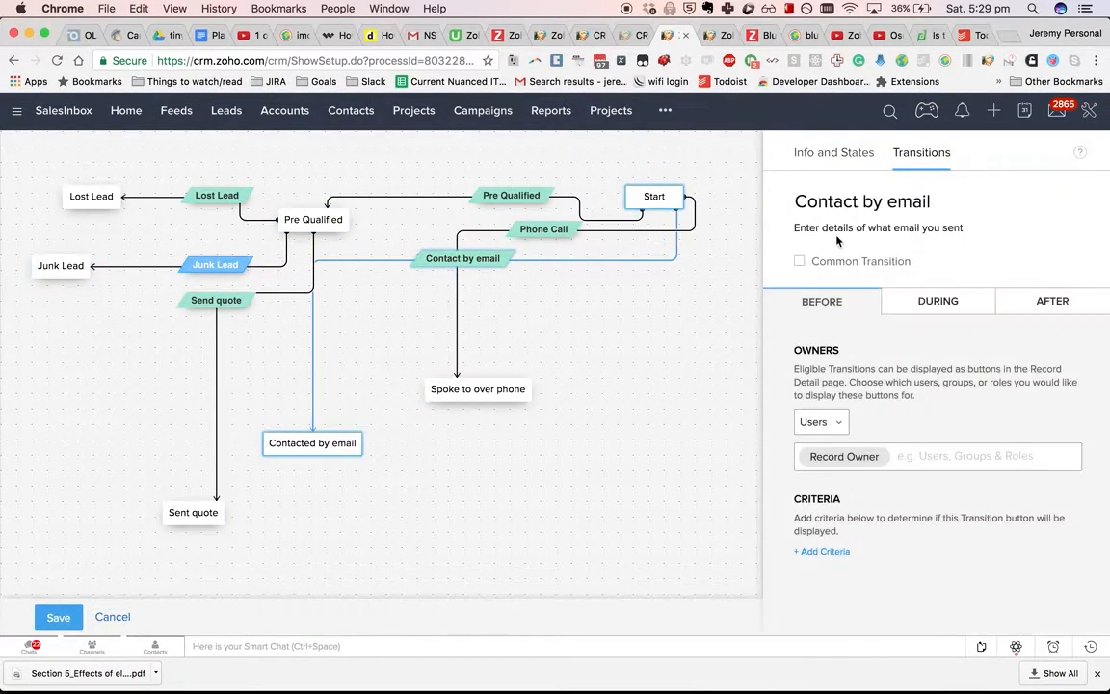
{"action": "left_click", "coordinate": [937, 301]}
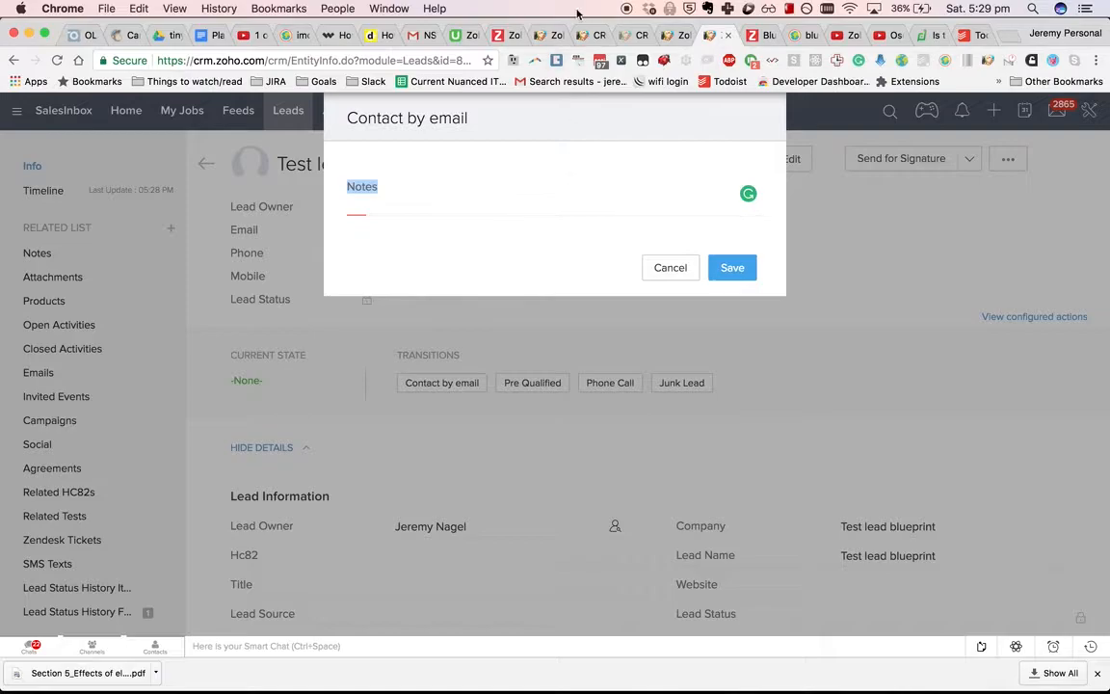
Step: Apply Contact by email with the note 'Sent them an email asking what they want' and view the lead's new state
{"action": "type", "text": "E"}
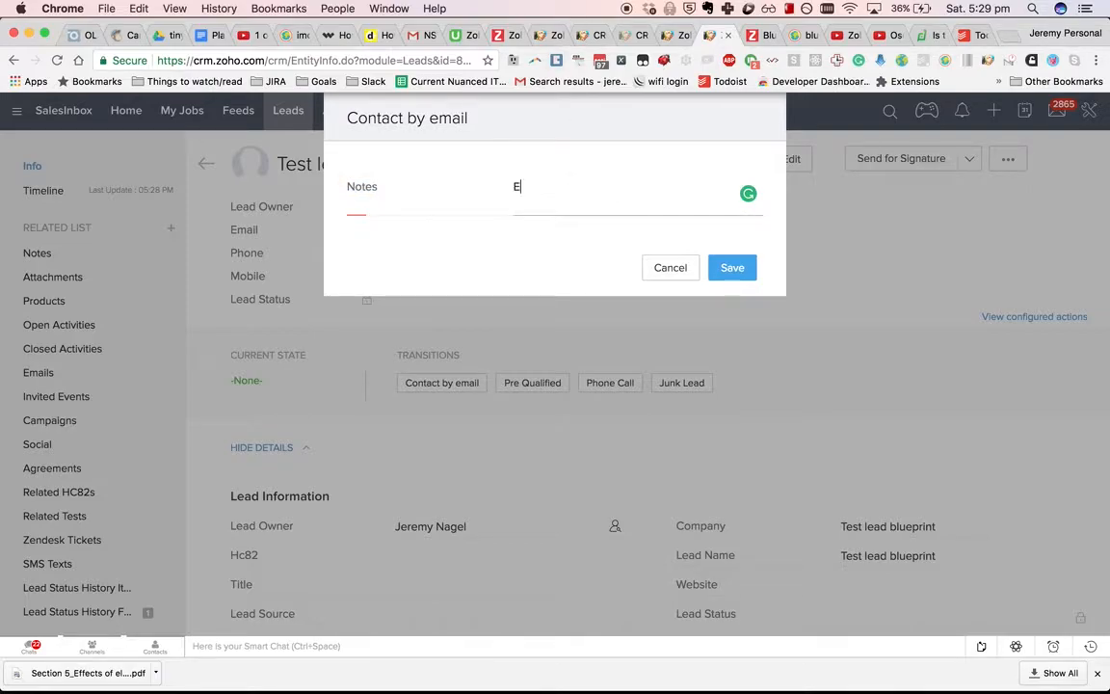
{"action": "type", "text": "Sent them"}
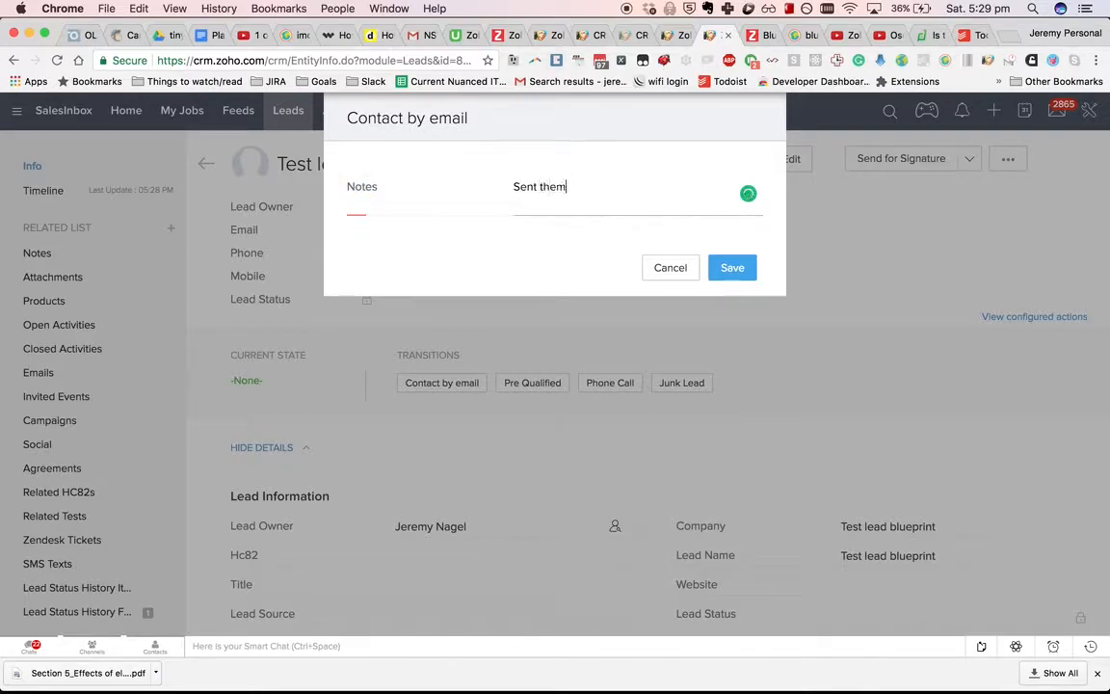
{"action": "type", "text": "an email"}
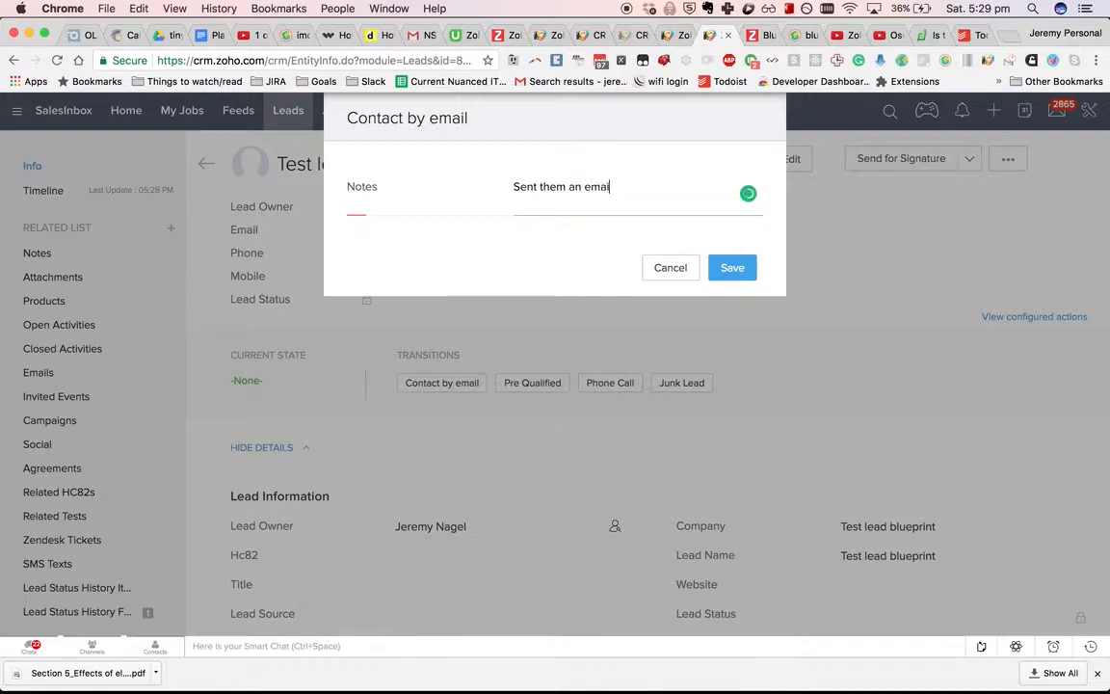
{"action": "type", "text": "asking what they w"}
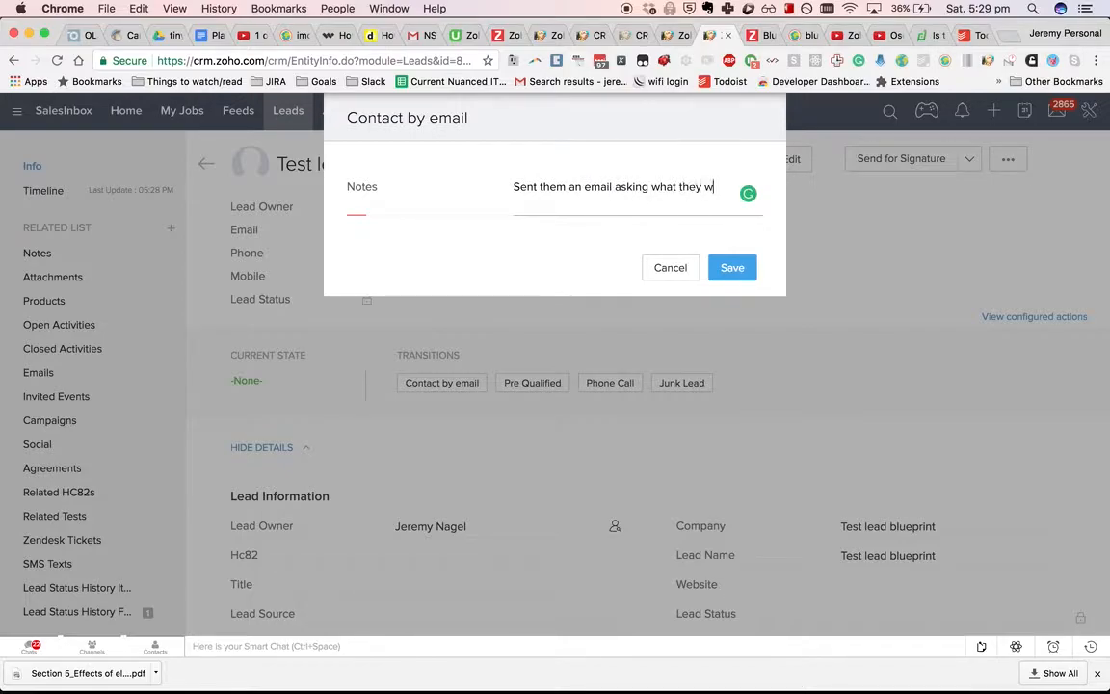
{"action": "type", "text": "ant"}
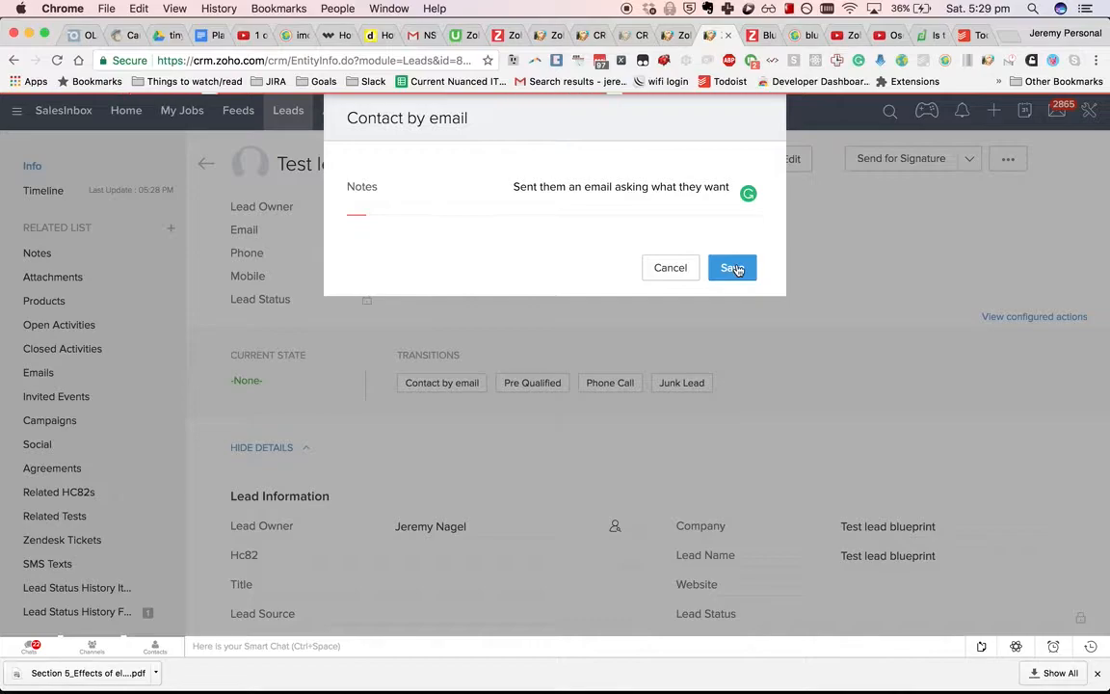
{"action": "left_click", "coordinate": [733, 266]}
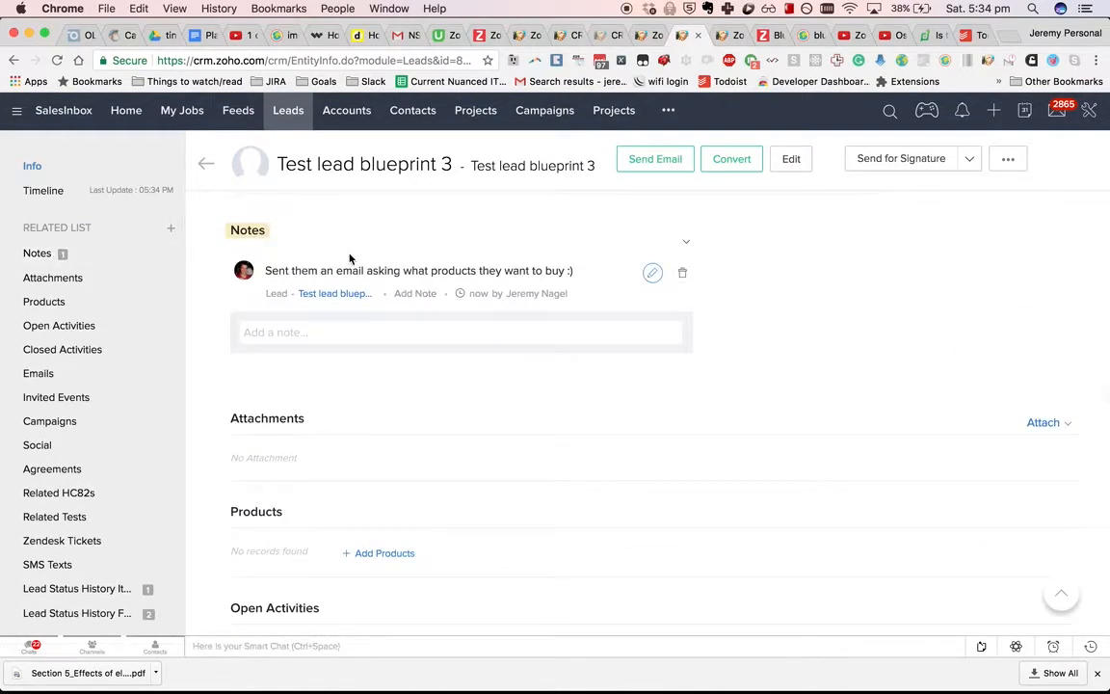
{"action": "left_click", "coordinate": [42, 191]}
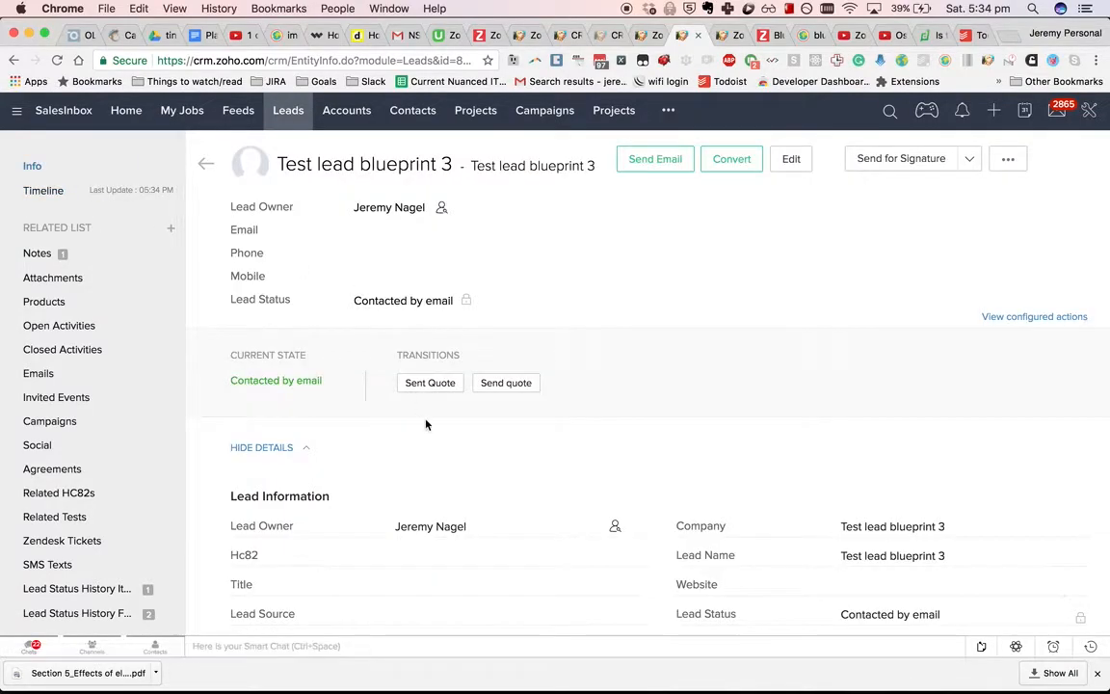
{"action": "scroll", "scroll_direction": "down", "scroll_amount": 3}
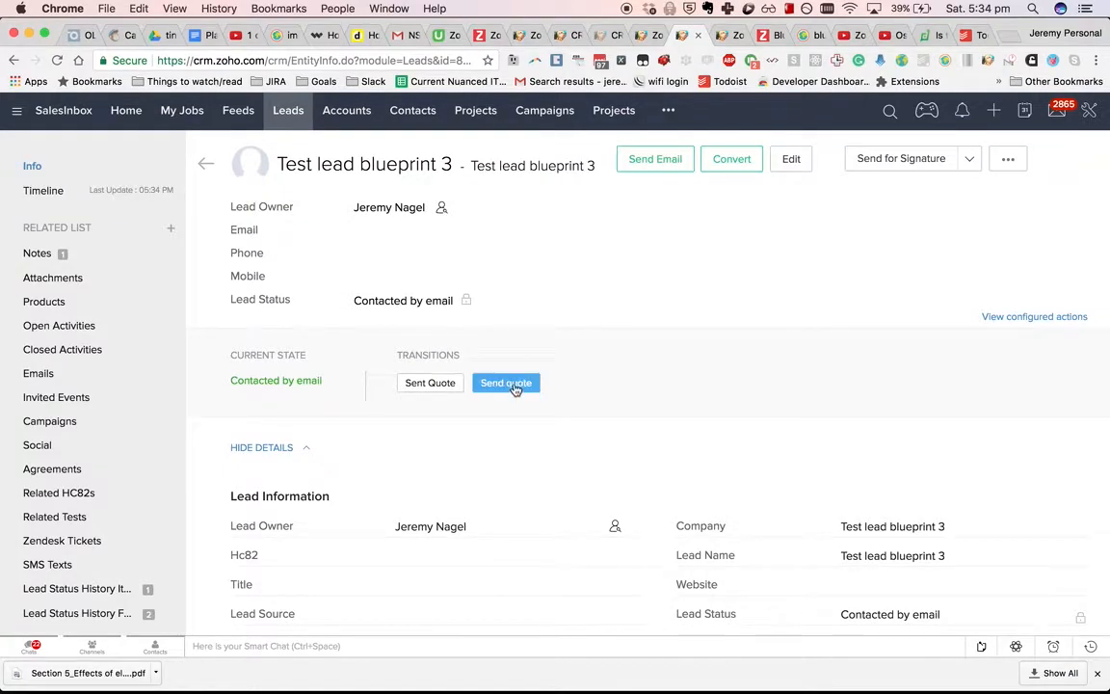
Step: Apply the Send quote transition with the note 'Sent them a quote for $10k'
{"action": "left_click", "coordinate": [505, 382]}
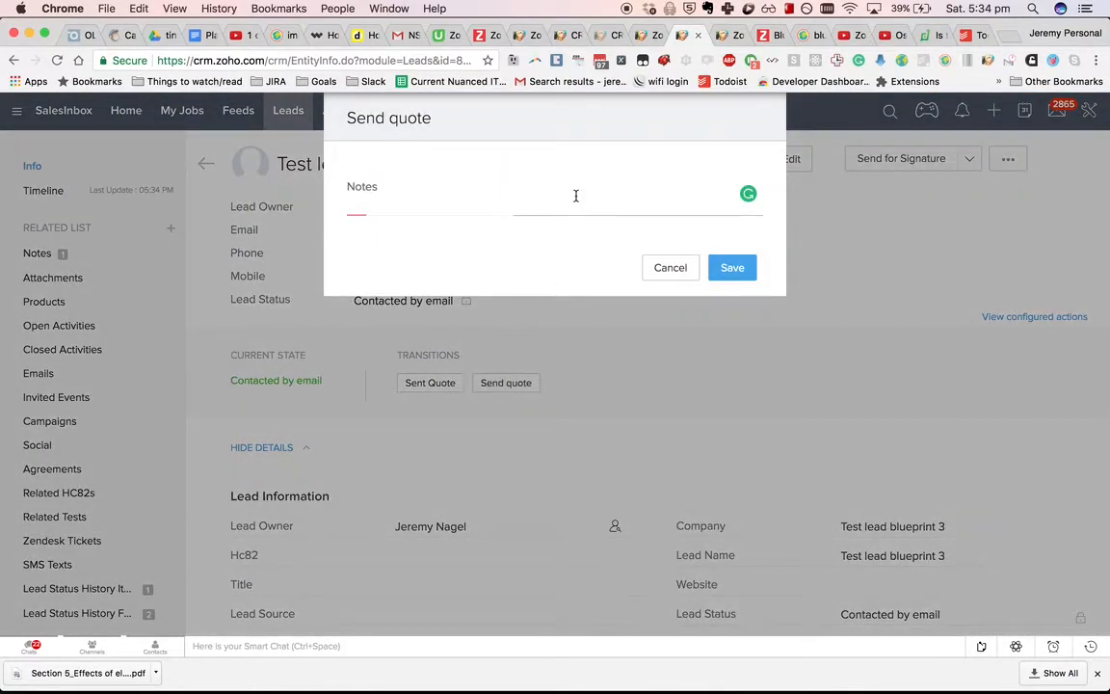
{"action": "type", "text": "Sent them a"}
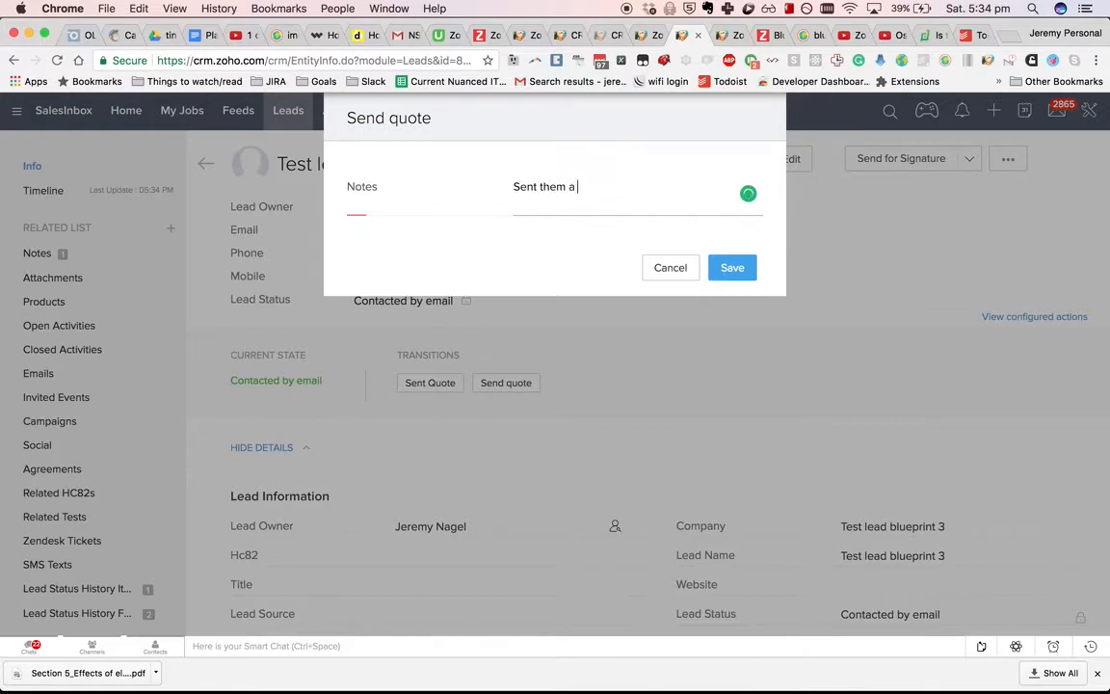
{"action": "type", "text": "quote for $10"}
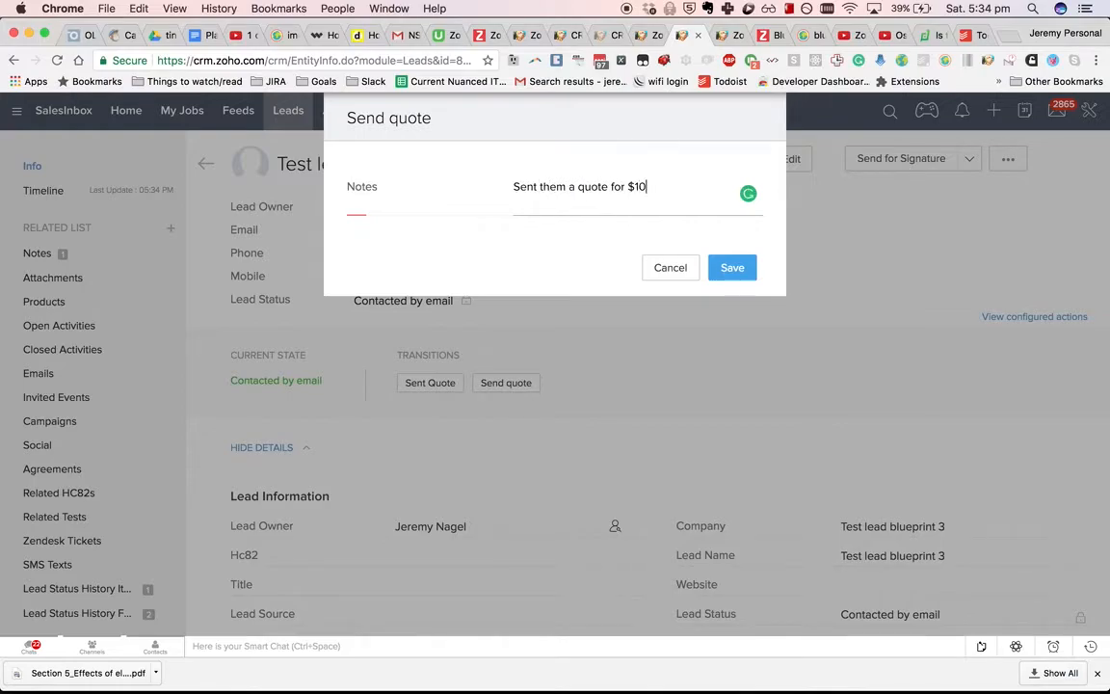
{"action": "type", "text": "k"}
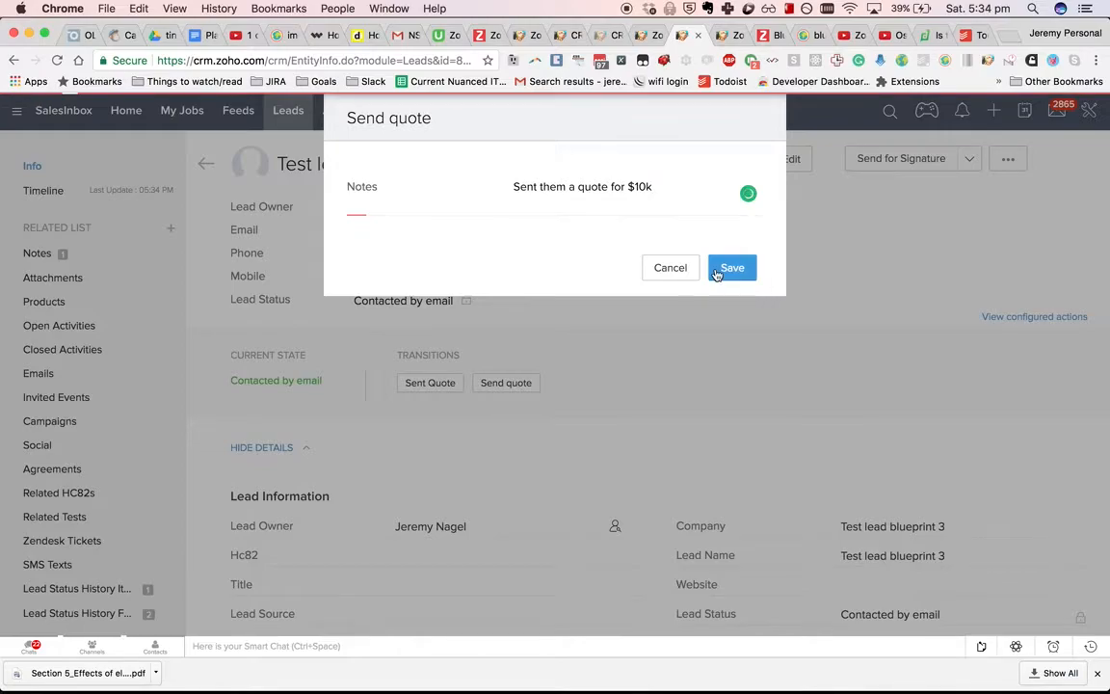
{"action": "left_click", "coordinate": [732, 268]}
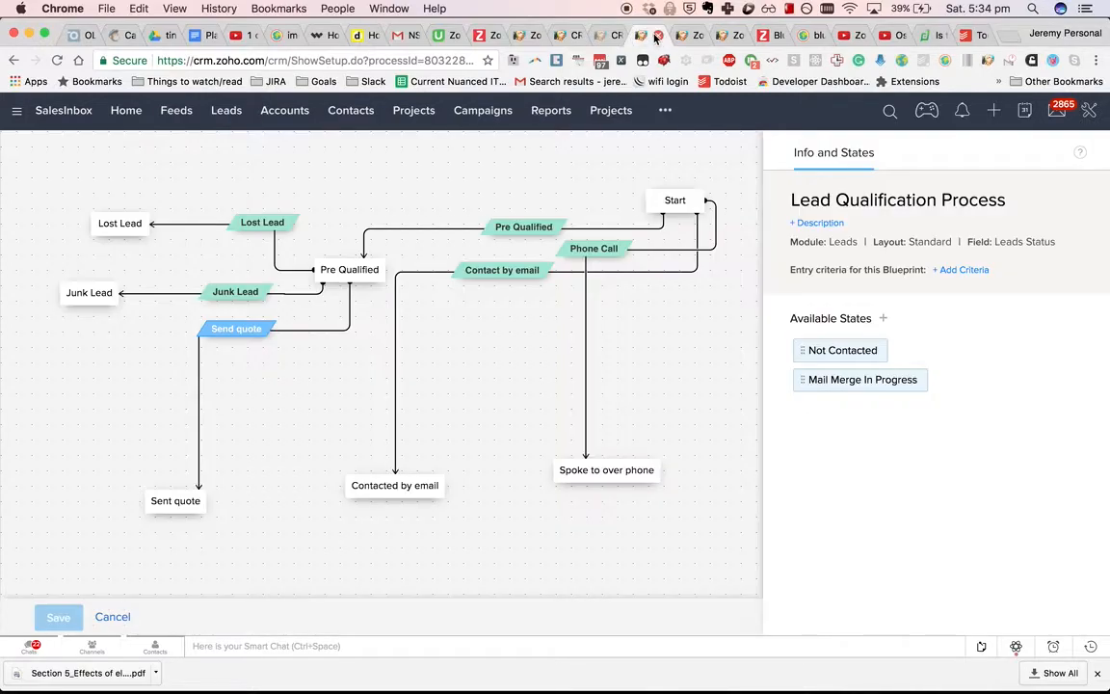
Step: Link Sent quote to Lost Lead and add a transition named 'Lost Lead' on it
{"action": "left_click", "coordinate": [176, 501]}
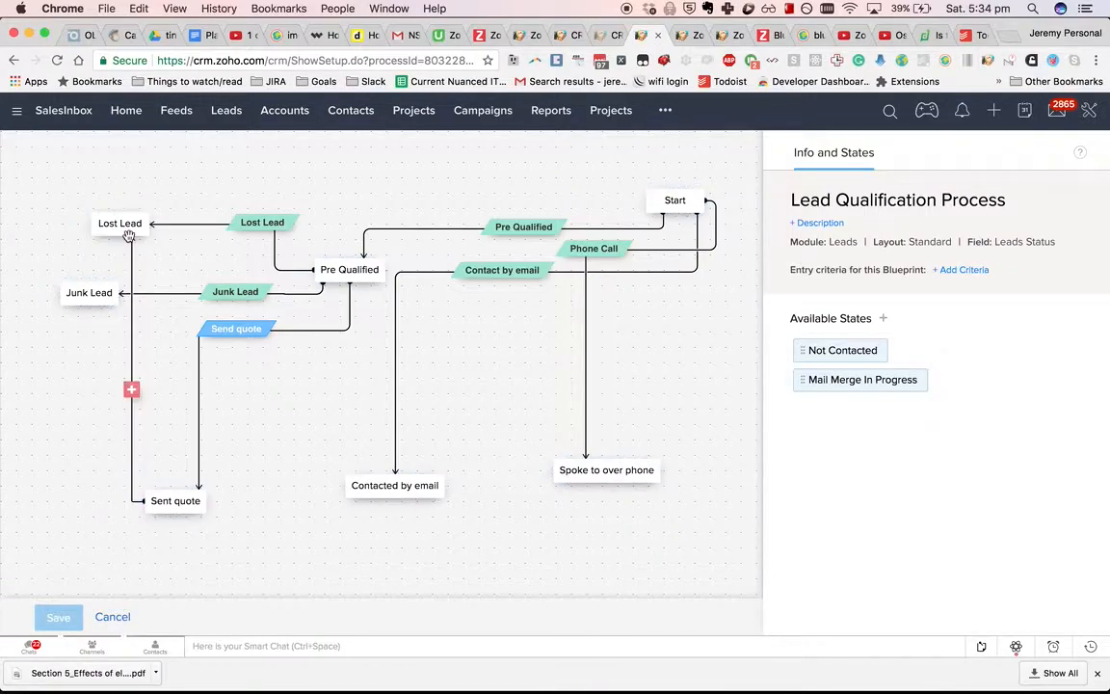
{"action": "left_click", "coordinate": [921, 152]}
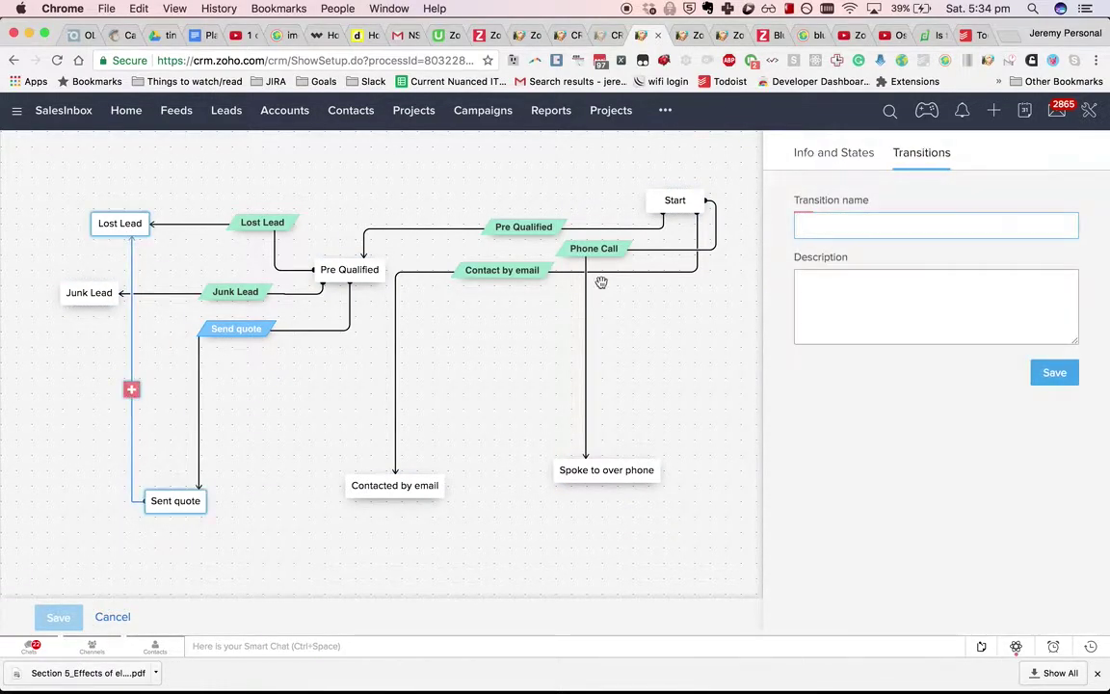
{"action": "type", "text": "L"}
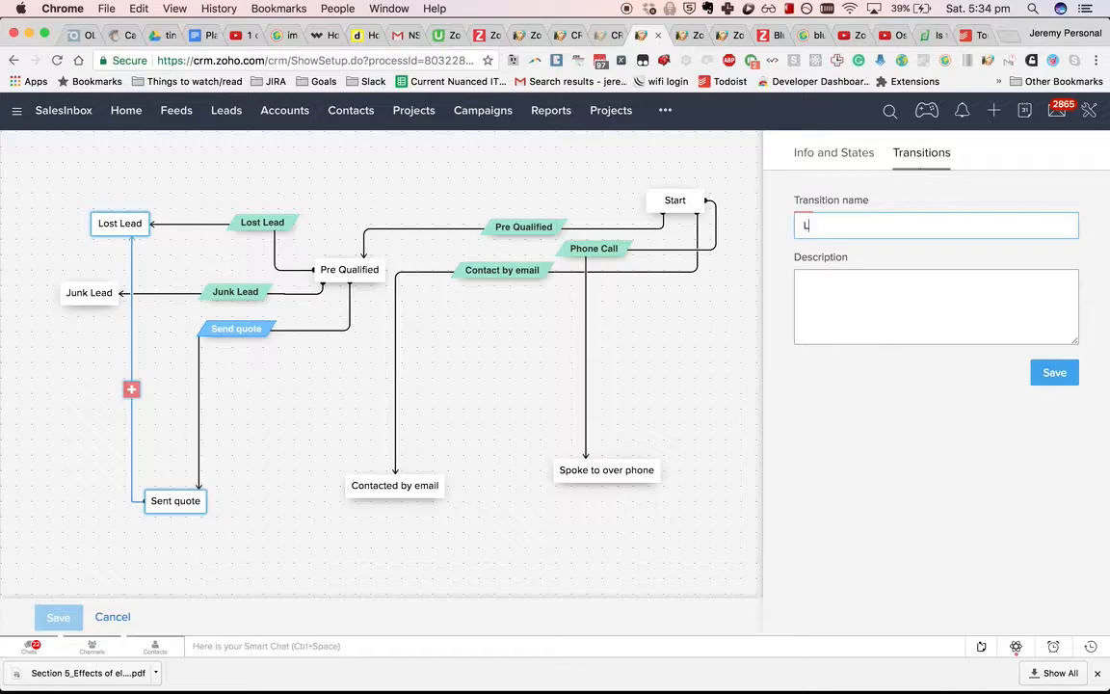
{"action": "type", "text": "ost Lead"}
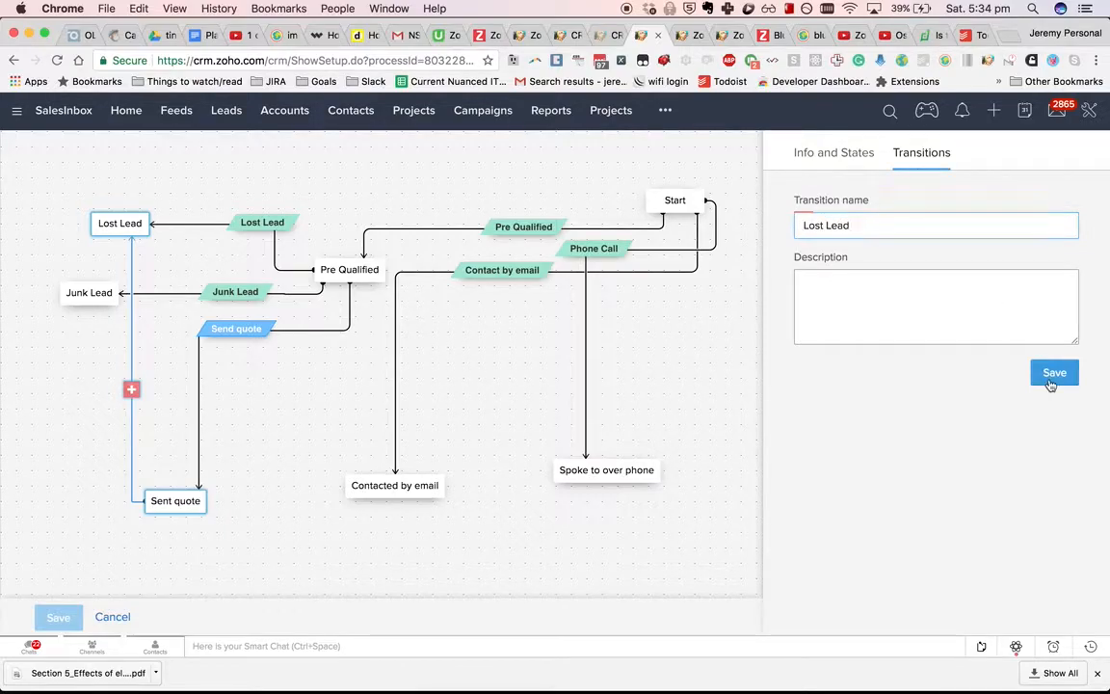
{"action": "left_click", "coordinate": [1054, 373]}
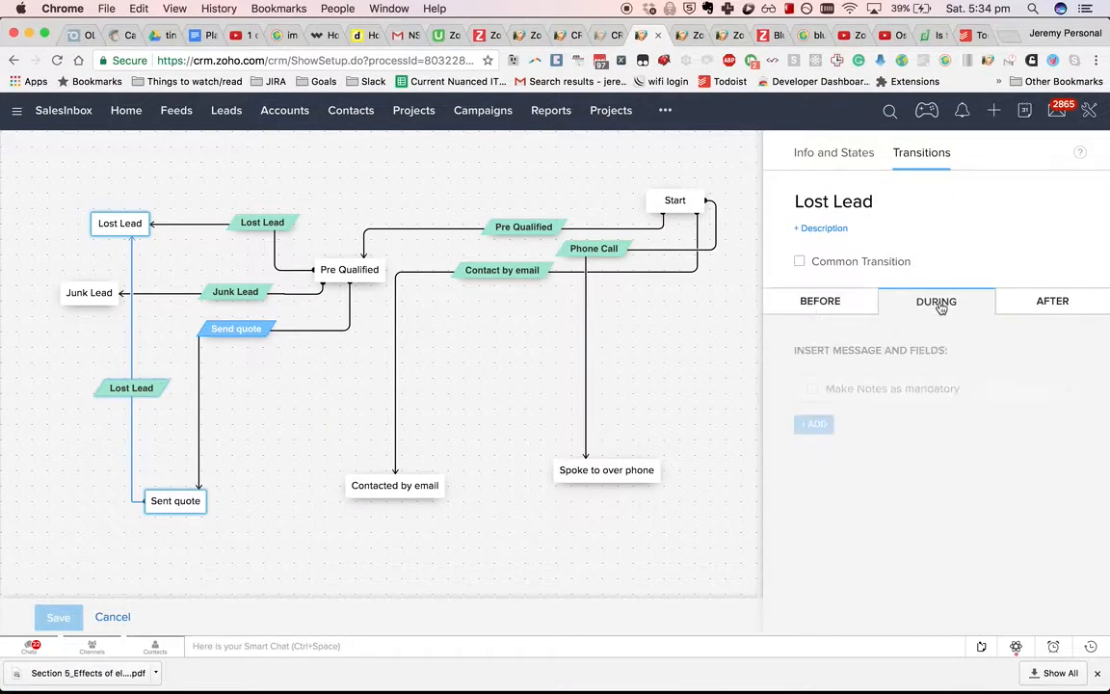
Step: Give the Lost Lead transition the description 'Why did we lose them!?'
{"action": "left_click", "coordinate": [813, 389]}
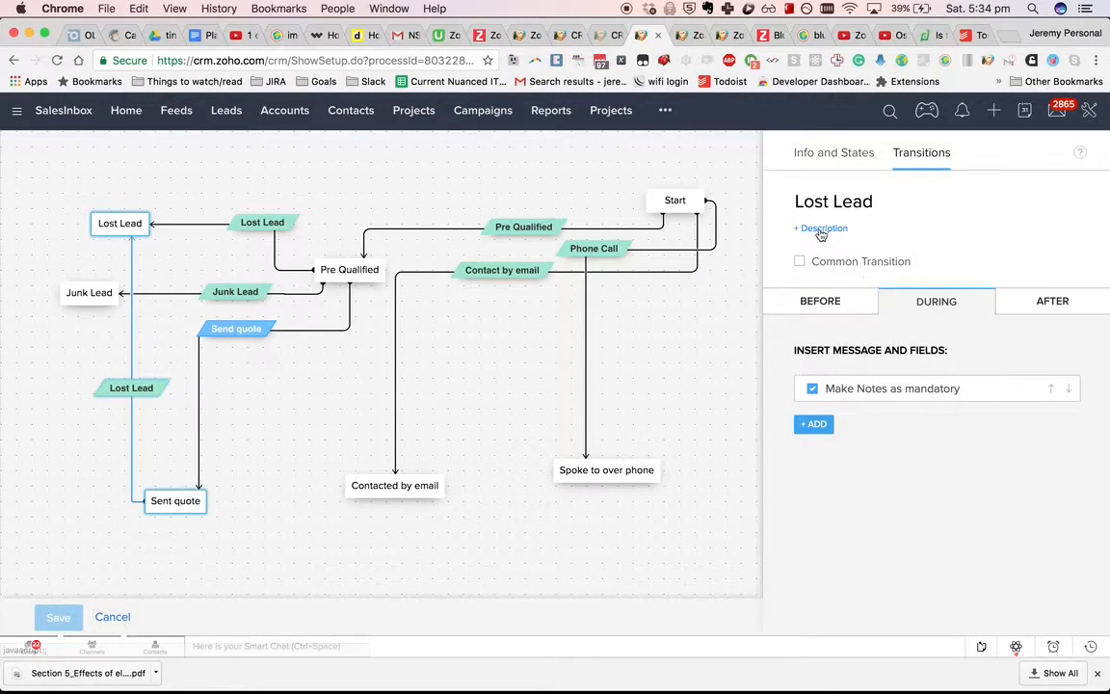
{"action": "type", "text": "Why did we"}
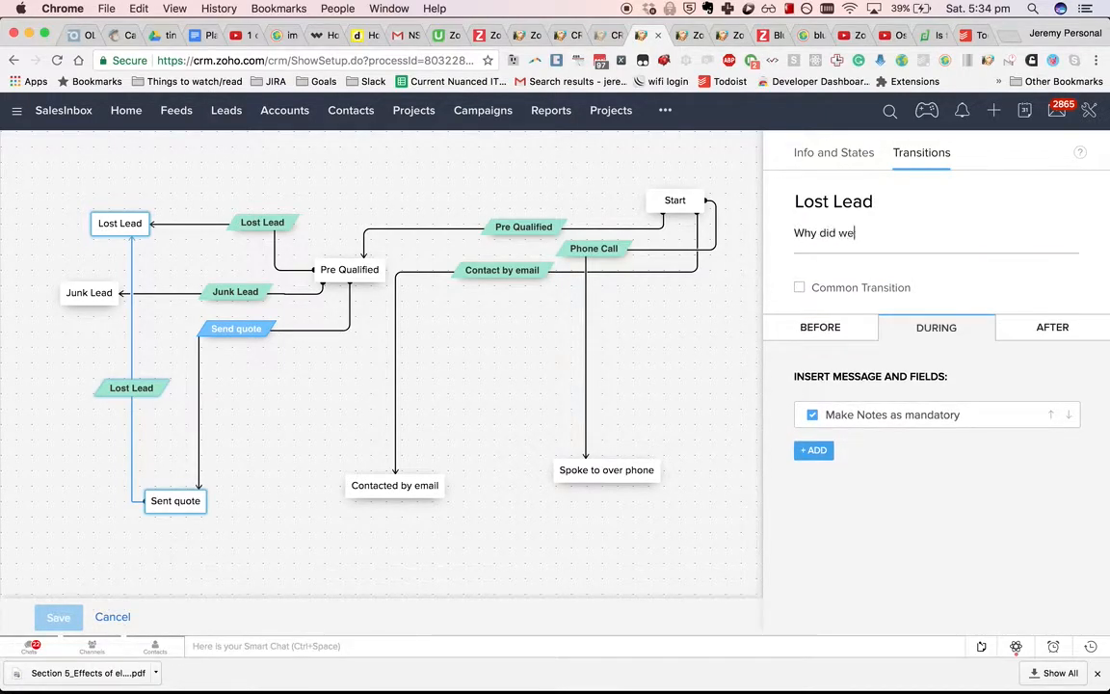
{"action": "type", "text": "lose them!?"}
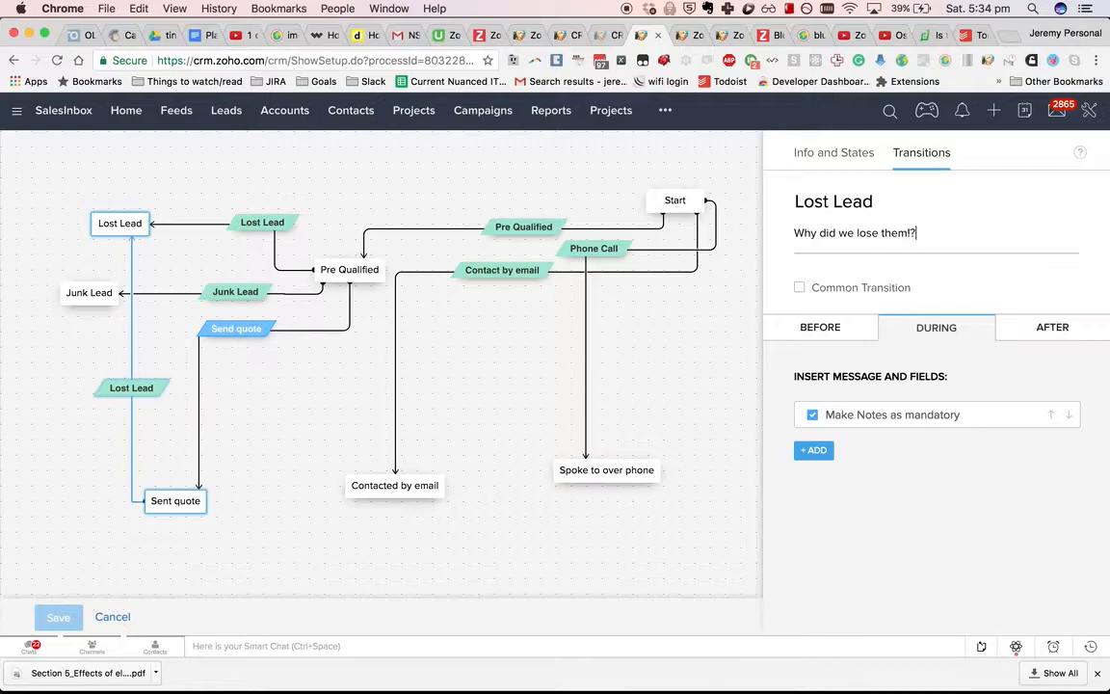
{"action": "left_click", "coordinate": [833, 152]}
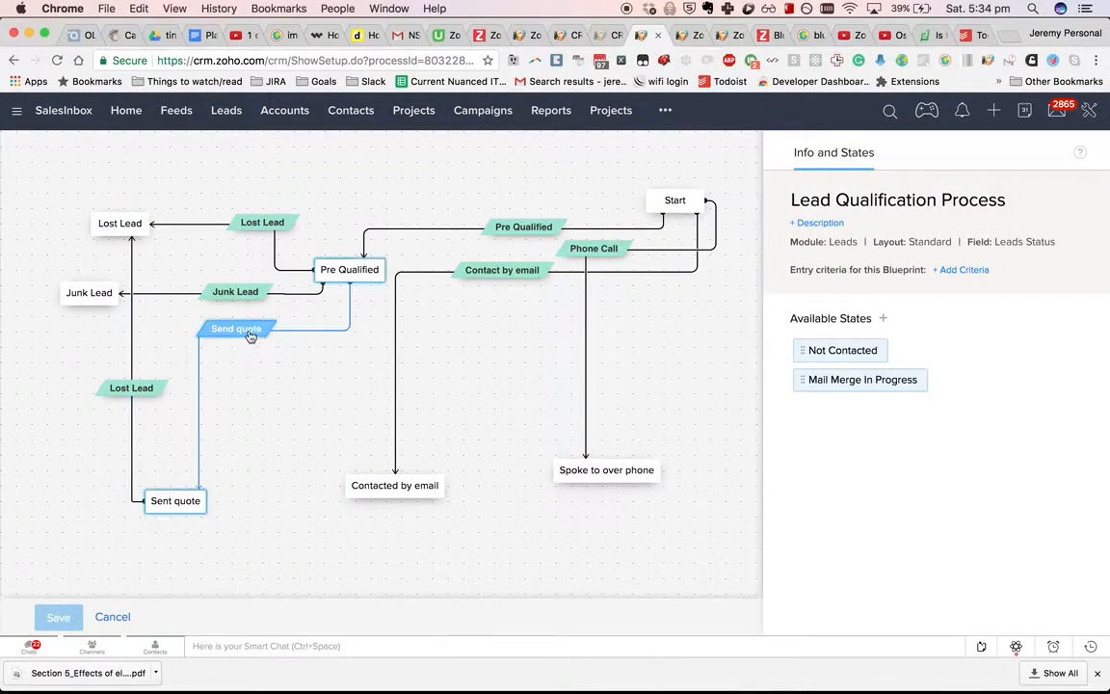
Step: Open the Test lead blueprint record and inspect its Contacted by email status and transitions
{"action": "left_click", "coordinate": [235, 328]}
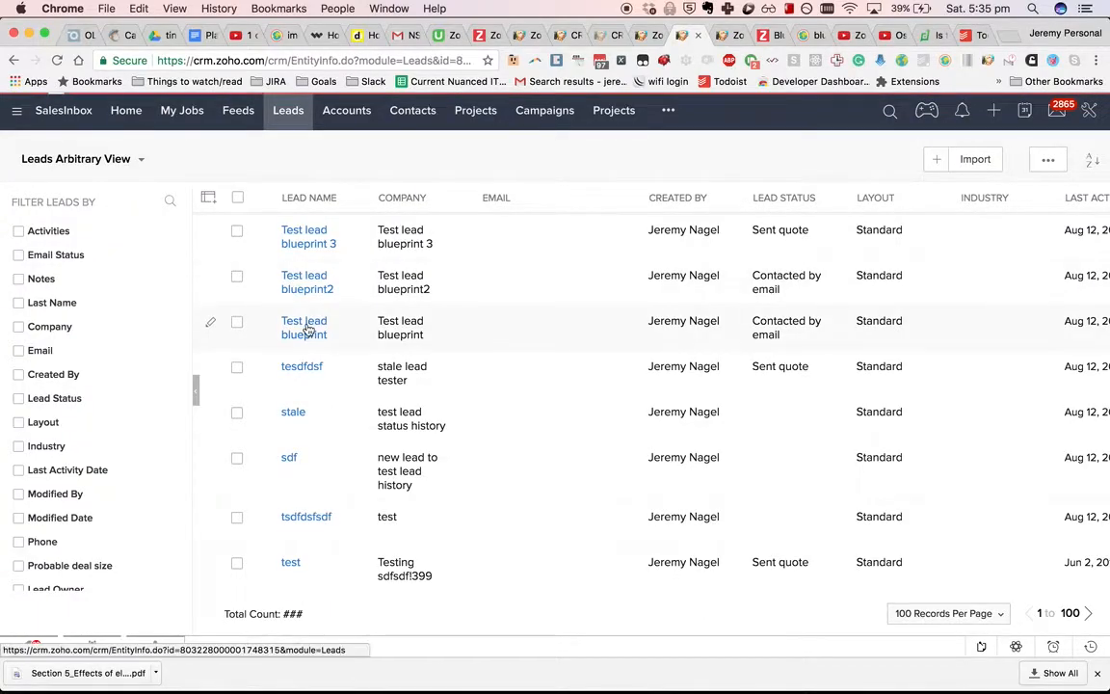
{"action": "left_click", "coordinate": [304, 327]}
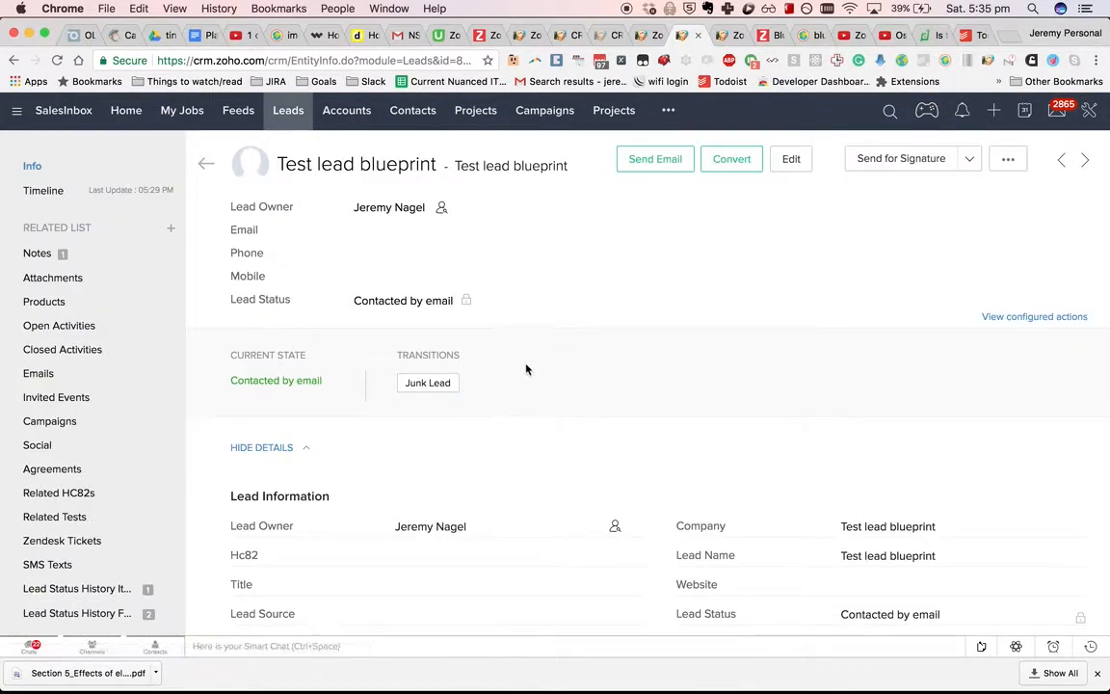
{"action": "double_click", "coordinate": [402, 300]}
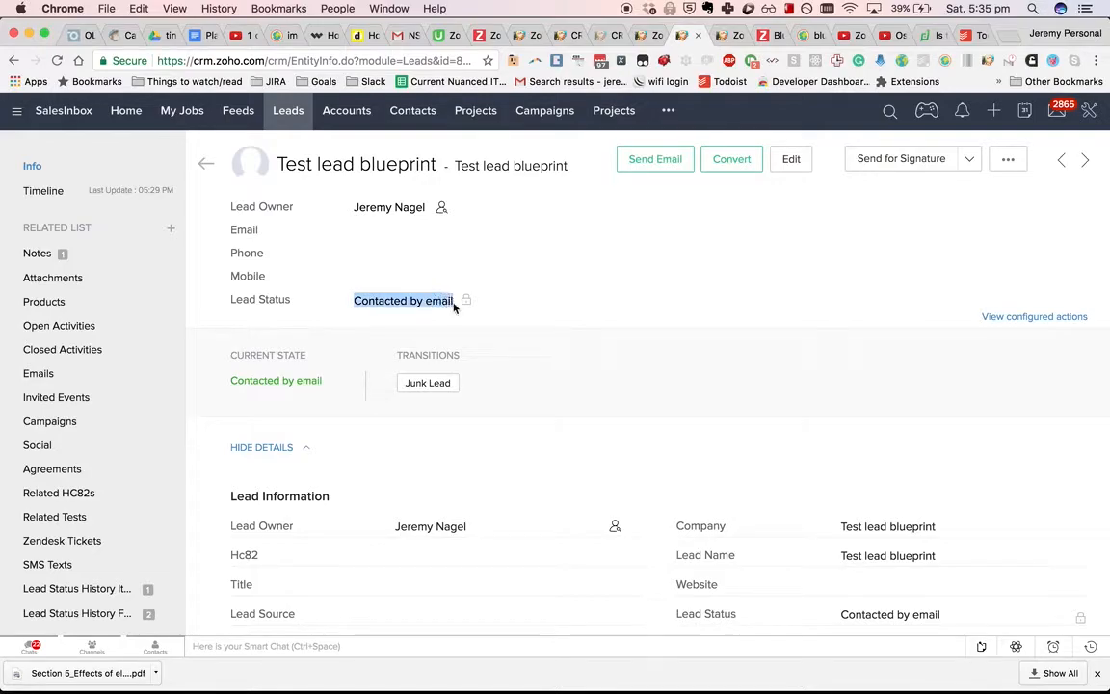
{"action": "mouse_move", "coordinate": [336, 363]}
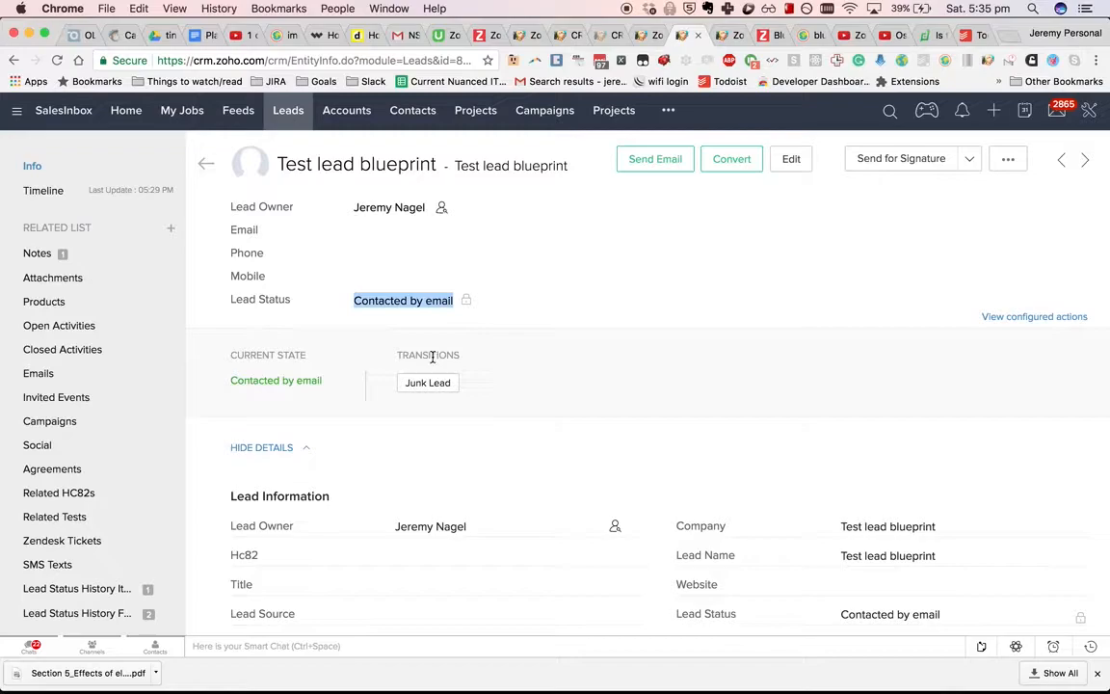
{"action": "mouse_move", "coordinate": [588, 291]}
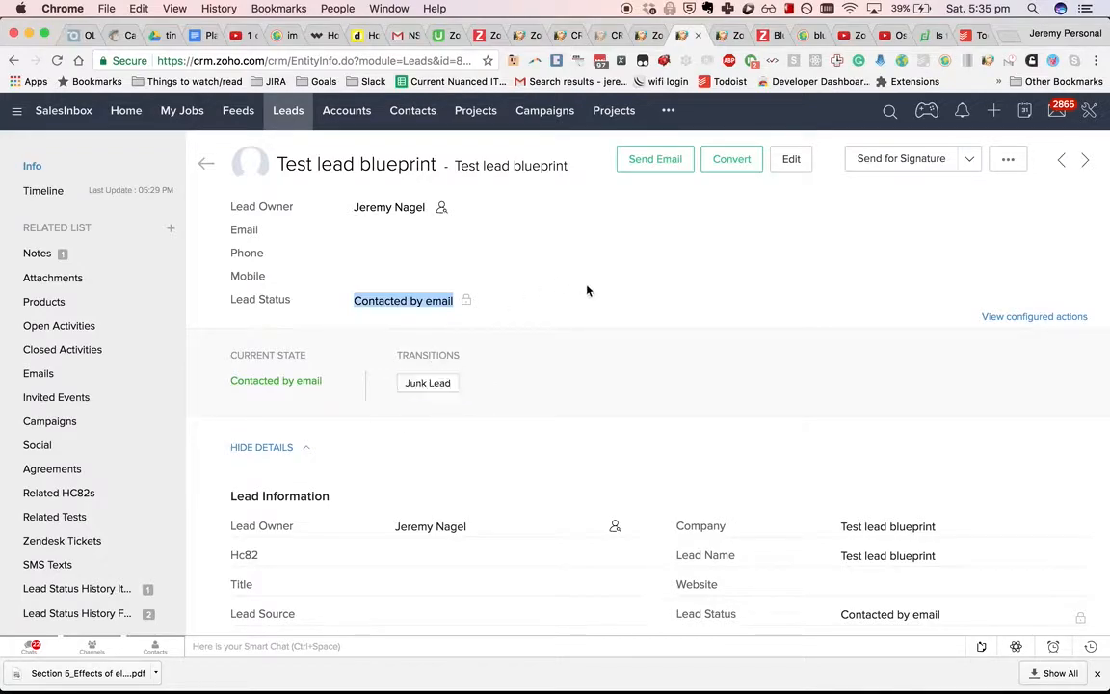
{"action": "left_click", "coordinate": [1032, 316]}
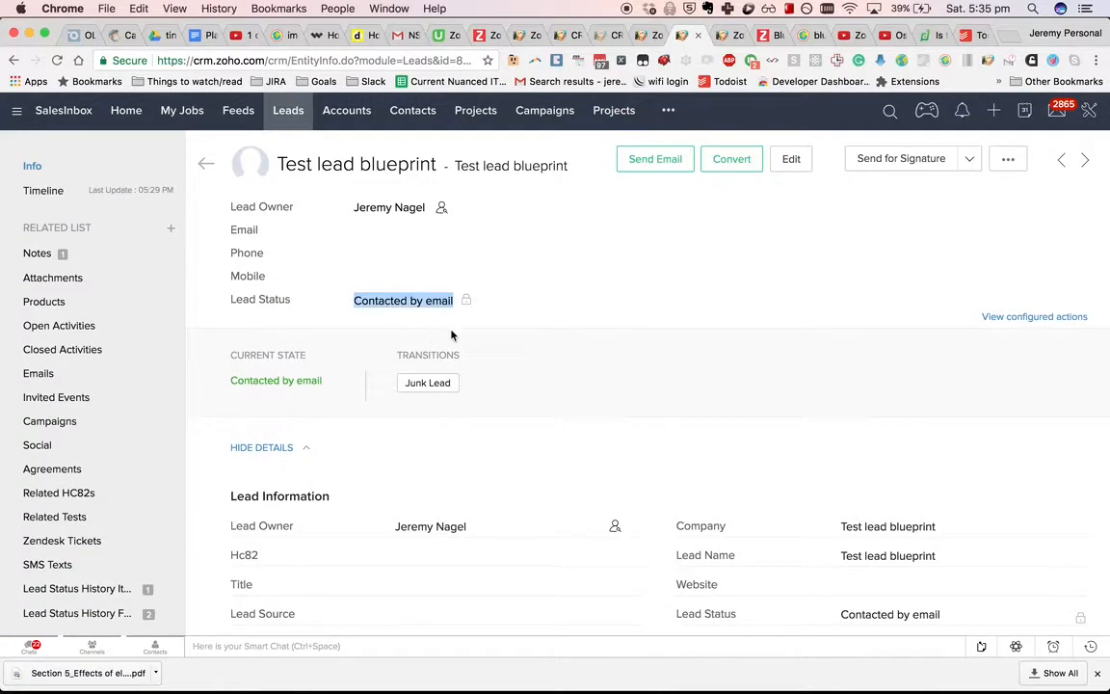
{"action": "mouse_move", "coordinate": [411, 328]}
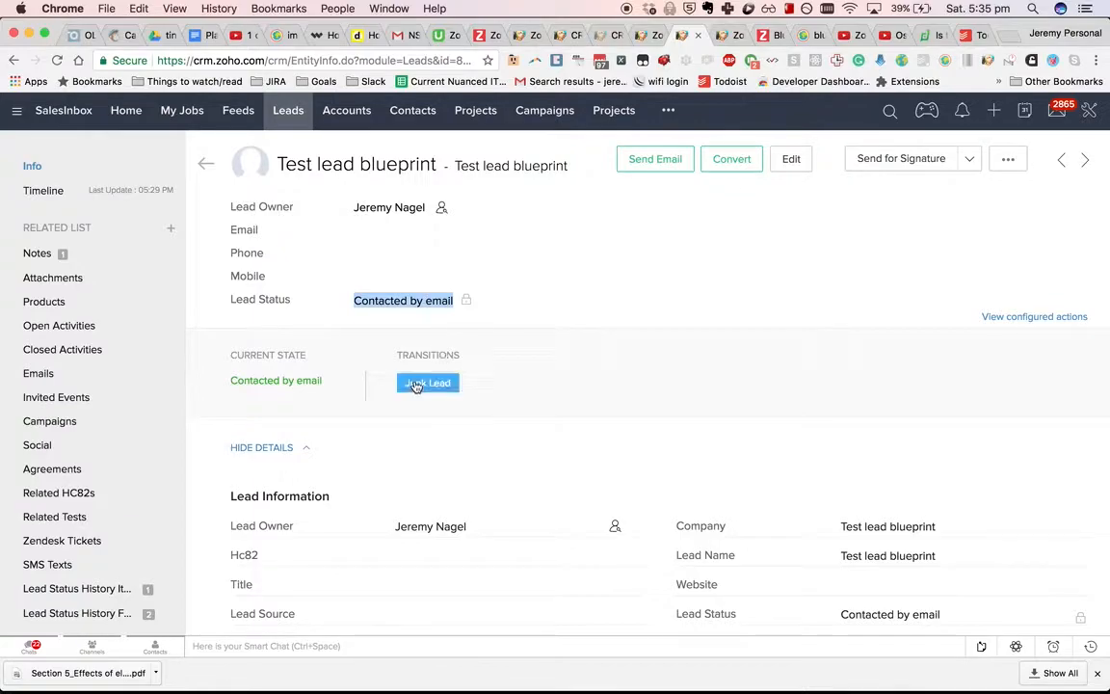
{"action": "mouse_move", "coordinate": [516, 366]}
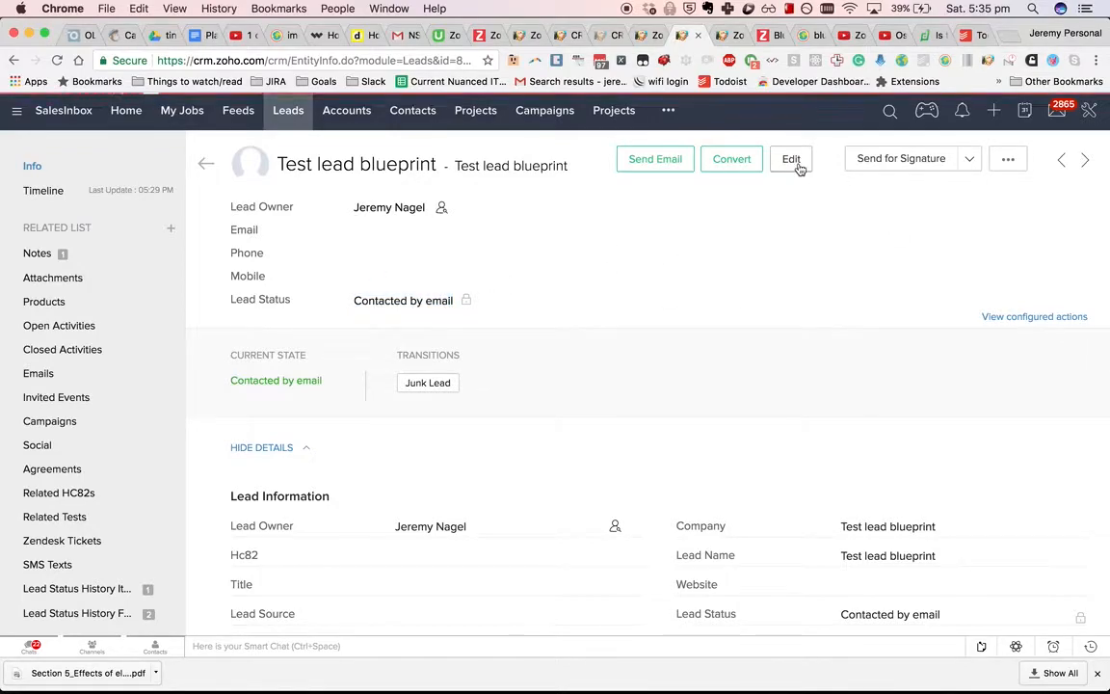
Step: Start editing the lead, cancel without changes and return to the blueprint diagram
{"action": "left_click", "coordinate": [790, 158]}
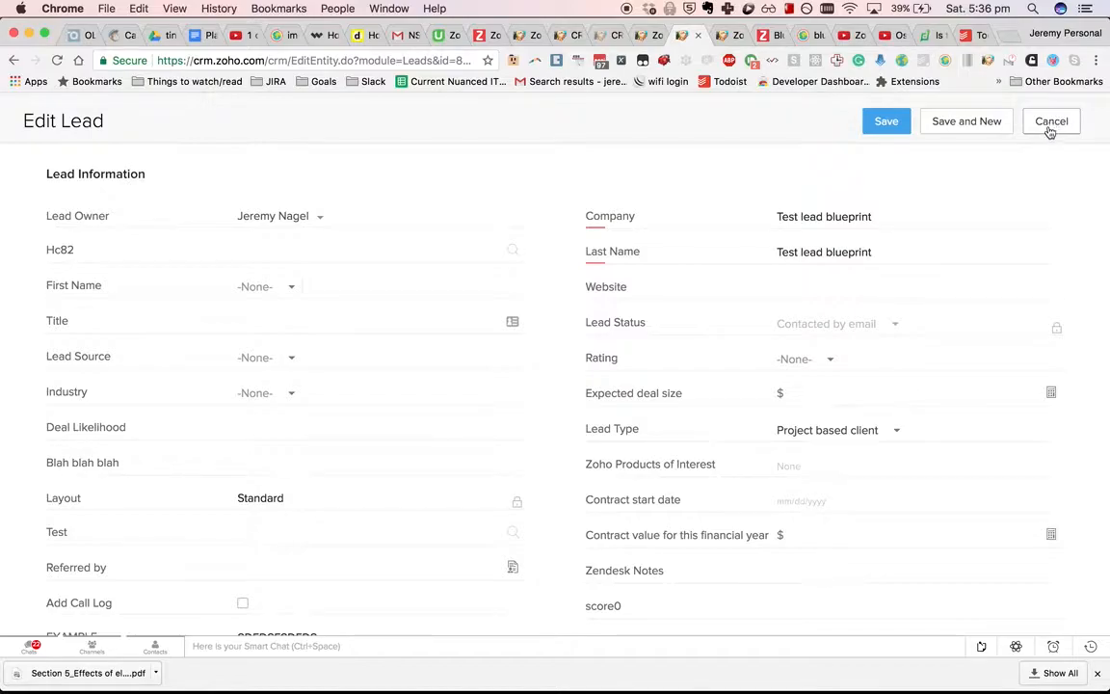
{"action": "left_click", "coordinate": [1050, 119]}
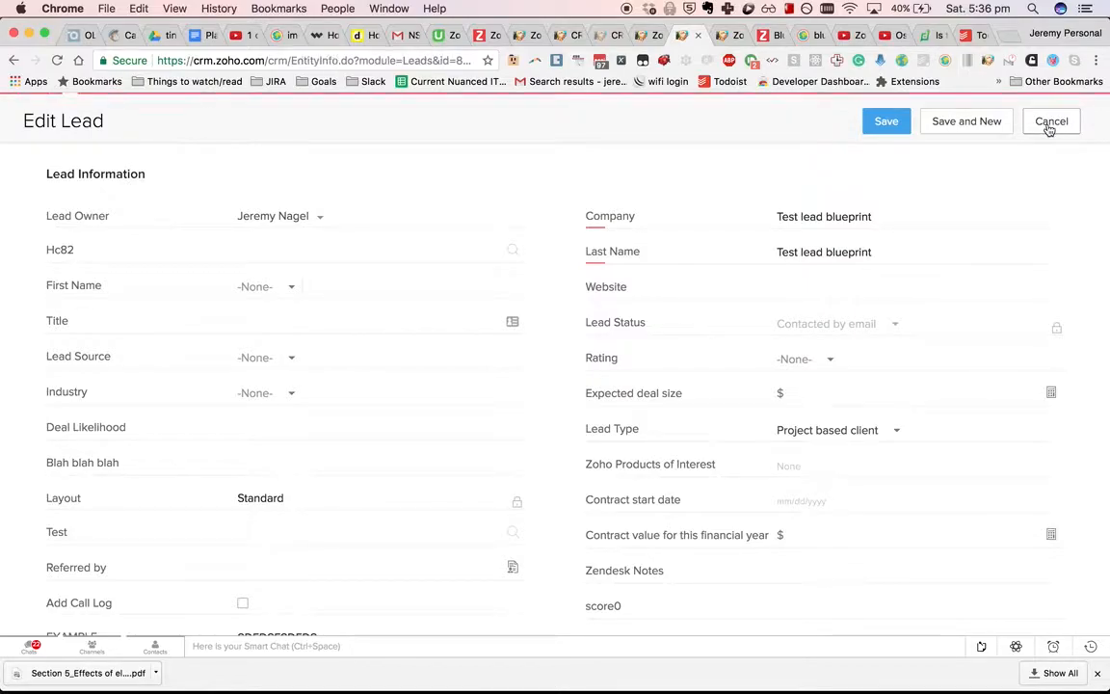
{"action": "left_click", "coordinate": [1050, 119]}
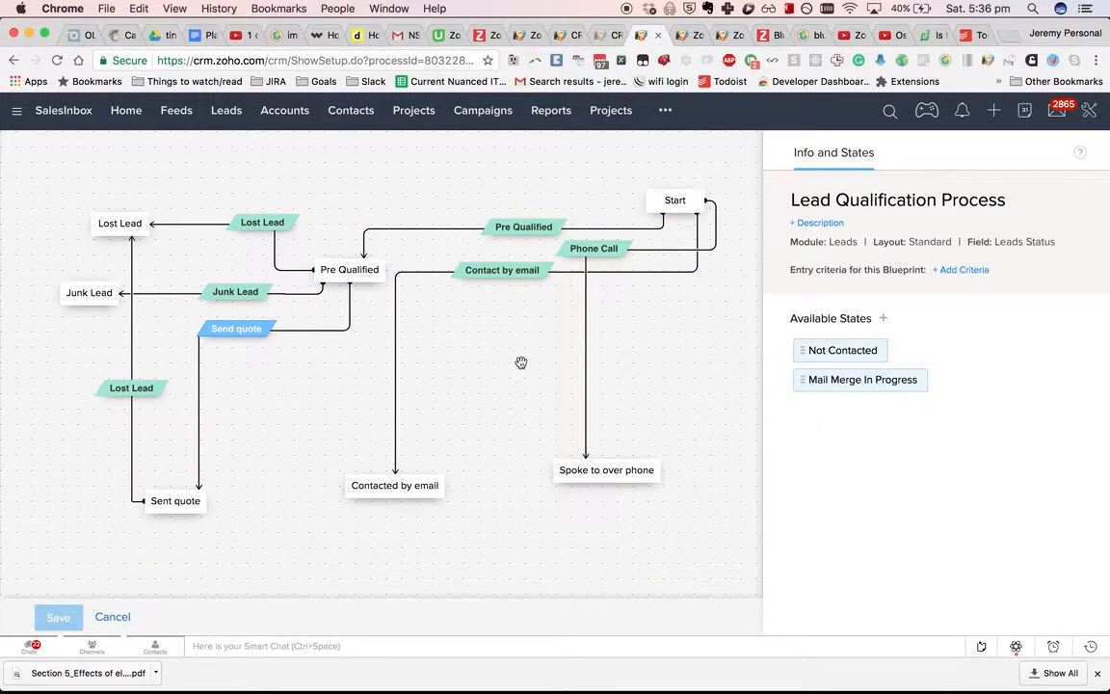
{"action": "mouse_move", "coordinate": [540, 374]}
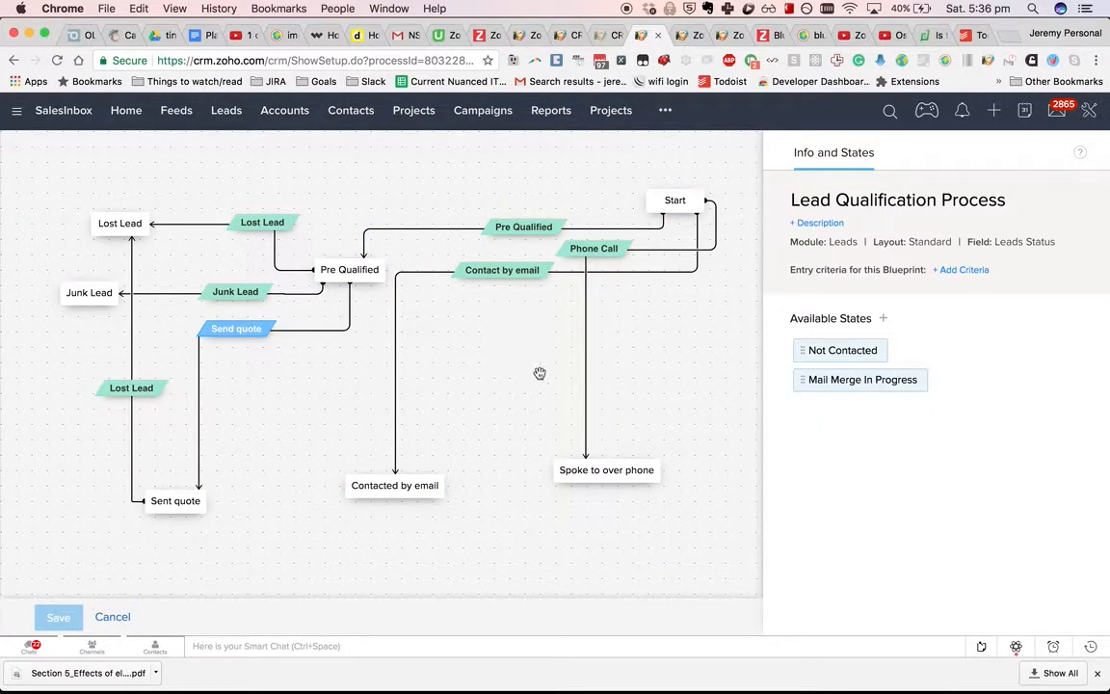
{"action": "left_click_drag", "start_coordinate": [844, 351], "coordinate": [686, 350]}
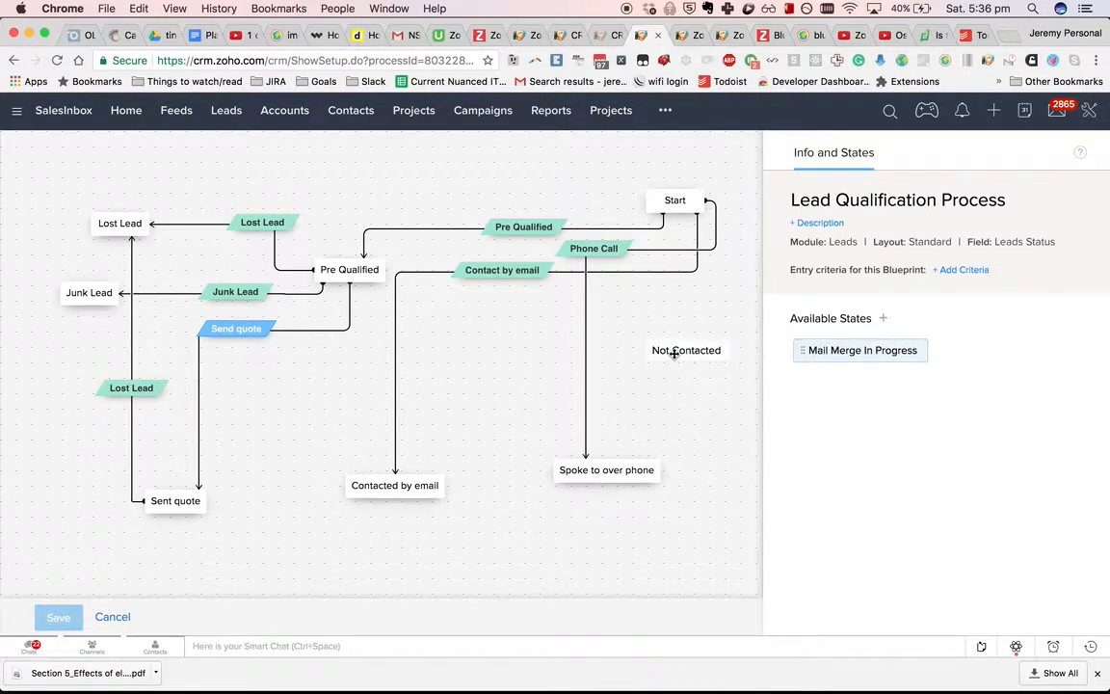
{"action": "left_click", "coordinate": [686, 351]}
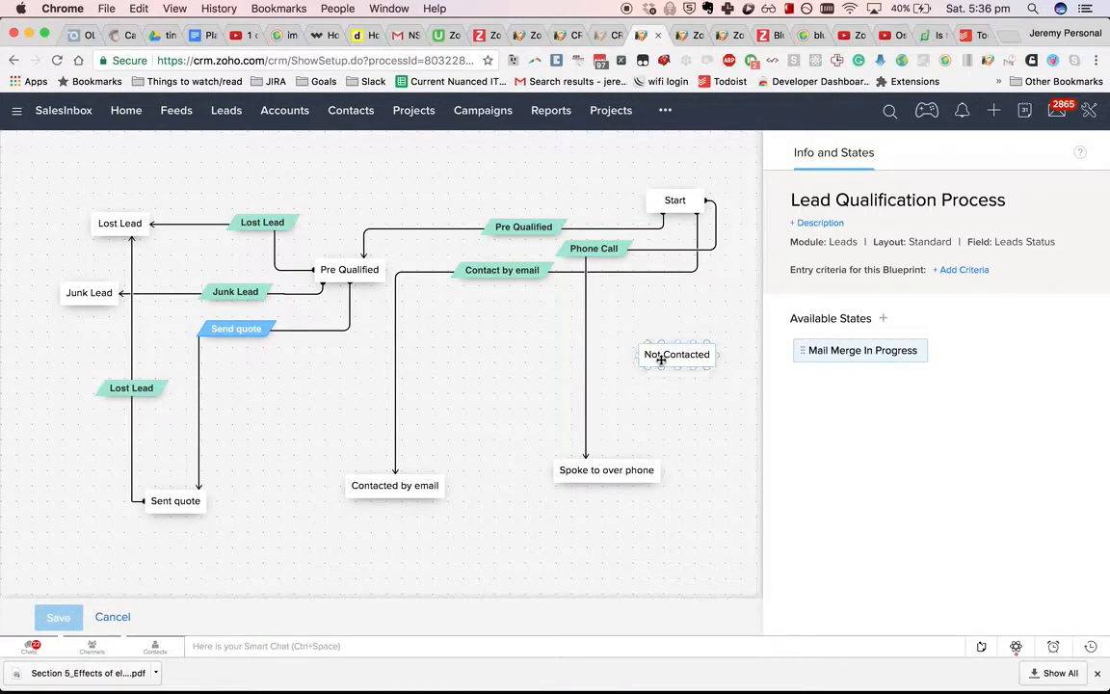
{"action": "left_click_drag", "start_coordinate": [679, 355], "coordinate": [491, 376]}
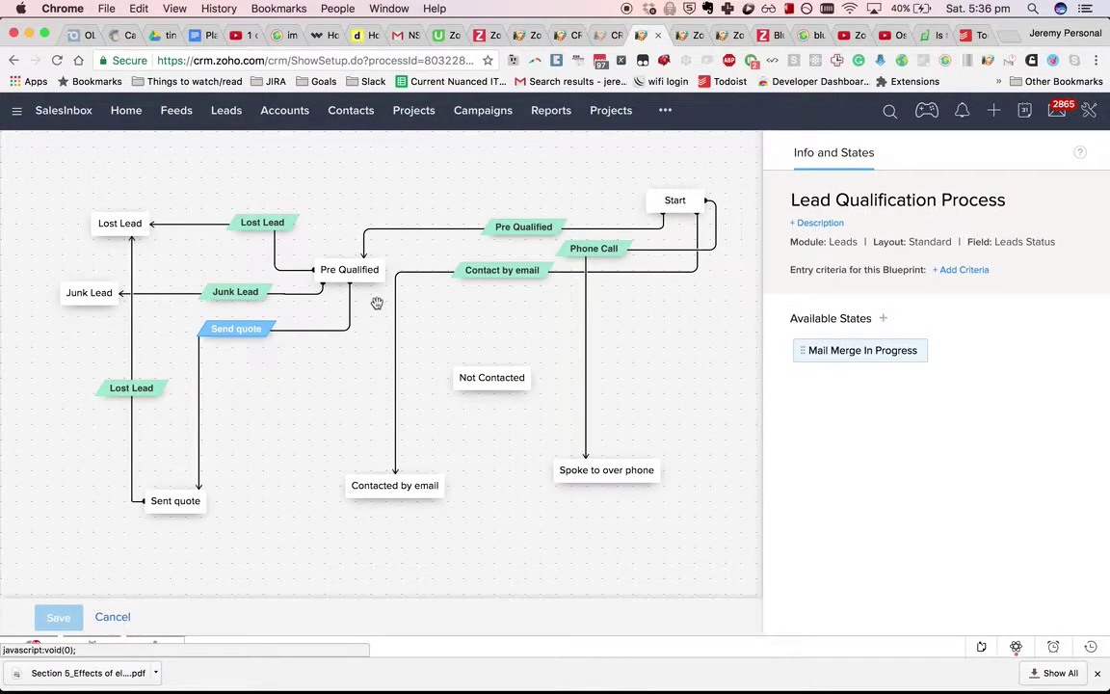
{"action": "left_click", "coordinate": [491, 376]}
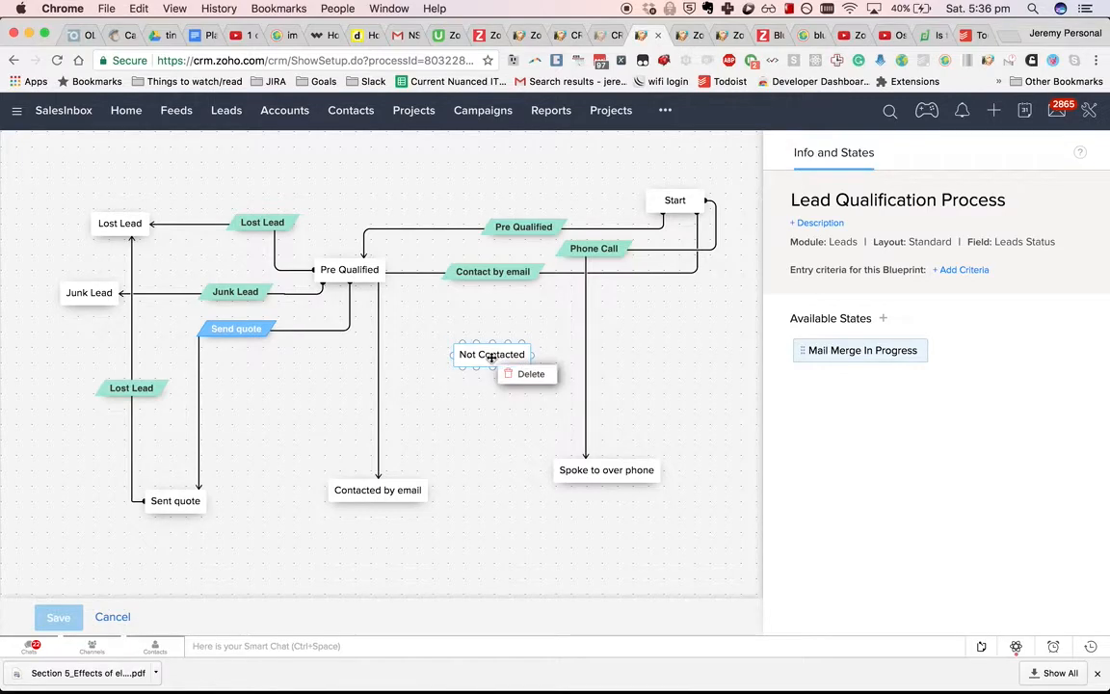
{"action": "left_click", "coordinate": [530, 374]}
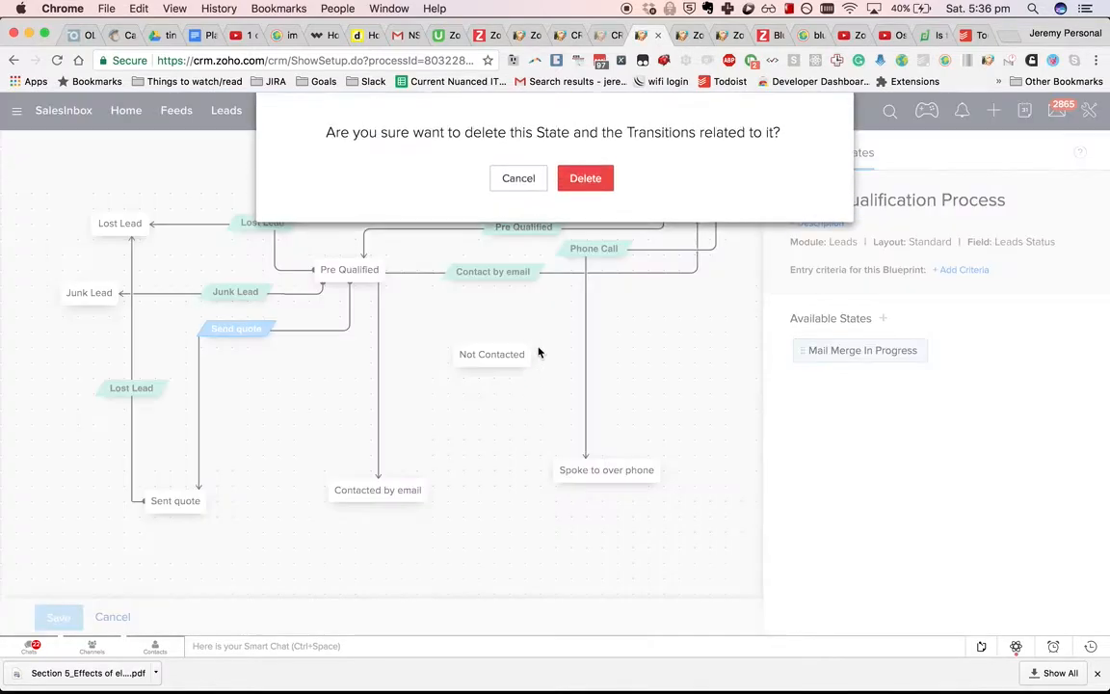
{"action": "left_click", "coordinate": [586, 178]}
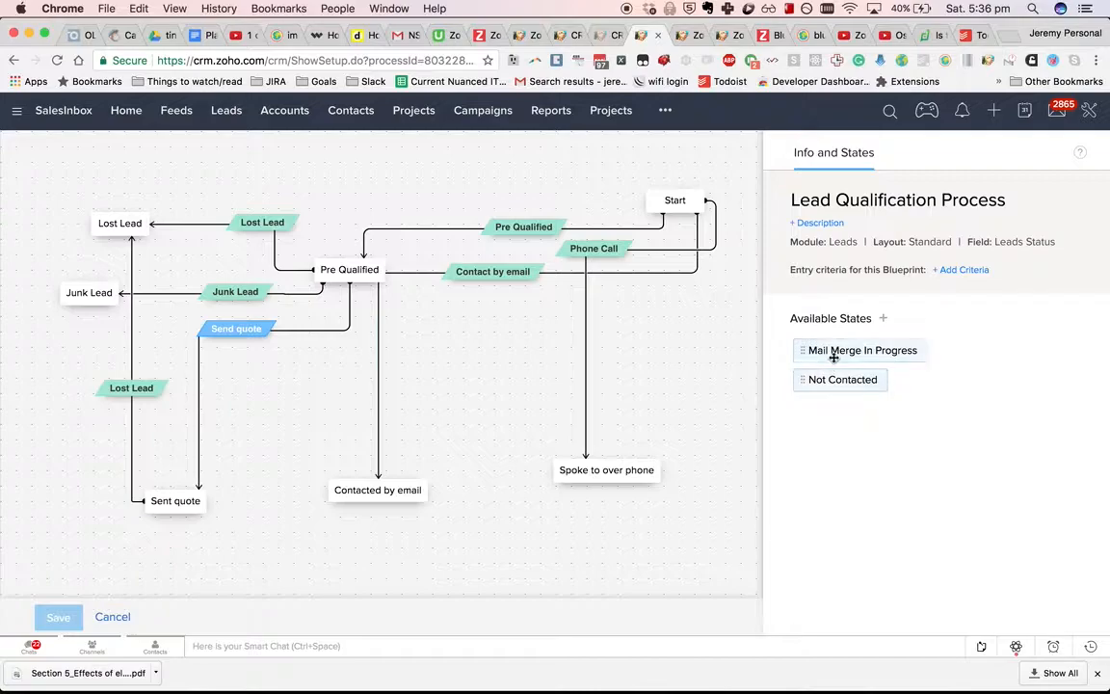
{"action": "left_click_drag", "start_coordinate": [861, 351], "coordinate": [686, 362]}
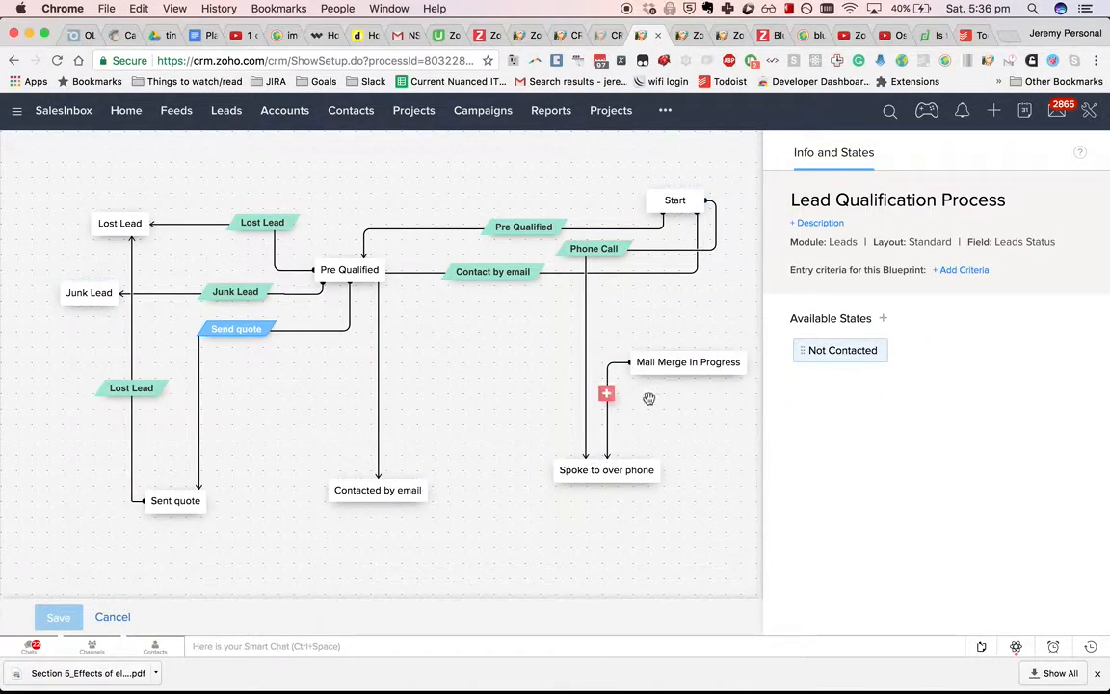
{"action": "left_click", "coordinate": [606, 393]}
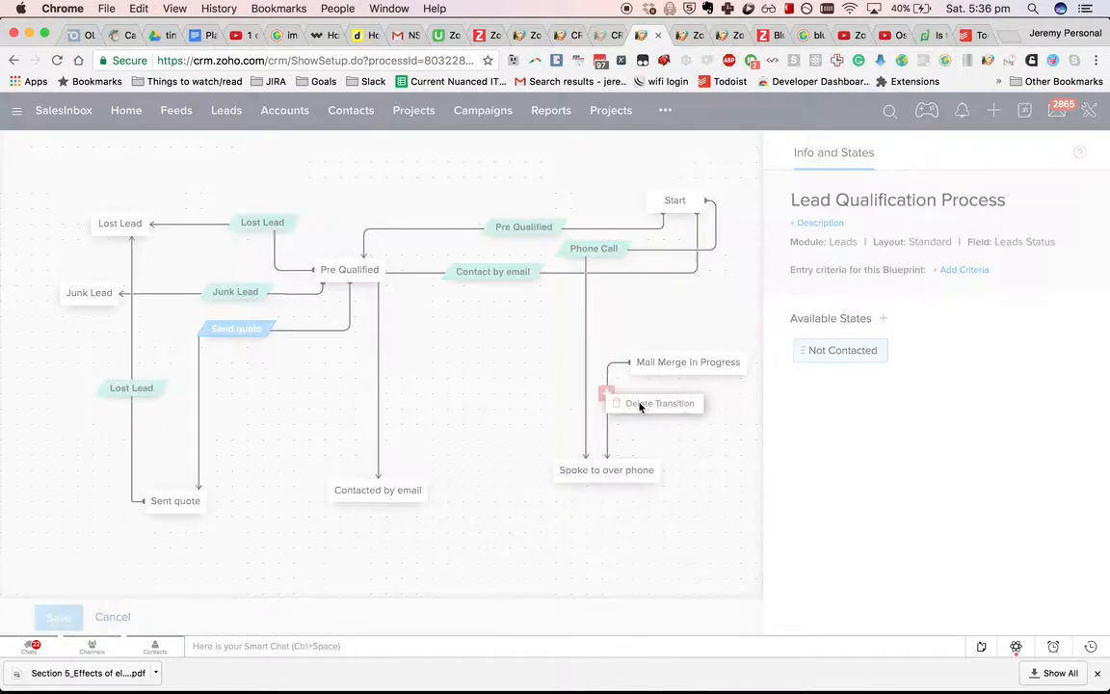
{"action": "left_click", "coordinate": [659, 403]}
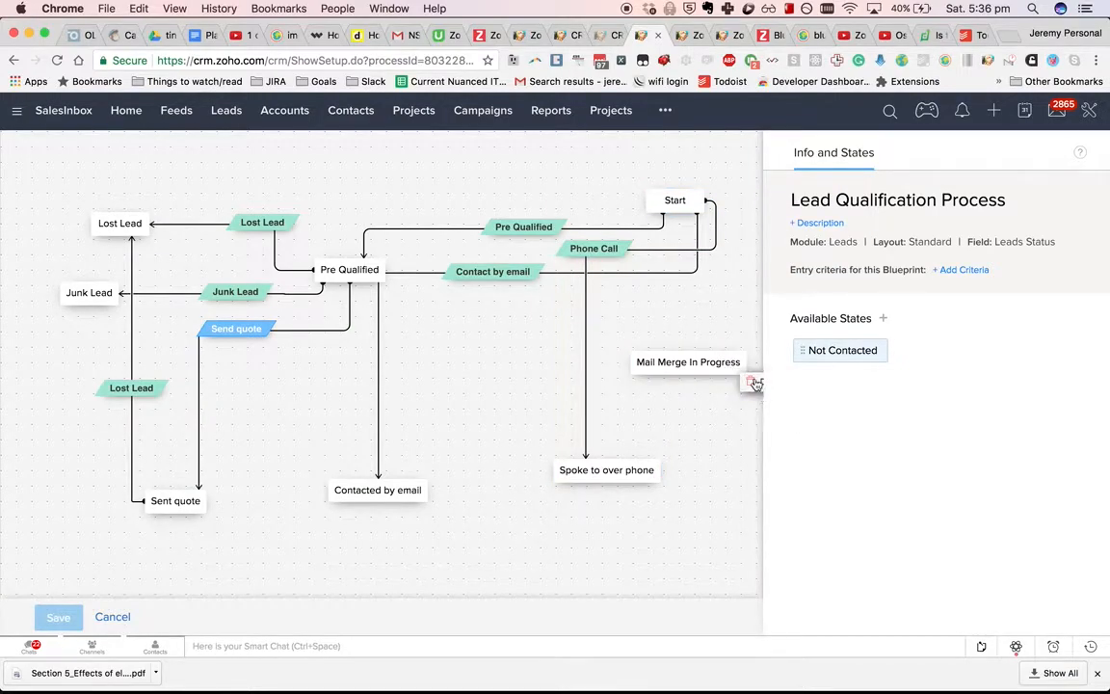
{"action": "left_click", "coordinate": [755, 384]}
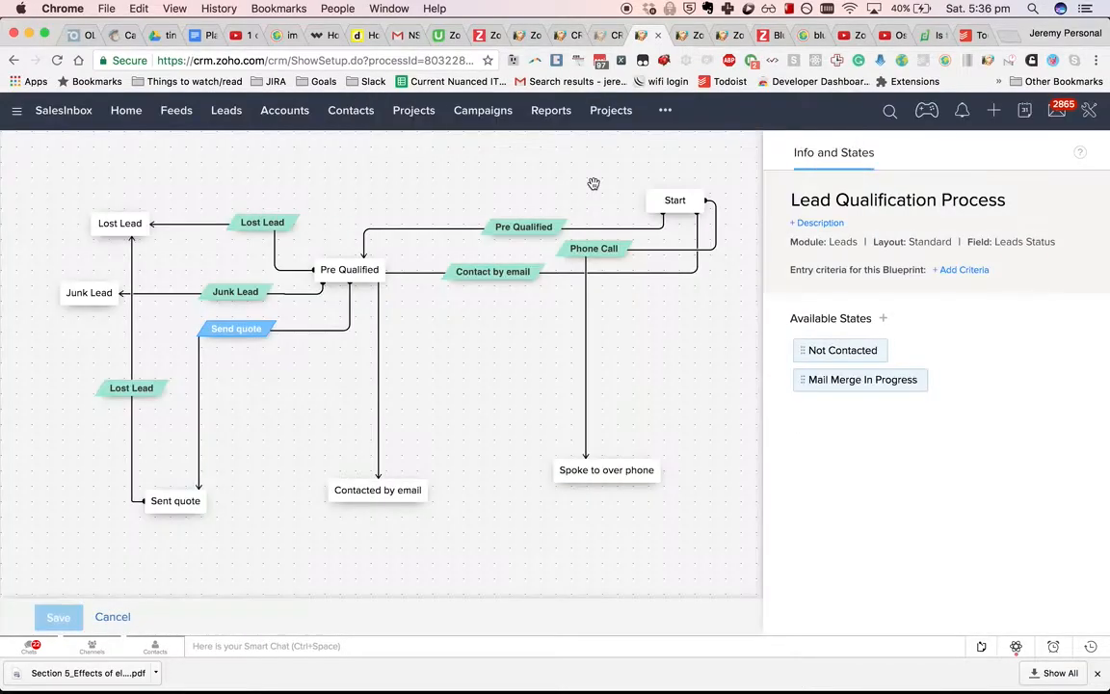
{"action": "mouse_move", "coordinate": [597, 233]}
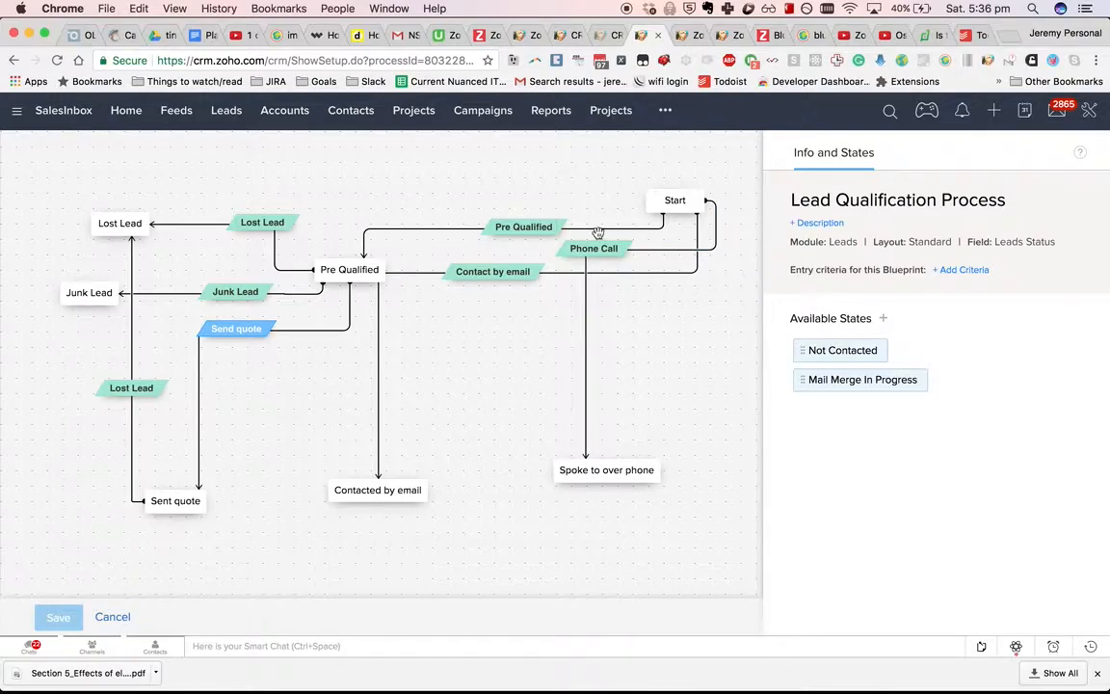
Step: Add the Fax field to the Phone Call transition's During fields and start its validation rule
{"action": "left_click", "coordinate": [593, 246]}
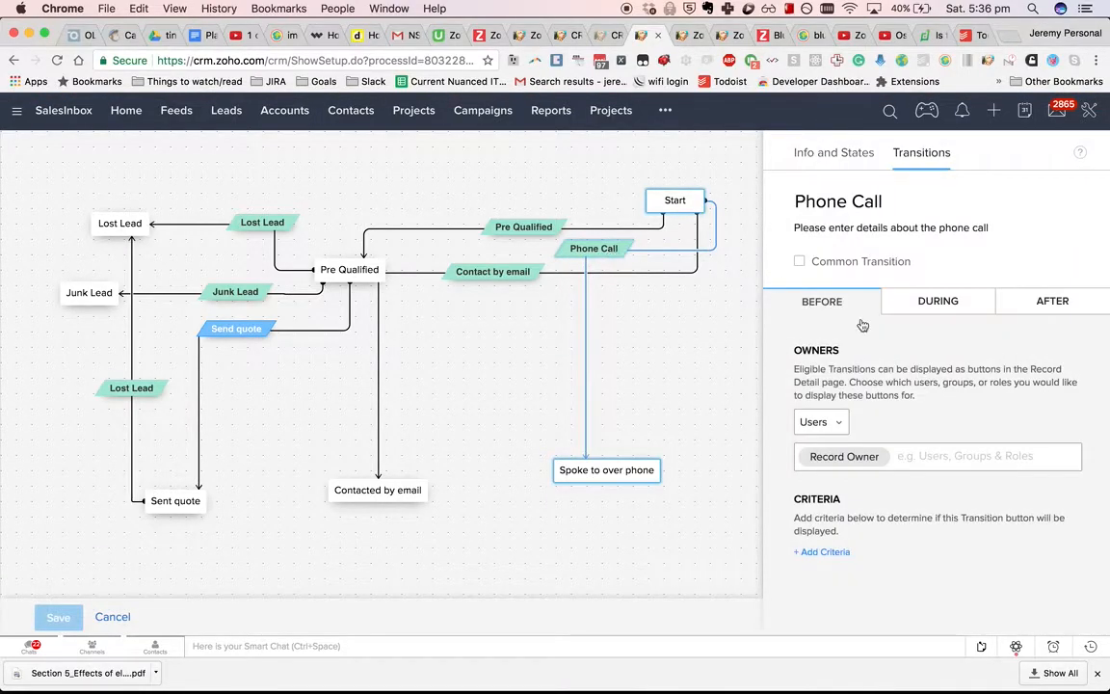
{"action": "left_click", "coordinate": [937, 301]}
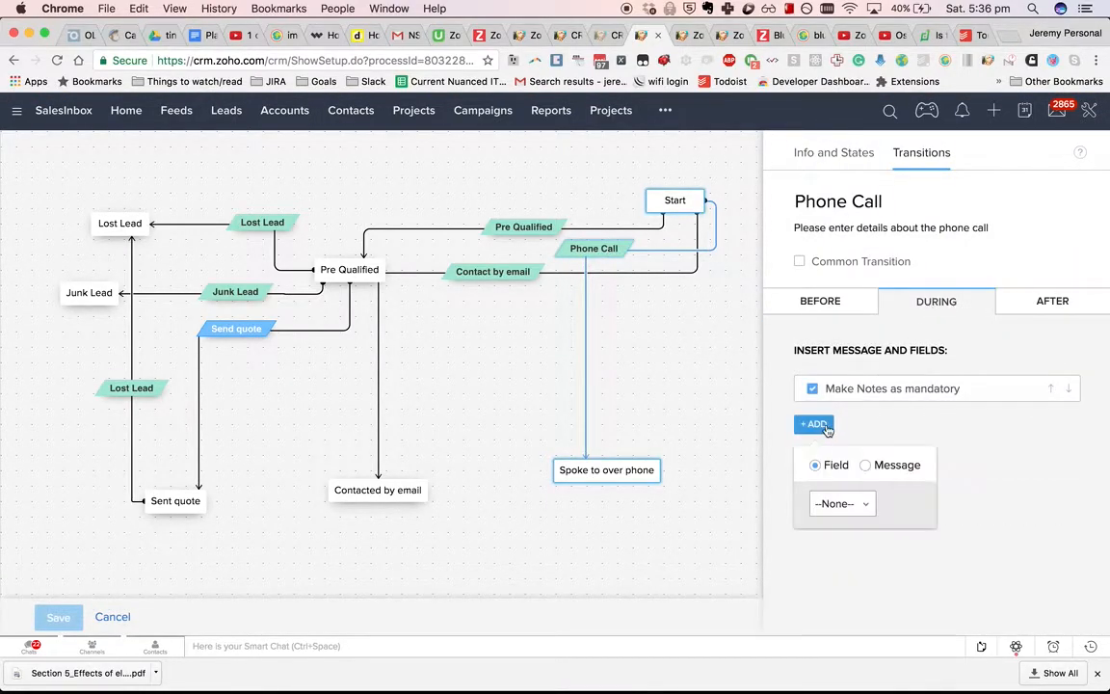
{"action": "left_click", "coordinate": [840, 503]}
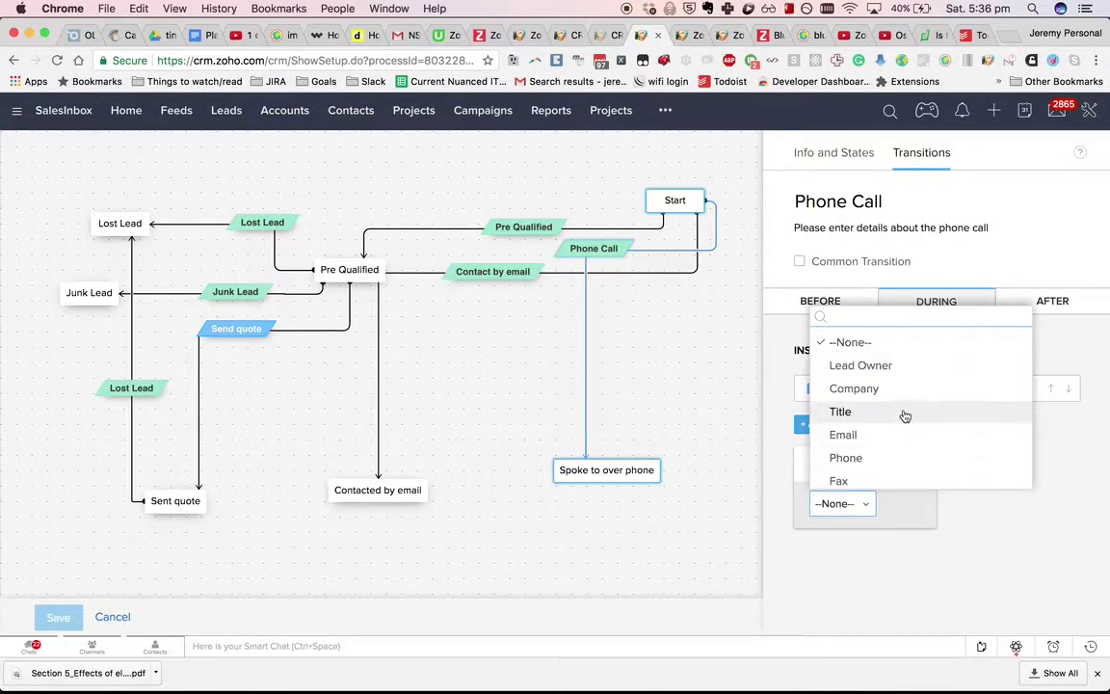
{"action": "mouse_move", "coordinate": [836, 482]}
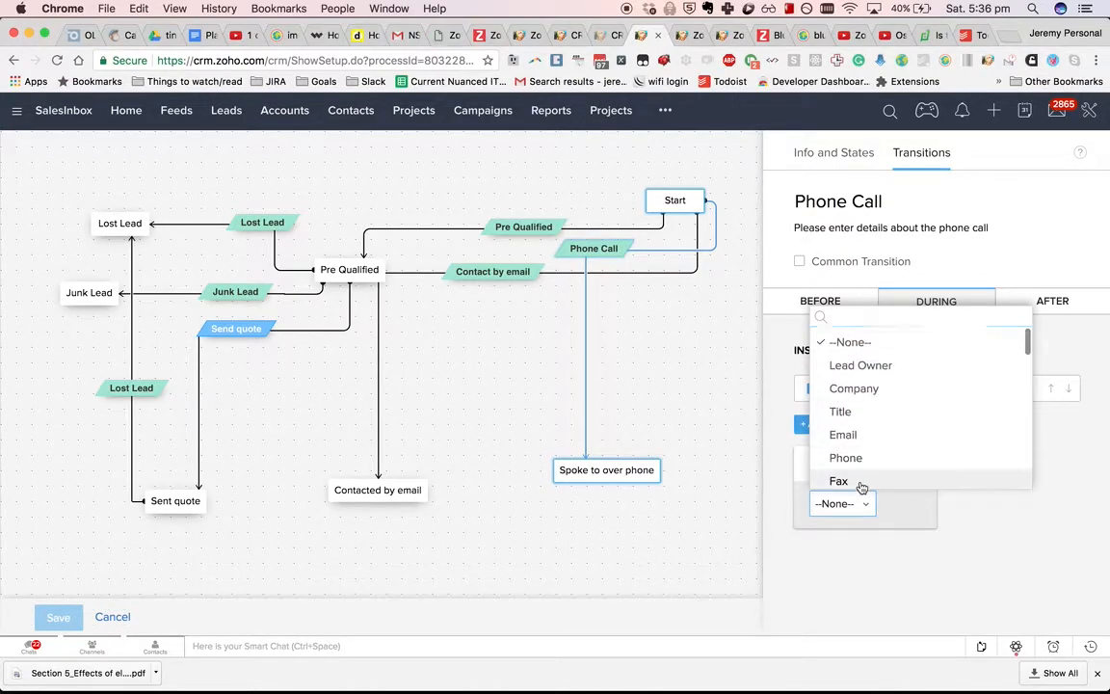
{"action": "left_click", "coordinate": [838, 481]}
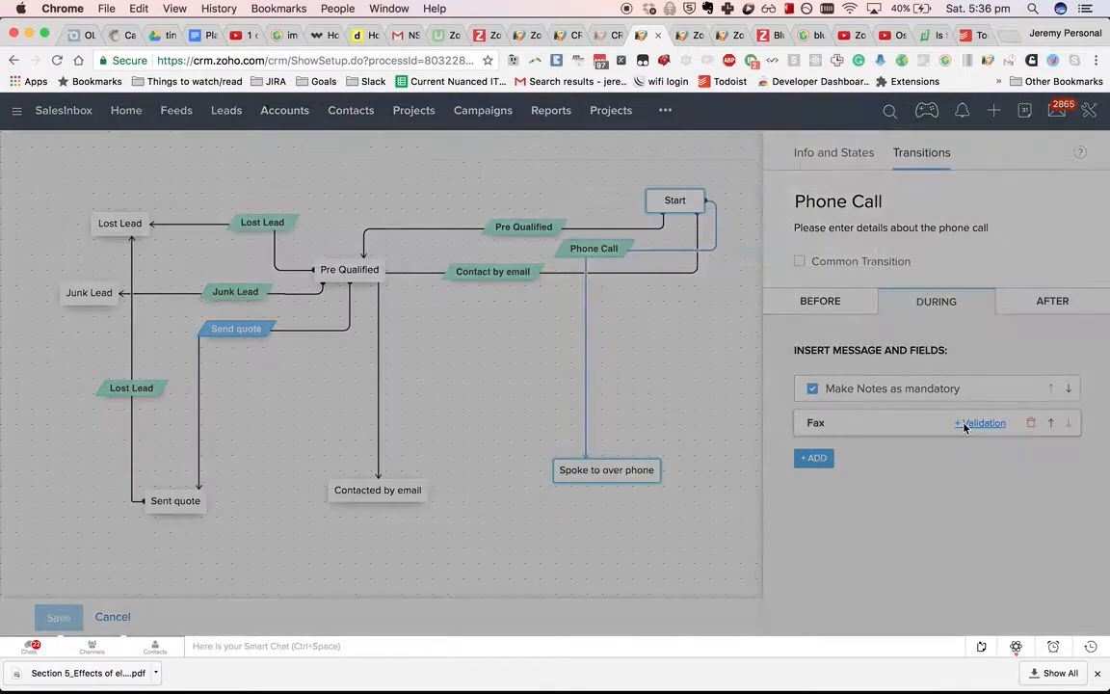
{"action": "left_click", "coordinate": [981, 422]}
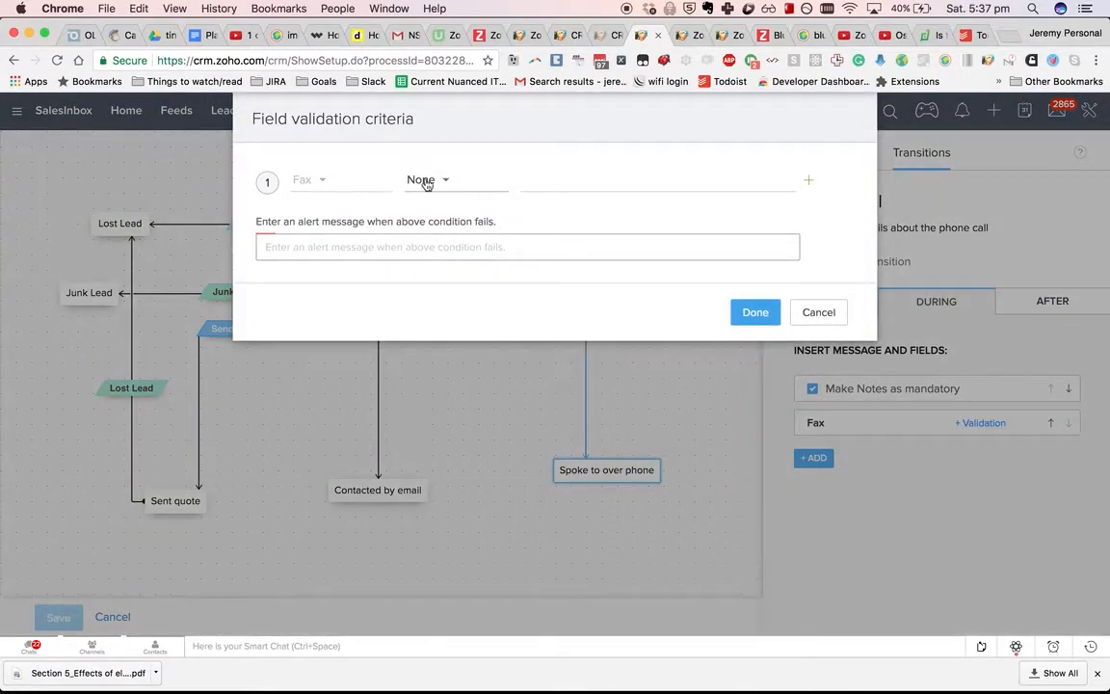
Step: Require Fax 'is not empty' with alert 'Please provide the fax number!' and confirm the rule
{"action": "left_click", "coordinate": [428, 180]}
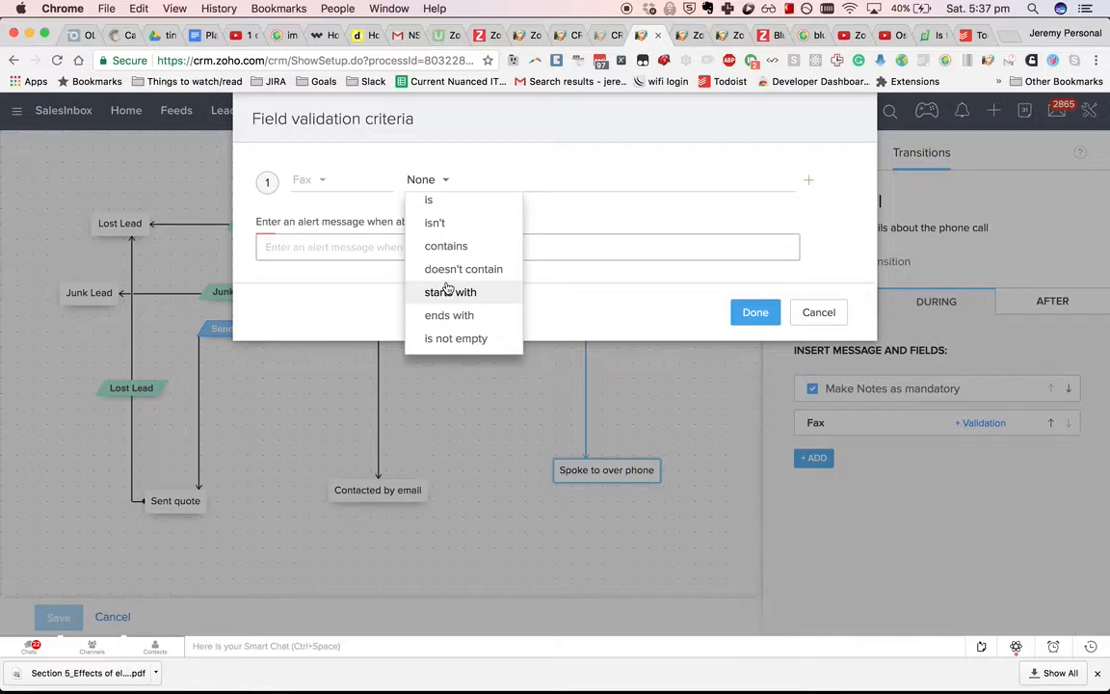
{"action": "left_click", "coordinate": [455, 339]}
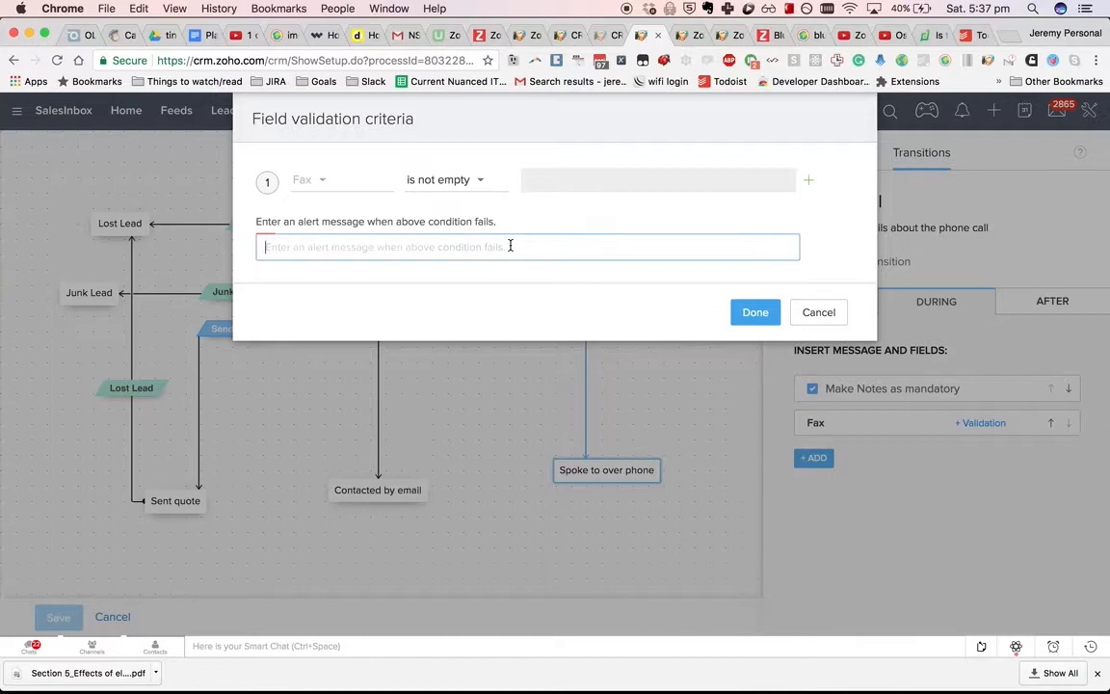
{"action": "mouse_move", "coordinate": [445, 205]}
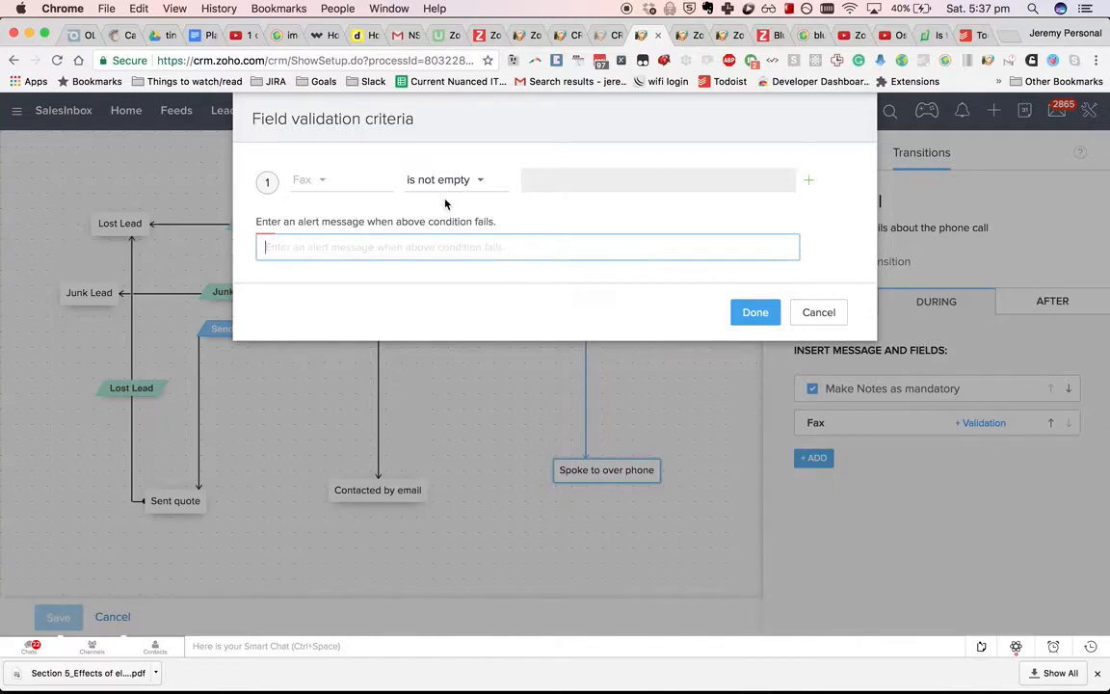
{"action": "mouse_move", "coordinate": [409, 216]}
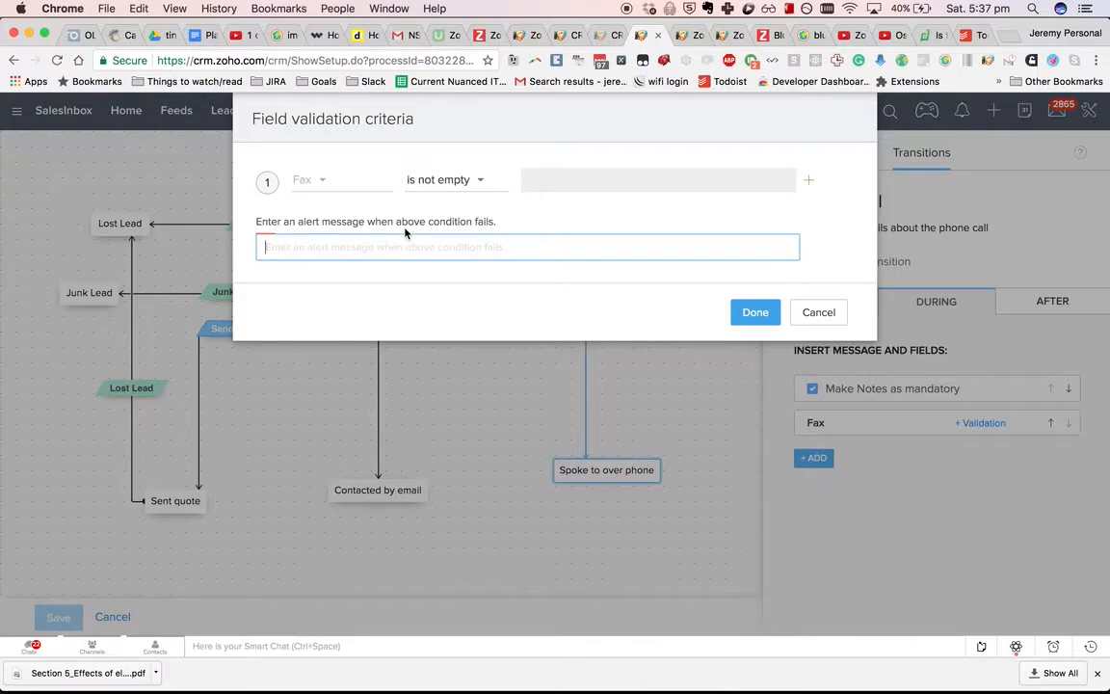
{"action": "type", "text": "Please provide"}
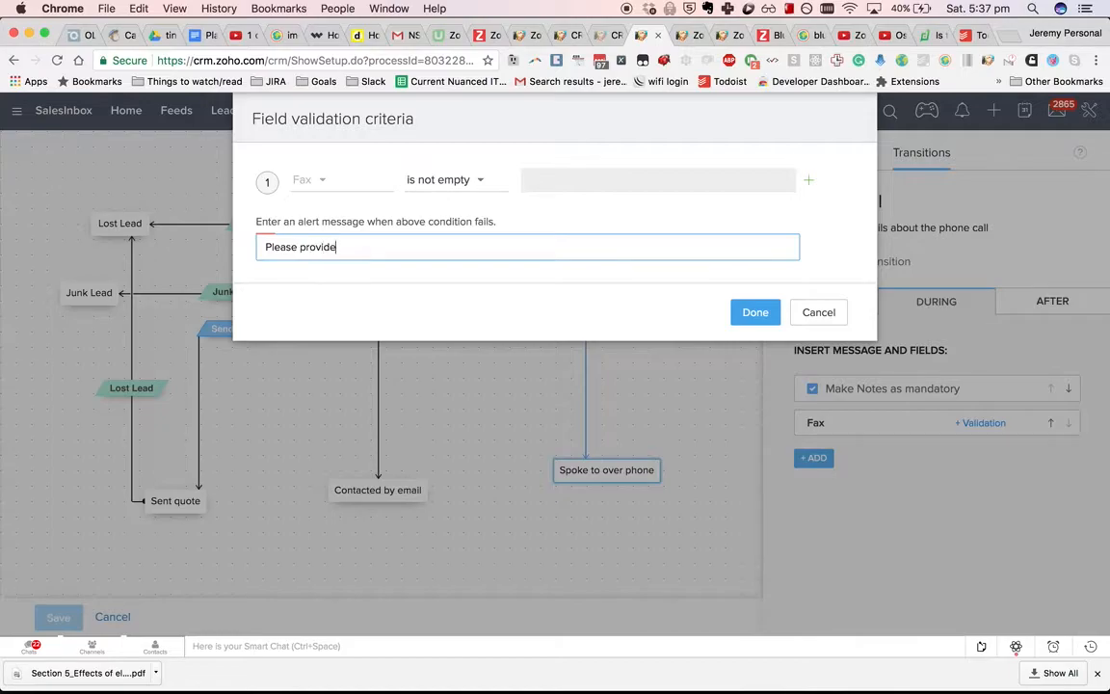
{"action": "type", "text": "the fax number!"}
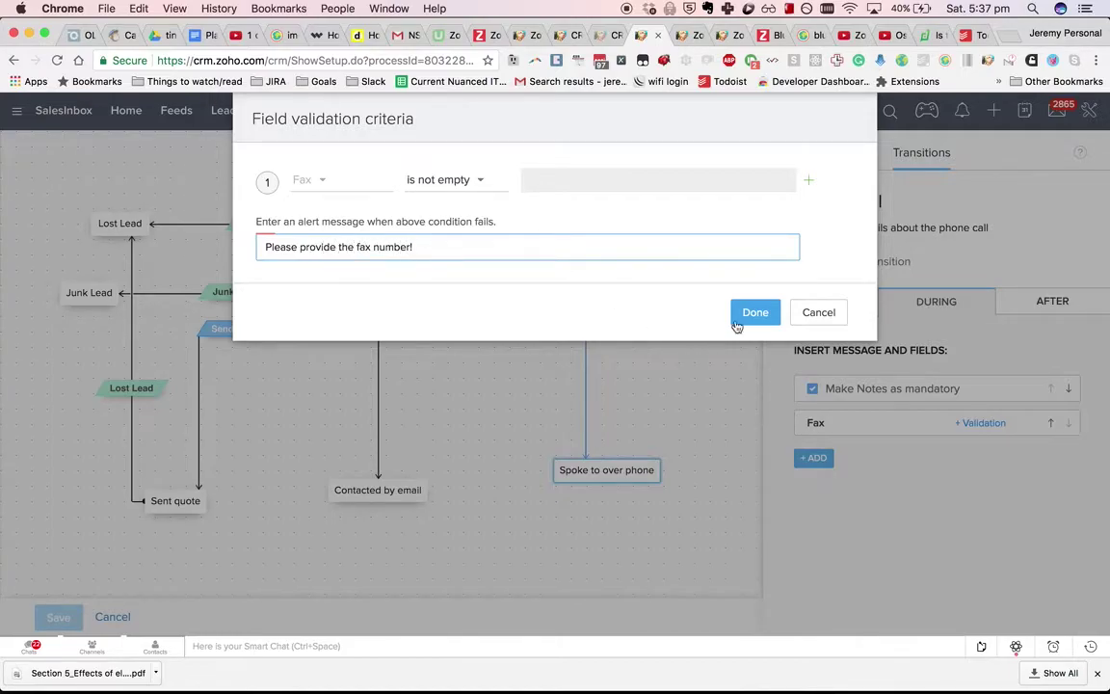
{"action": "left_click", "coordinate": [755, 313]}
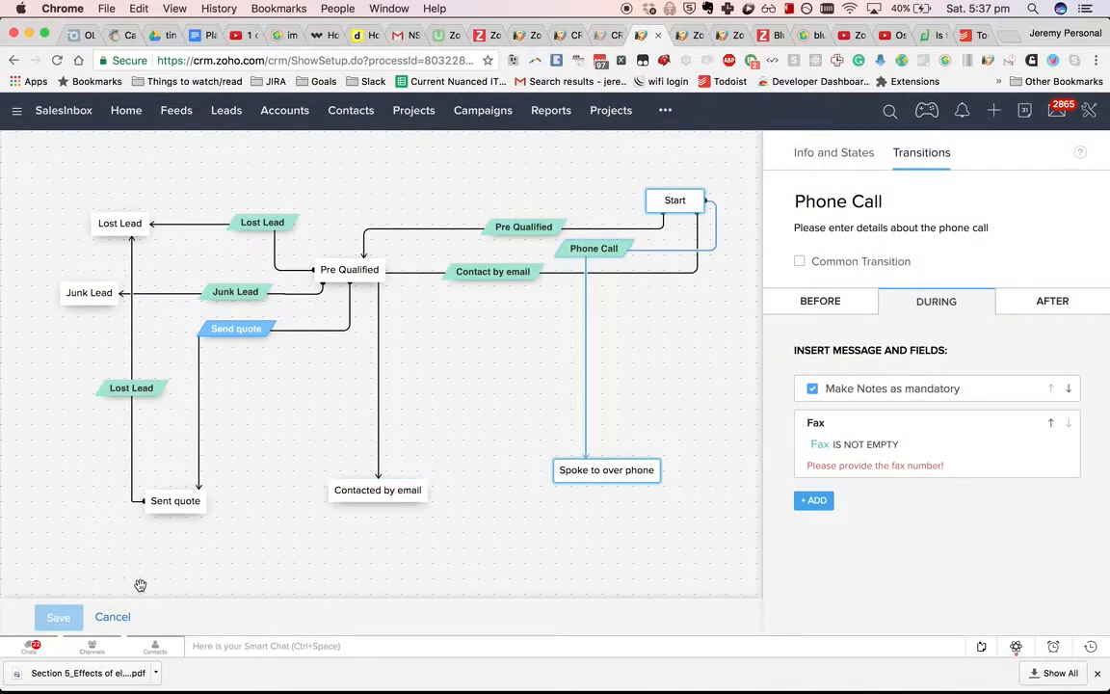
Step: Reword the Fax alert to 'Comeon who doesn't have a fax machine anymore? Don't be silly!' and confirm
{"action": "left_click", "coordinate": [832, 152]}
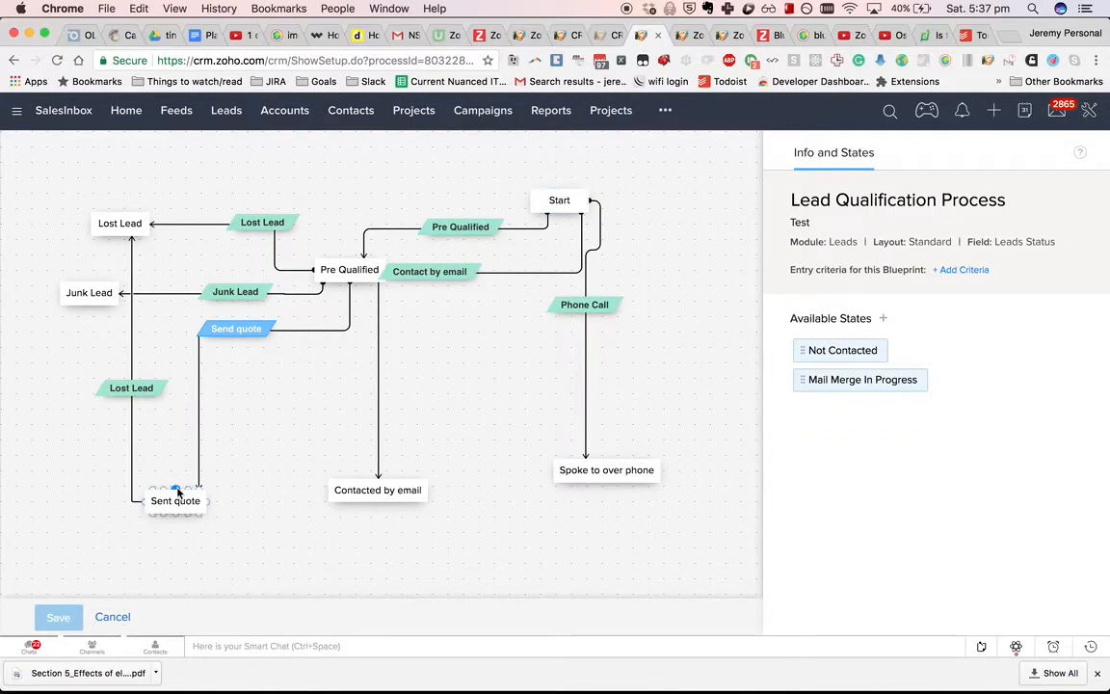
{"action": "left_click", "coordinate": [175, 502]}
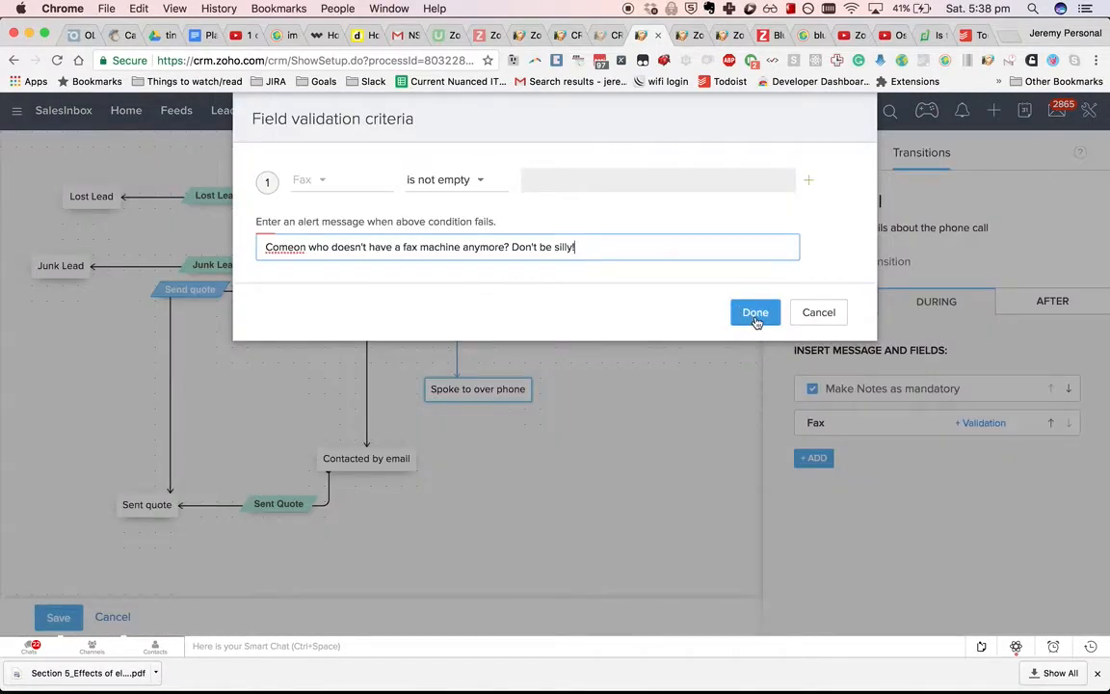
{"action": "mouse_move", "coordinate": [299, 135]}
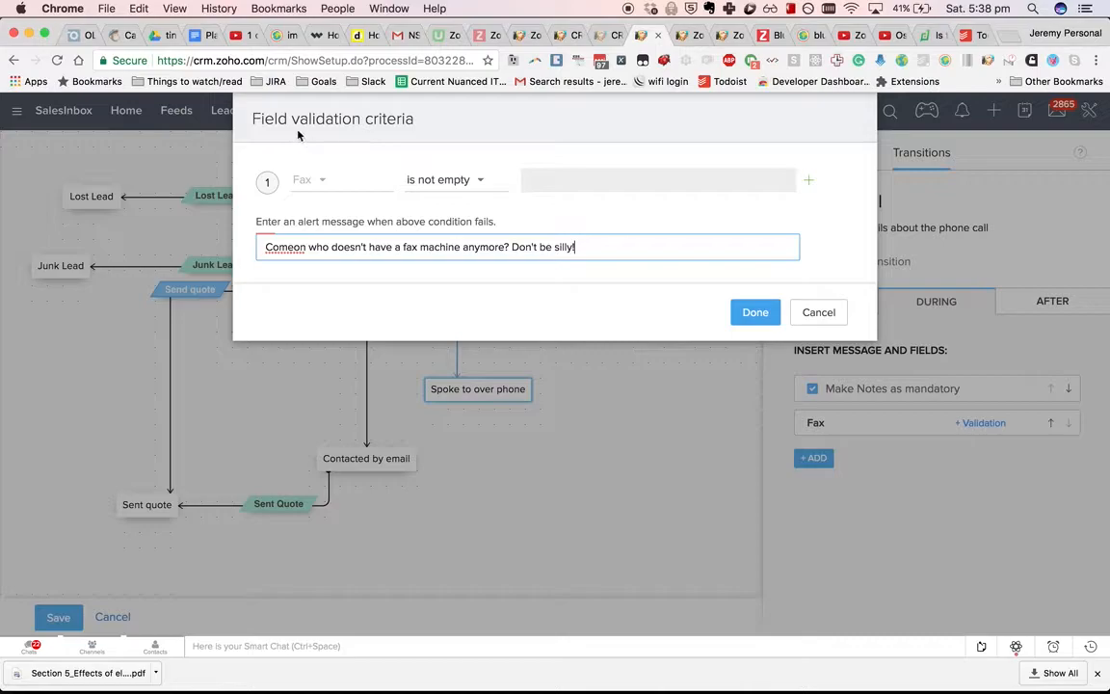
{"action": "mouse_move", "coordinate": [402, 185]}
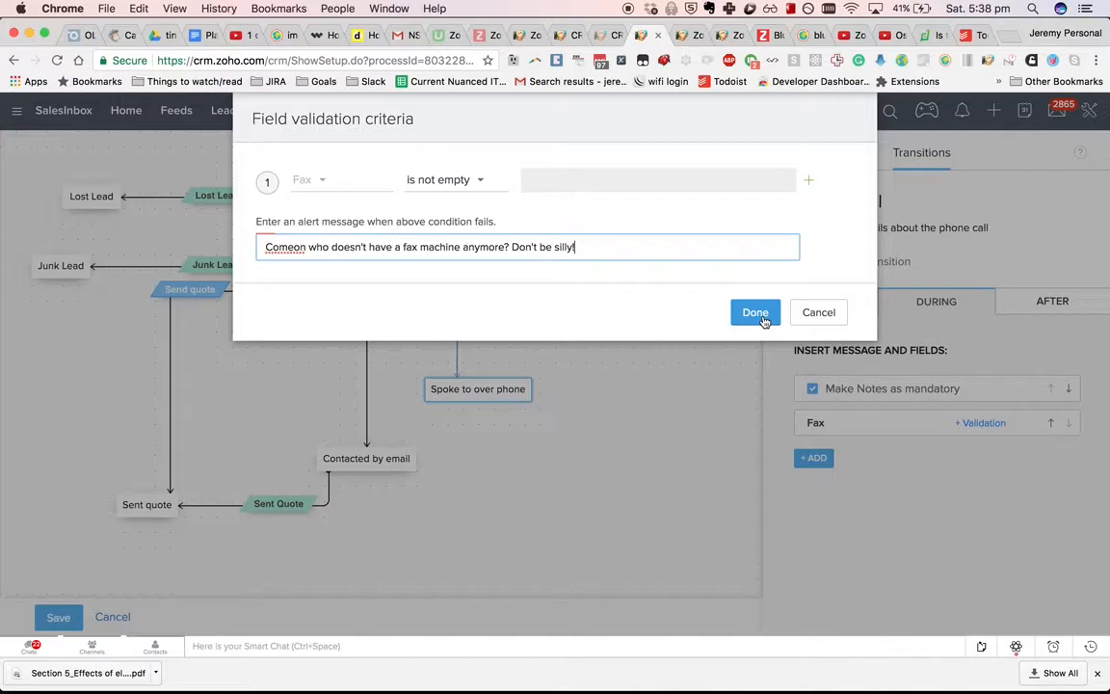
{"action": "left_click", "coordinate": [755, 312]}
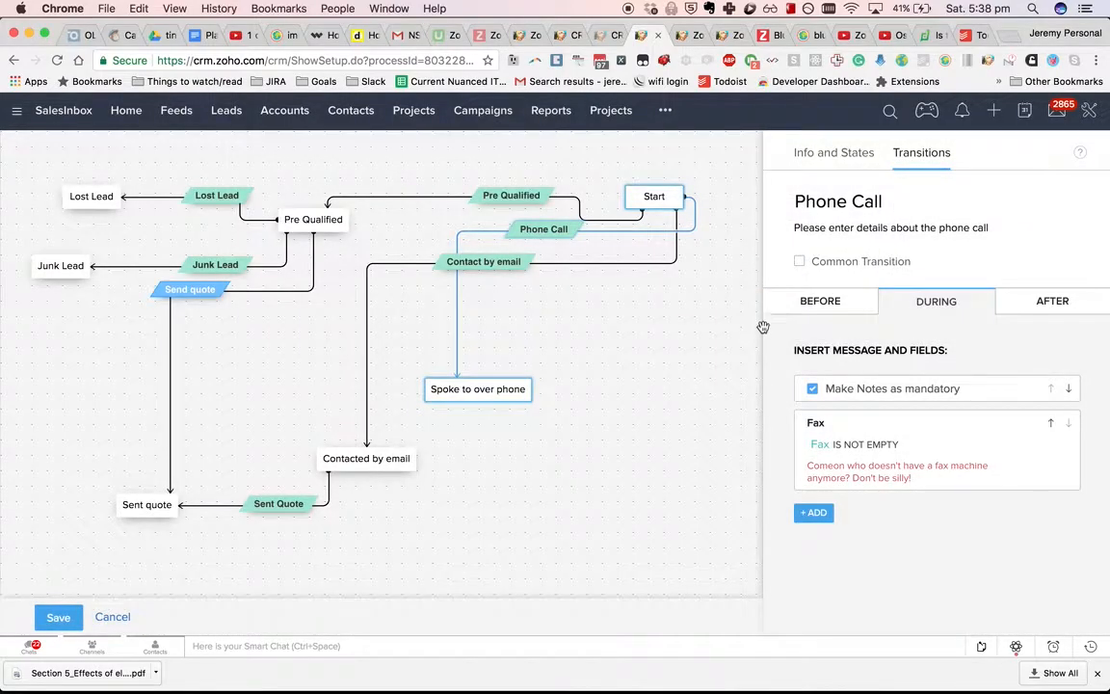
{"action": "mouse_move", "coordinate": [124, 571]}
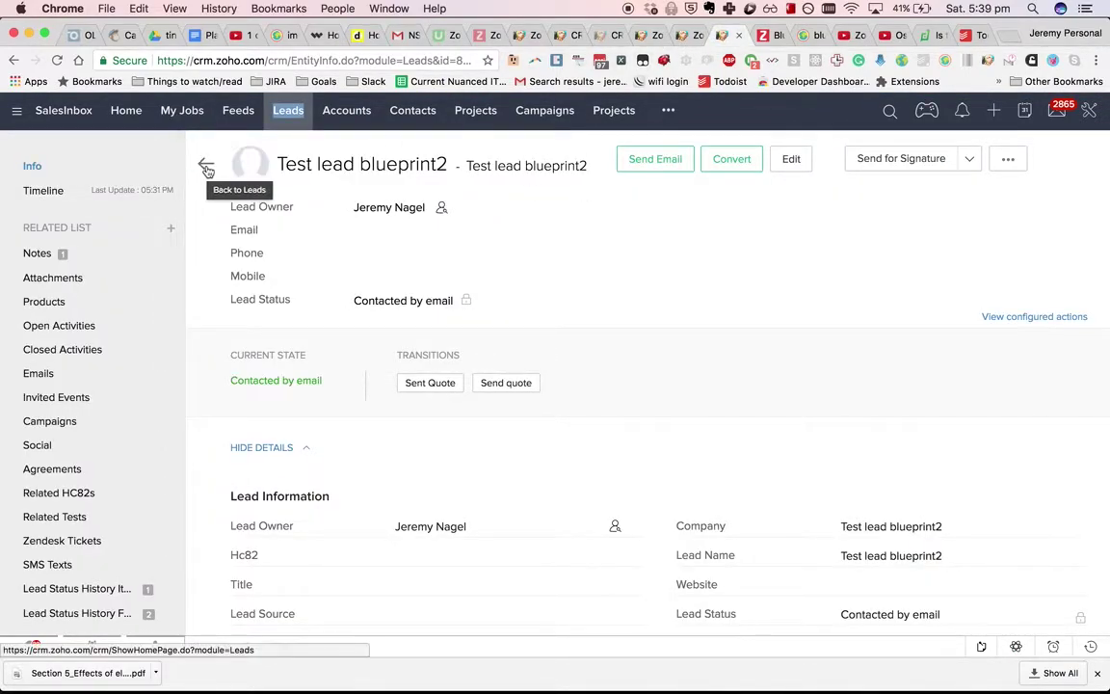
Step: Create and save a new lead named Test fax
{"action": "left_click", "coordinate": [206, 165]}
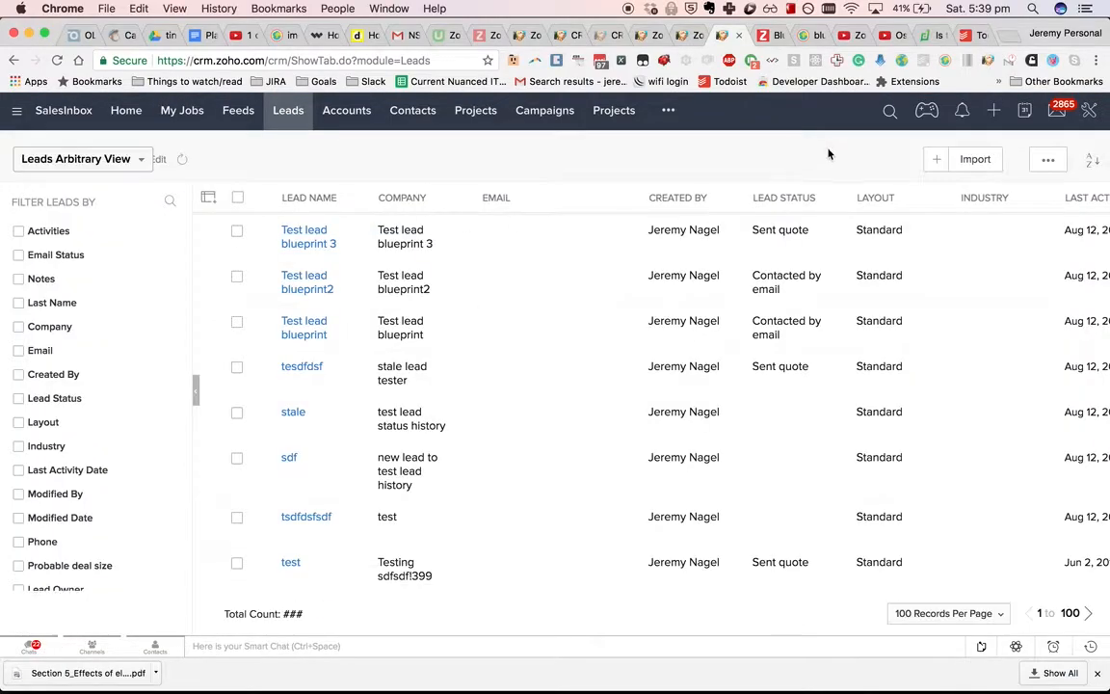
{"action": "left_click", "coordinate": [937, 158]}
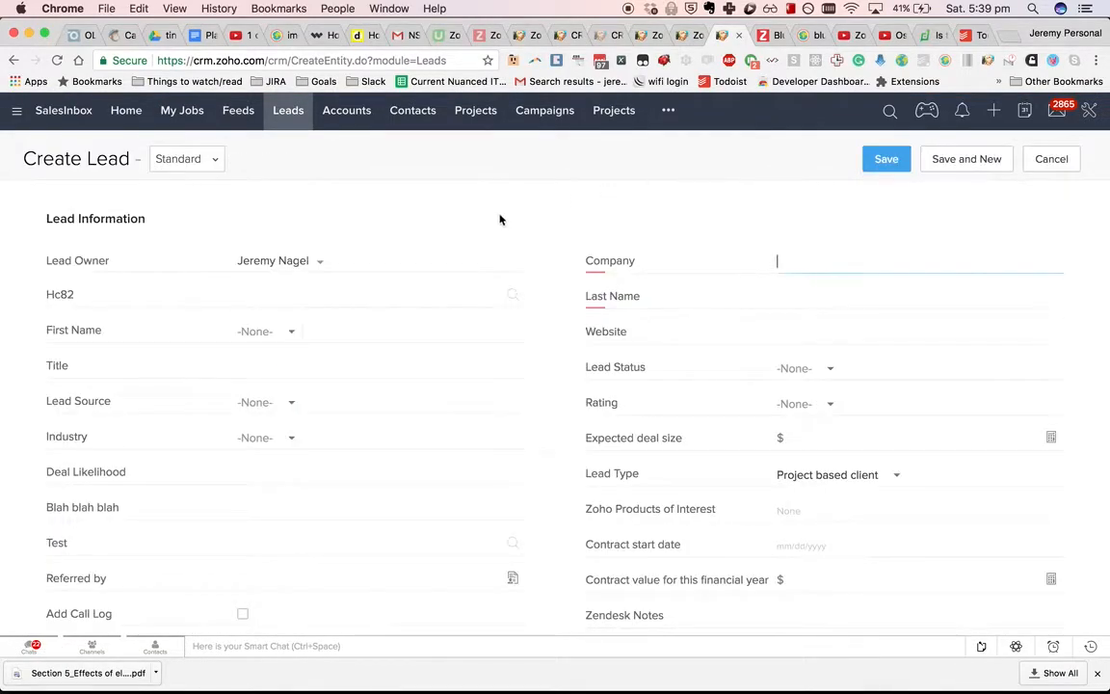
{"action": "type", "text": "Test fax"}
{"action": "left_click", "coordinate": [919, 297]}
{"action": "type", "text": "sdfdsfds"}
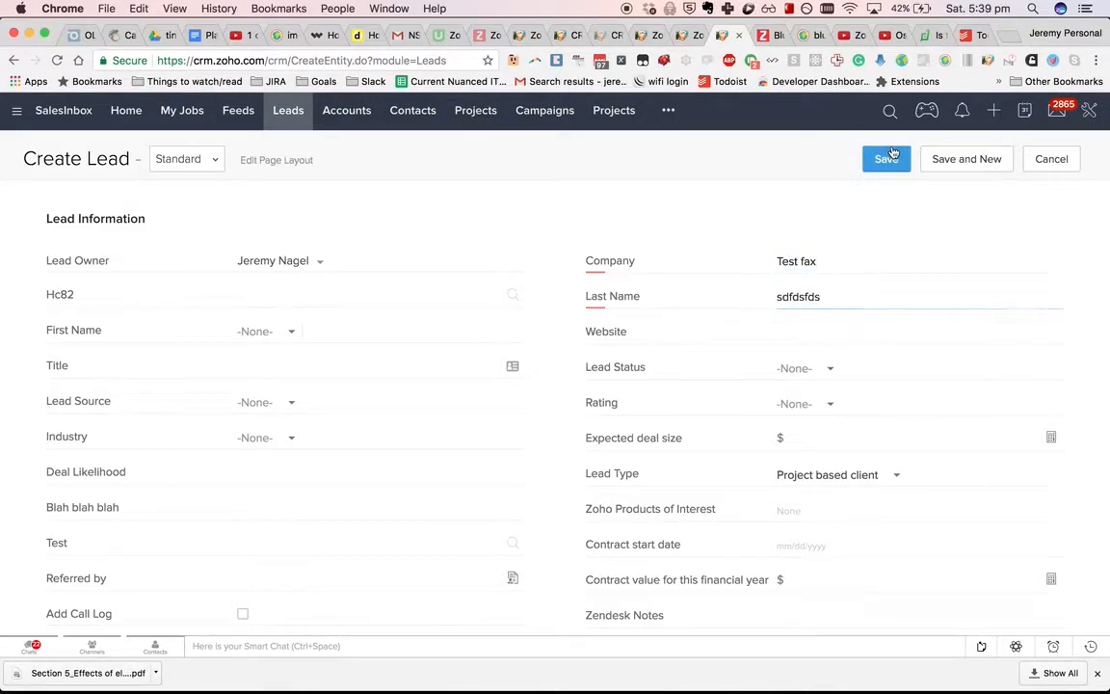
{"action": "left_click", "coordinate": [886, 158]}
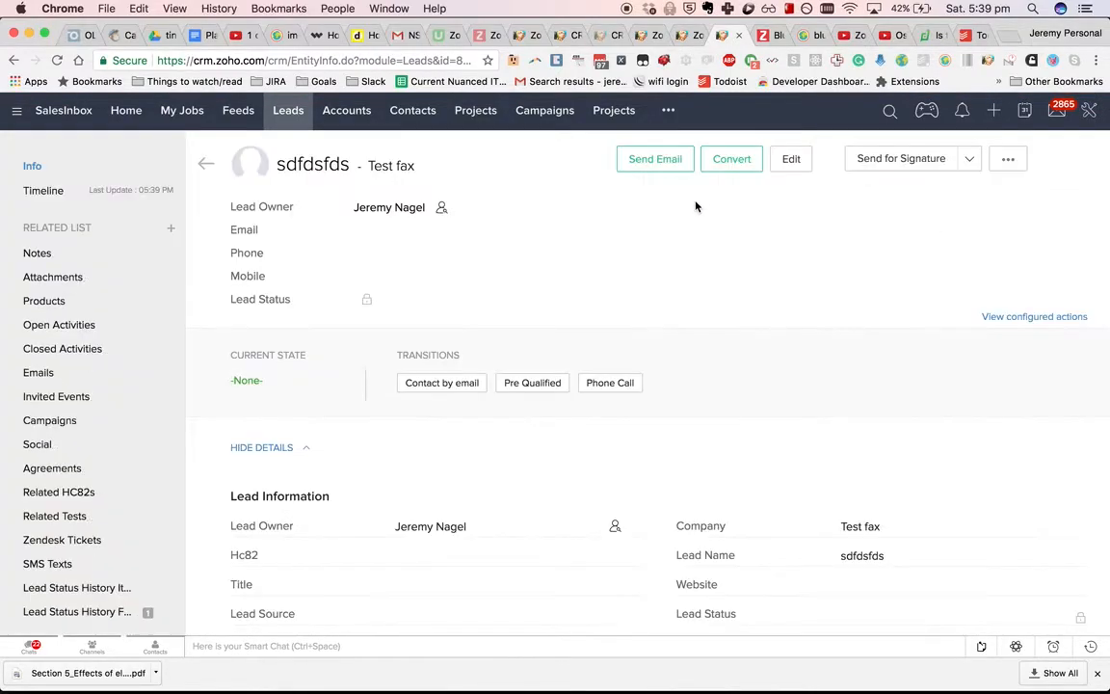
Step: Run Phone Call on the lead with notes 'sdf' and fax 123, reaching Spoke to over phone
{"action": "left_click", "coordinate": [609, 382]}
{"action": "type", "text": "sdfdsfdsf"}
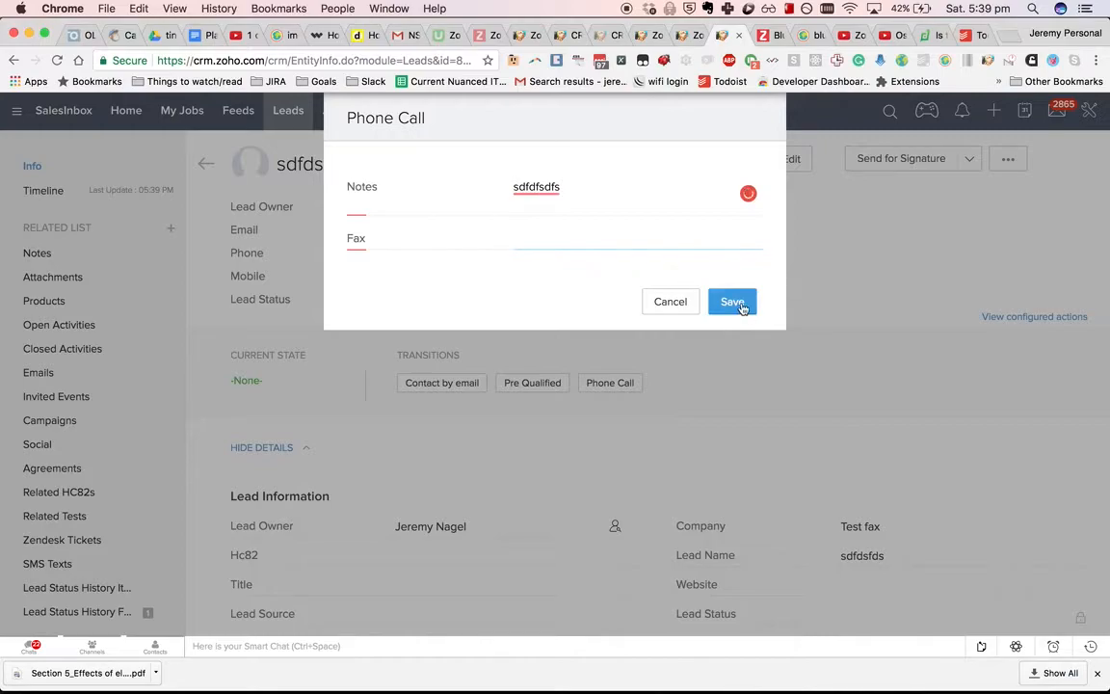
{"action": "type", "text": "sdf"}
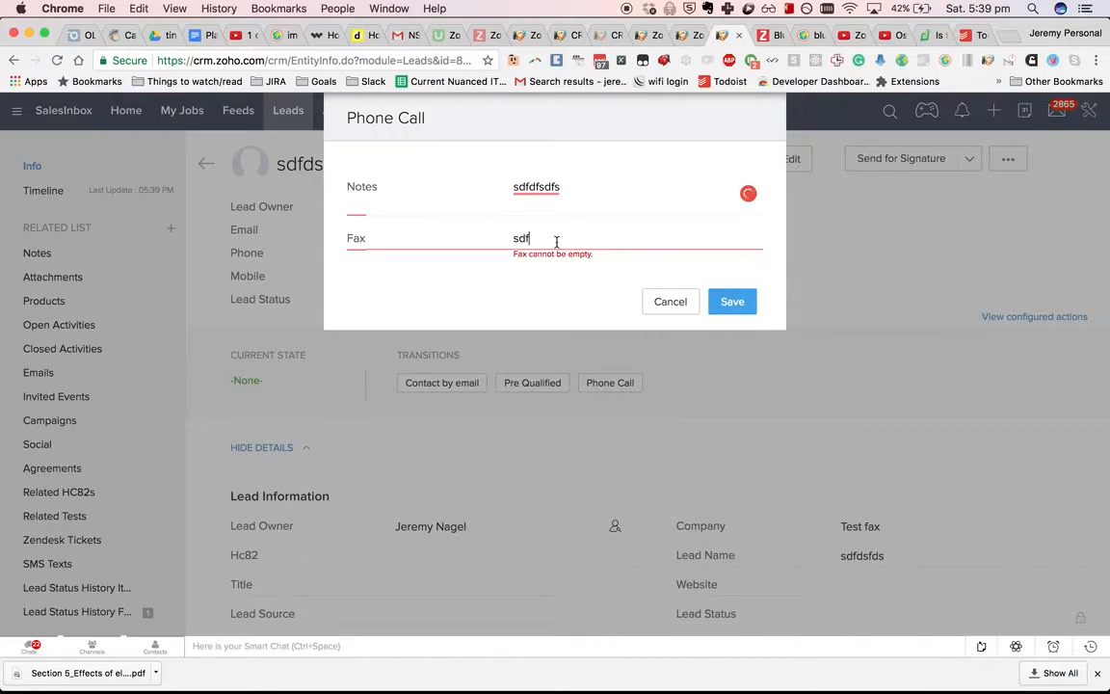
{"action": "left_click", "coordinate": [671, 301]}
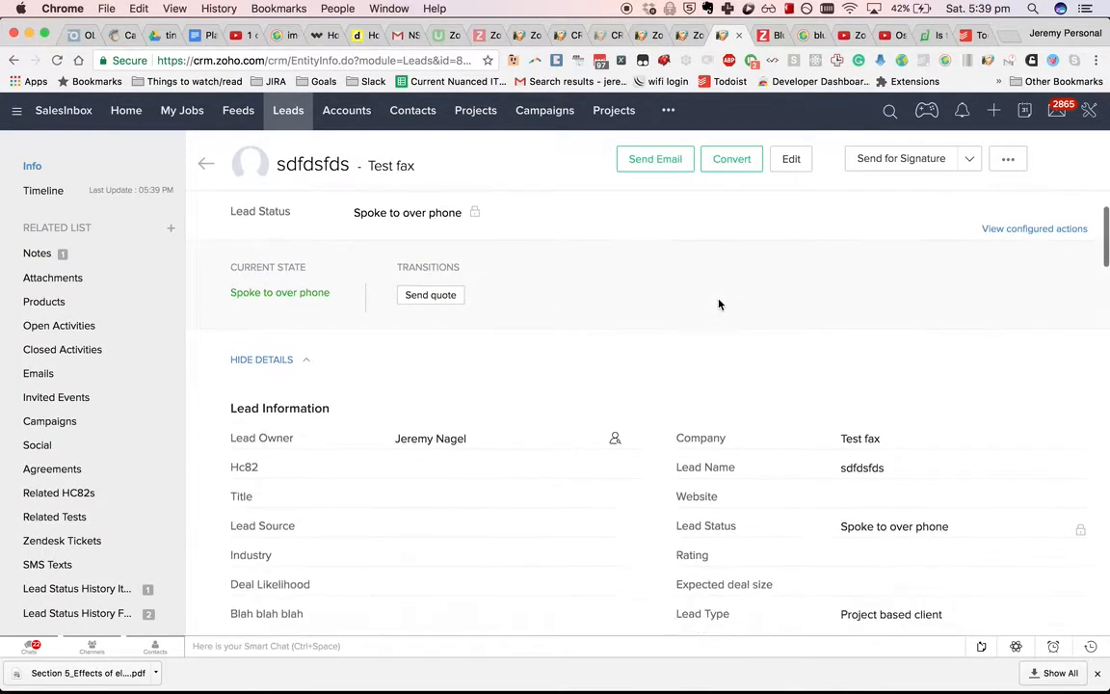
{"action": "scroll", "scroll_direction": "down", "scroll_amount": 3}
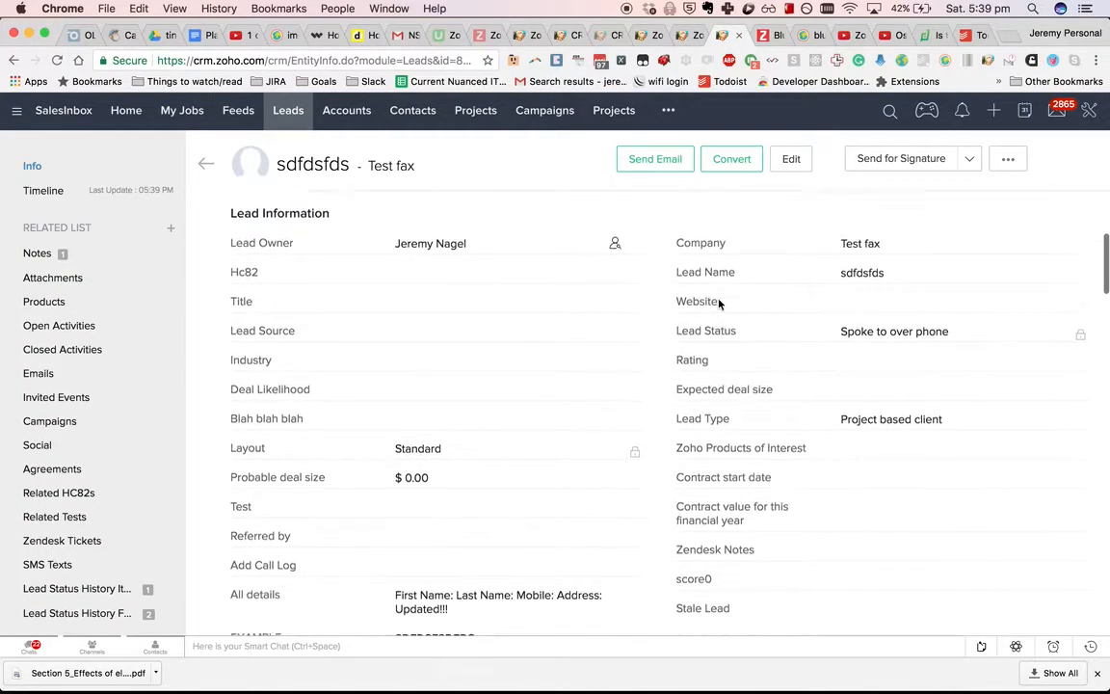
{"action": "scroll", "scroll_direction": "down", "scroll_amount": 3}
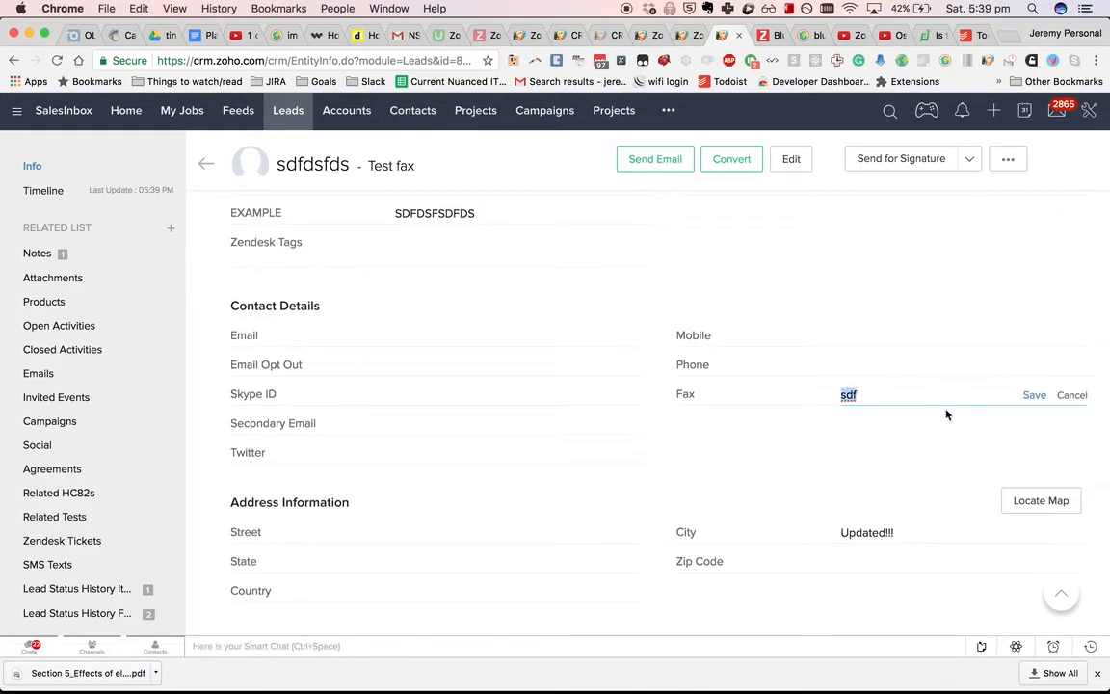
{"action": "type", "text": "123"}
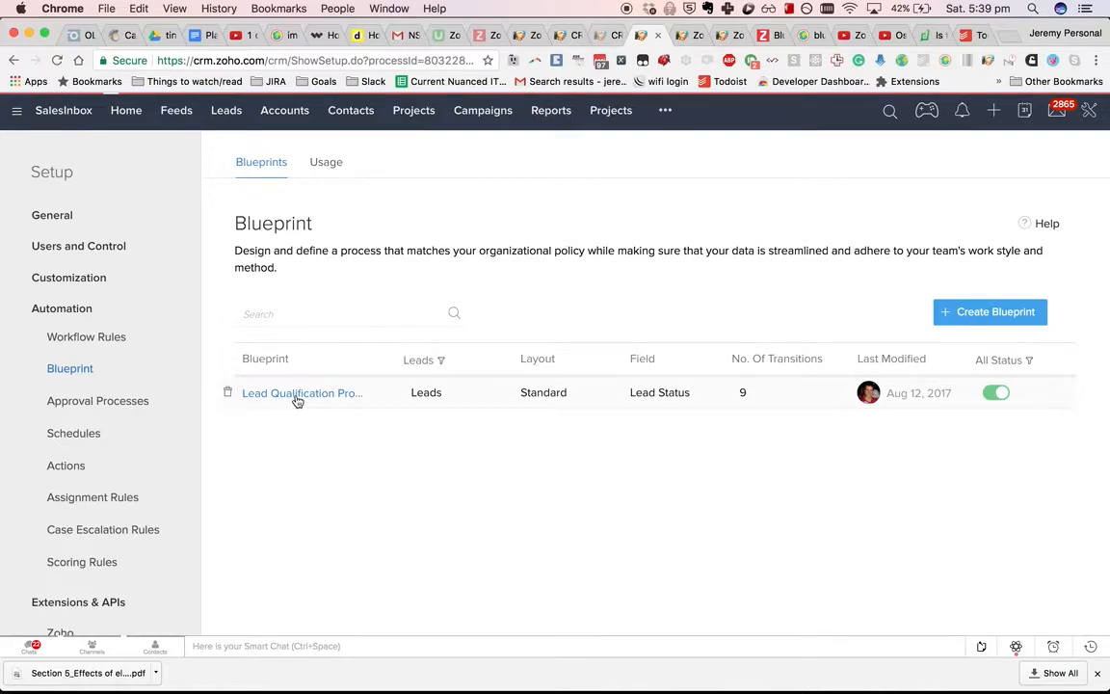
Step: Add Fax conditions 'doesn't contain d' and 'doesn't contain a' to the Phone Call validation and confirm
{"action": "left_click", "coordinate": [301, 393]}
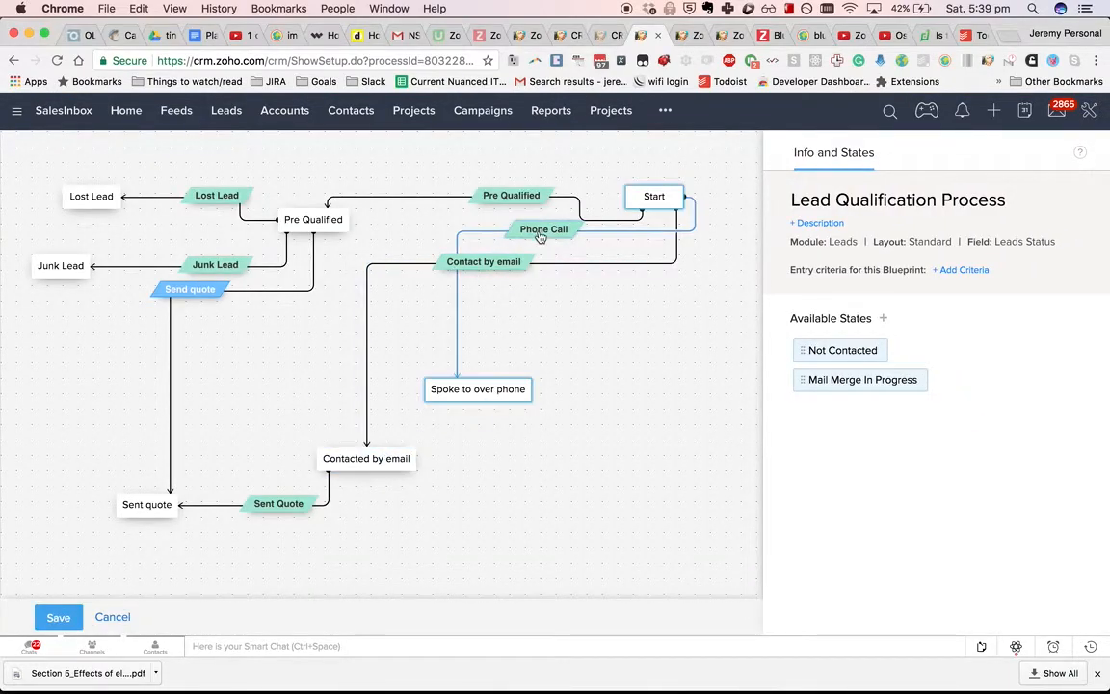
{"action": "left_click", "coordinate": [544, 229]}
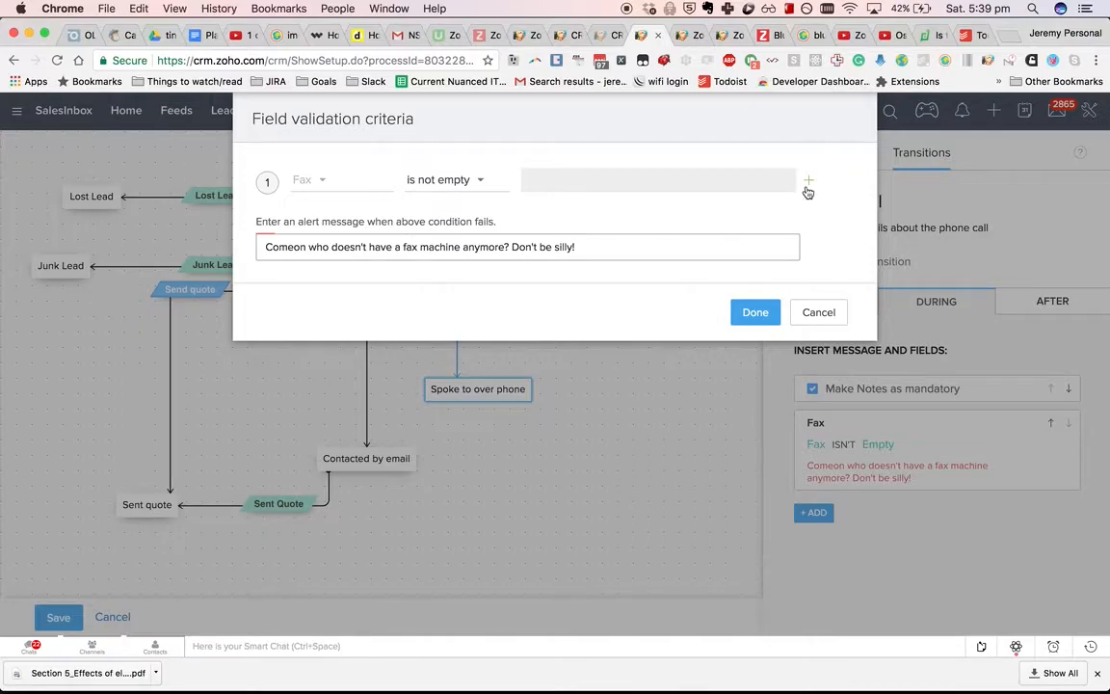
{"action": "left_click", "coordinate": [808, 179]}
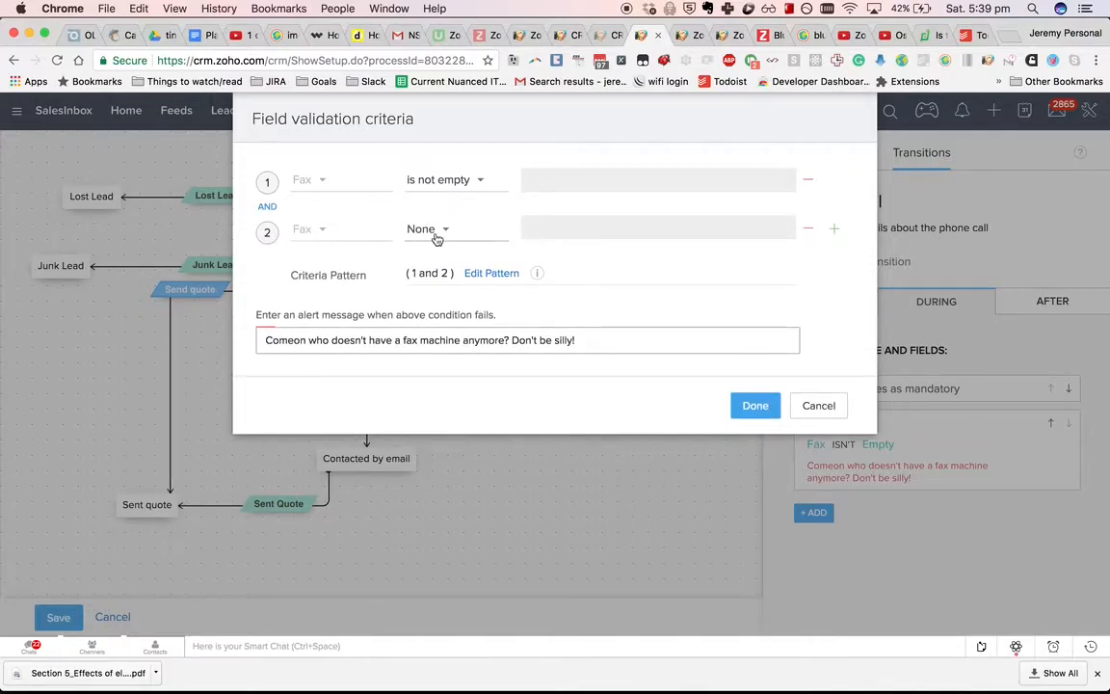
{"action": "left_click", "coordinate": [427, 227]}
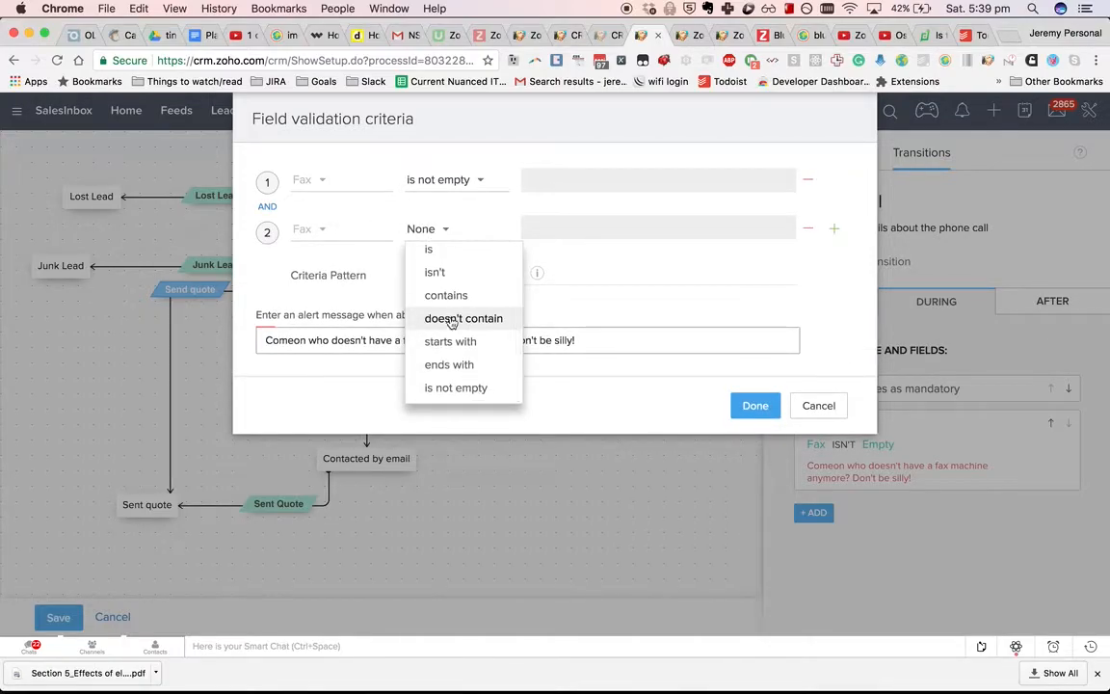
{"action": "left_click", "coordinate": [462, 318]}
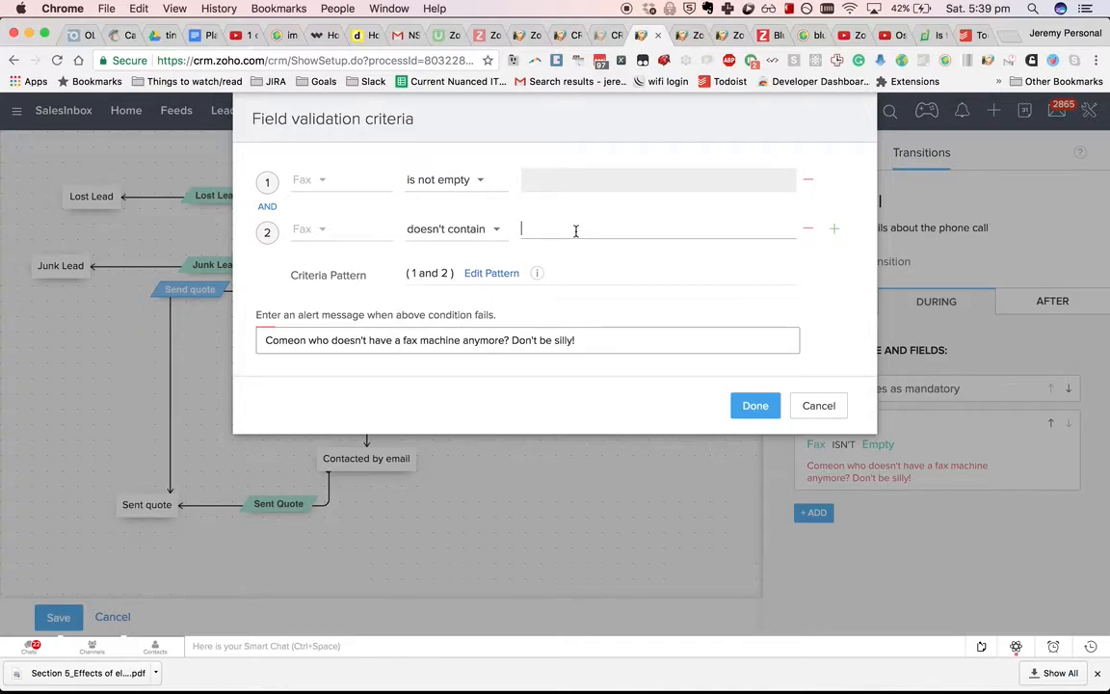
{"action": "type", "text": "d"}
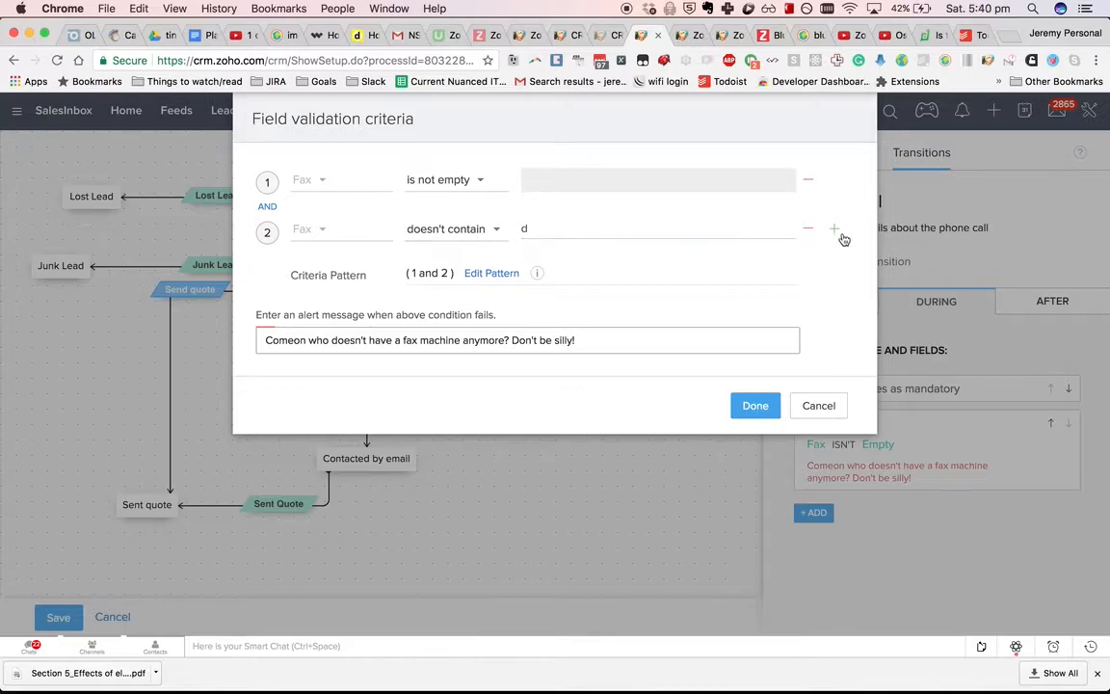
{"action": "left_click", "coordinate": [834, 227]}
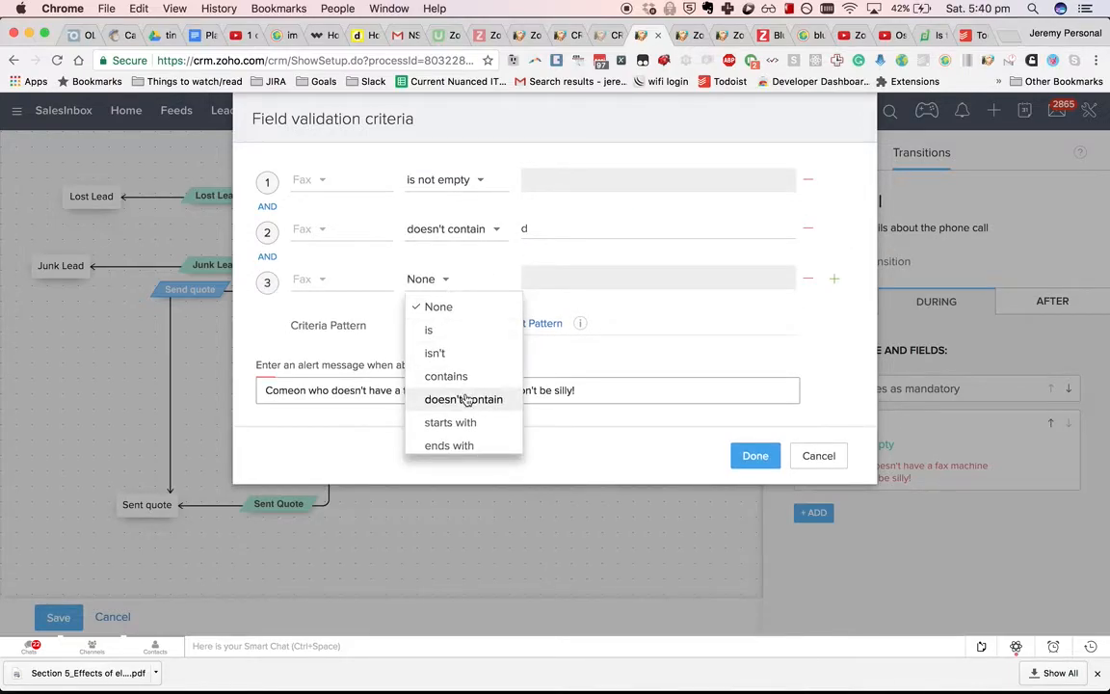
{"action": "left_click", "coordinate": [463, 399]}
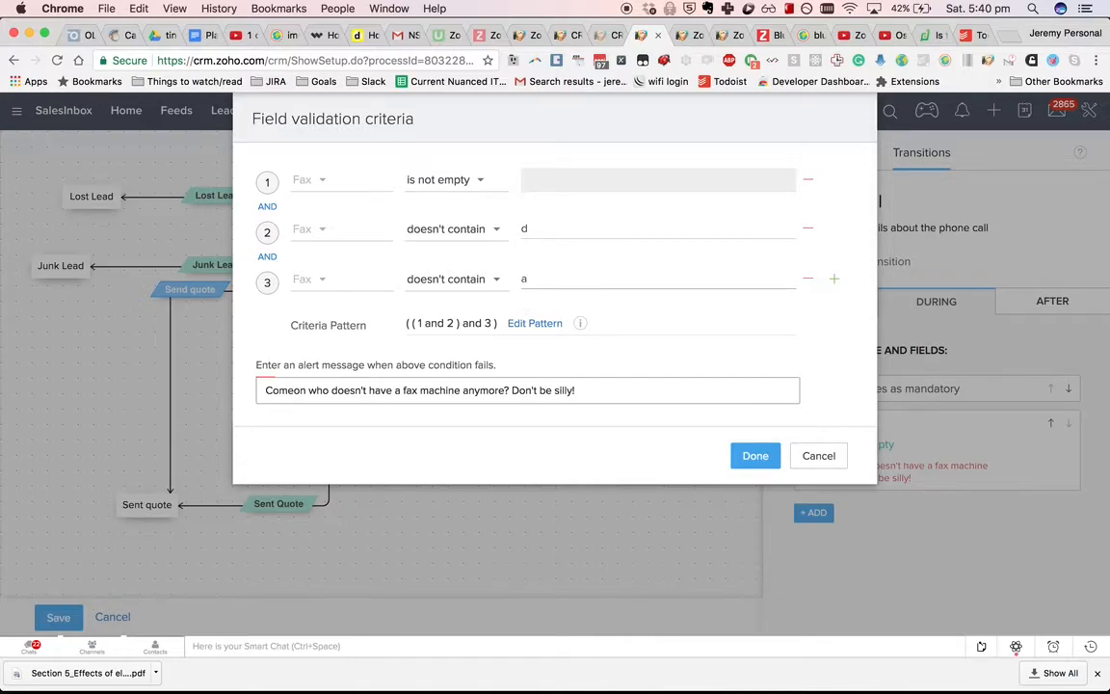
{"action": "left_click", "coordinate": [756, 454]}
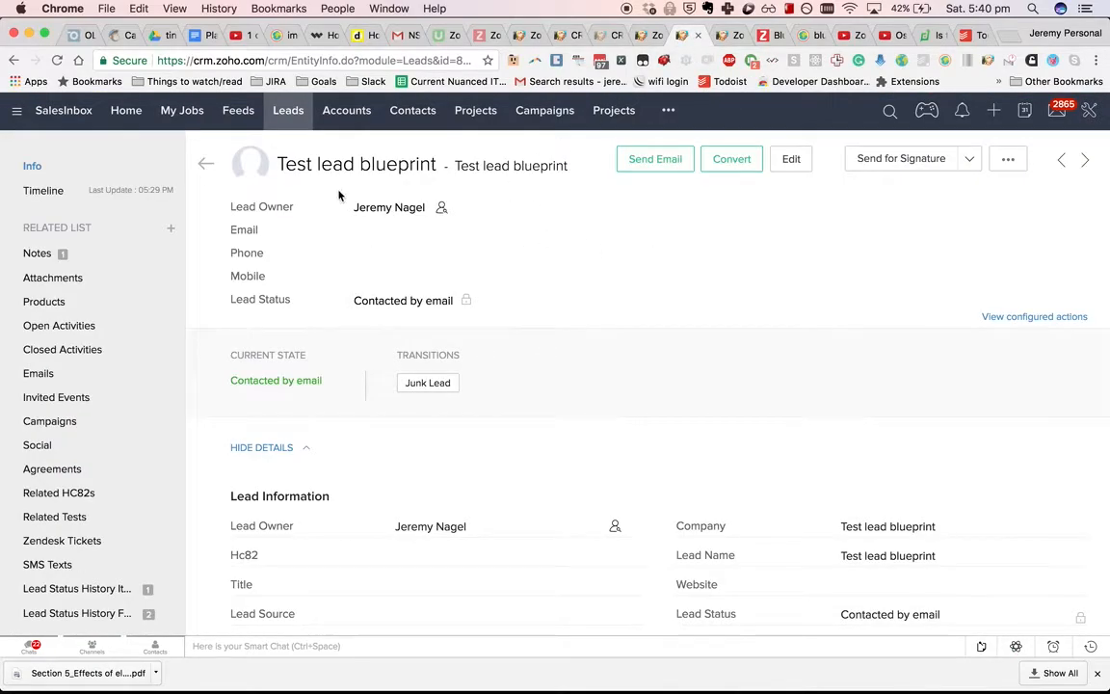
Step: Create and save a lead with company sdsfdsfds and last name test fax
{"action": "left_click", "coordinate": [287, 110]}
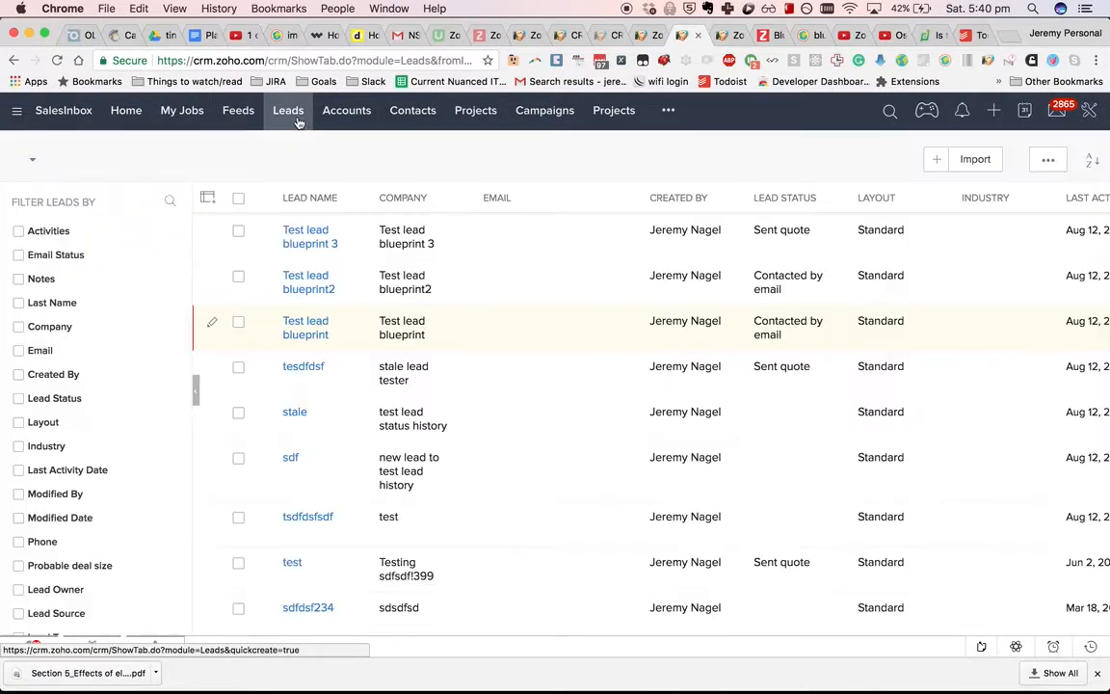
{"action": "left_click", "coordinate": [936, 158]}
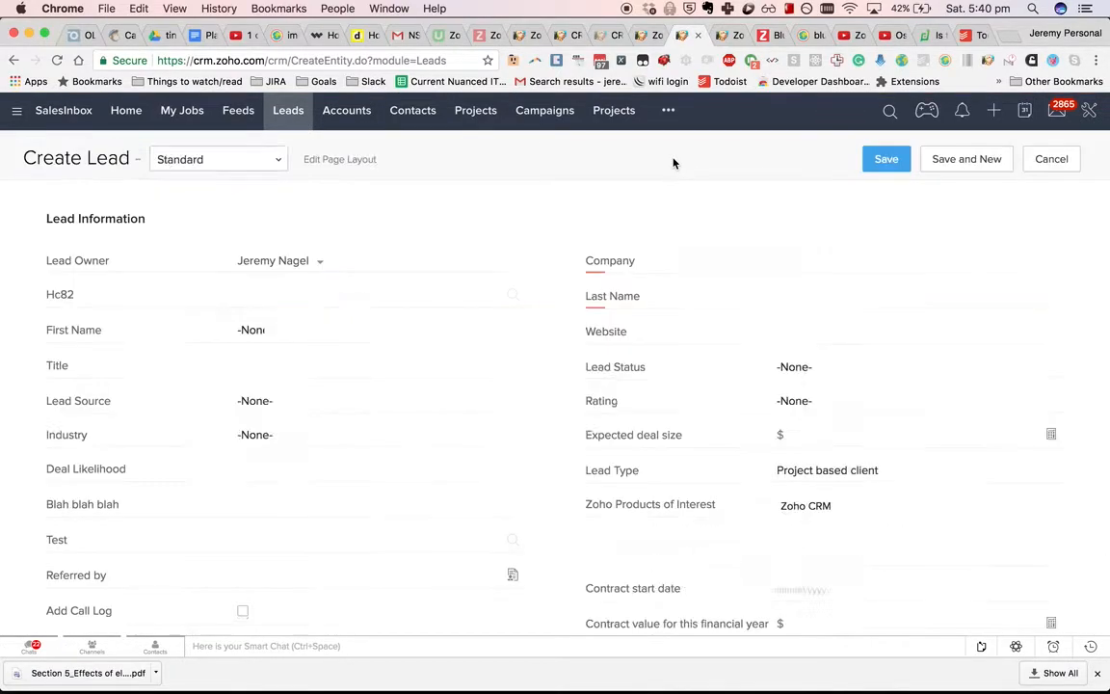
{"action": "type", "text": "sdsfdsfds"}
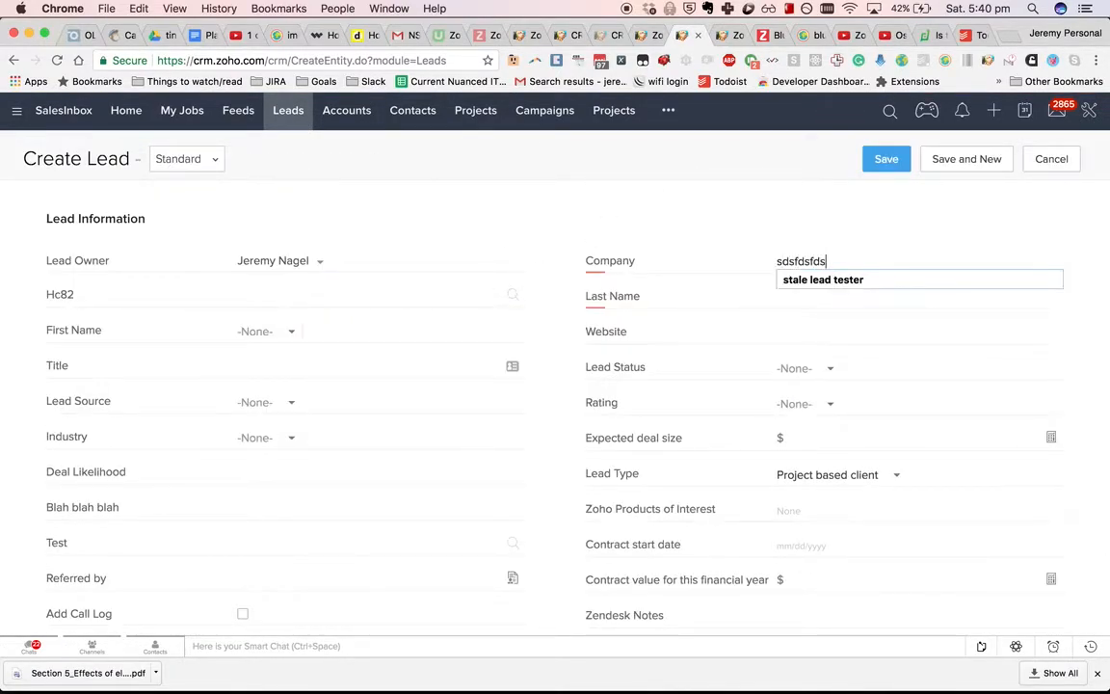
{"action": "type", "text": "test fax"}
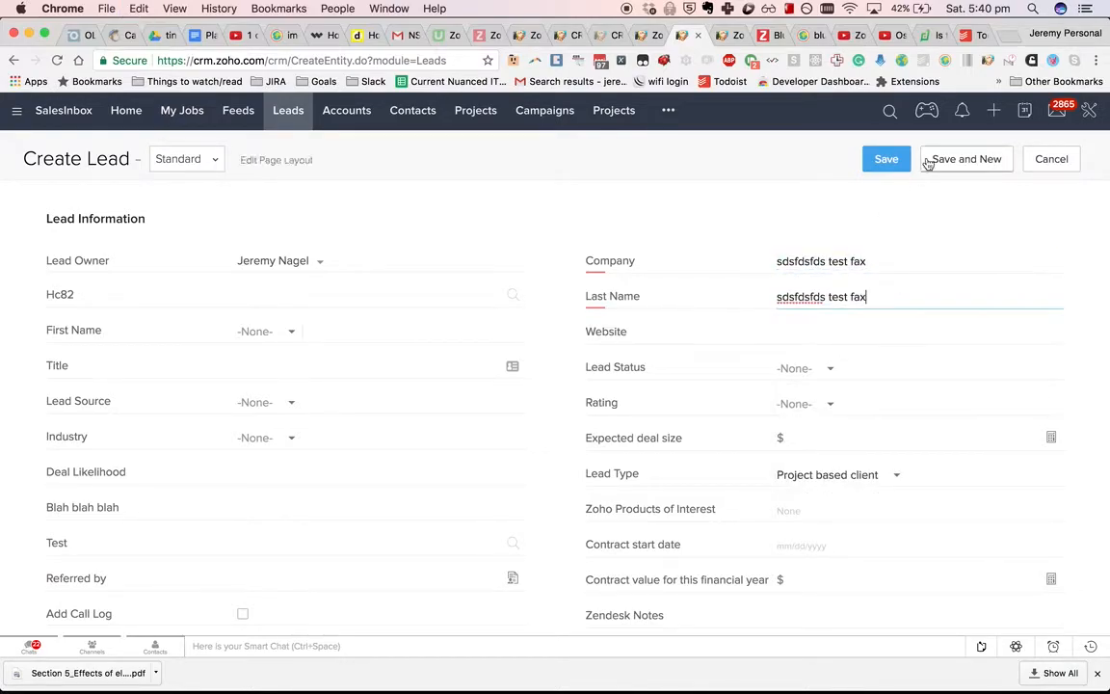
{"action": "left_click", "coordinate": [887, 158]}
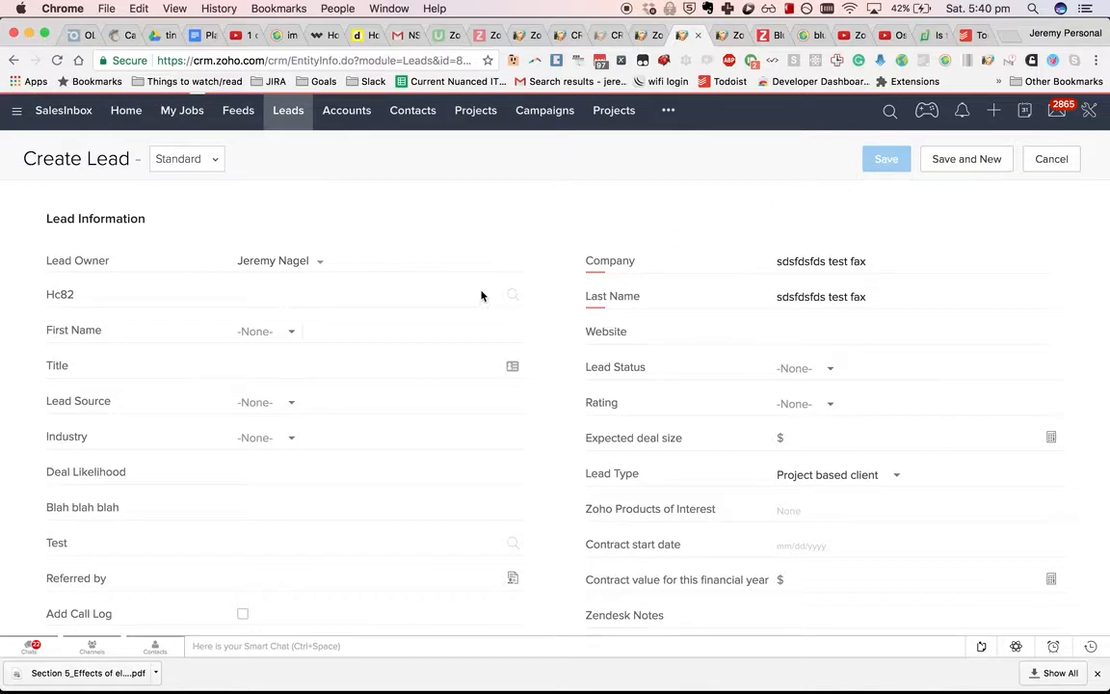
{"action": "left_click", "coordinate": [884, 158]}
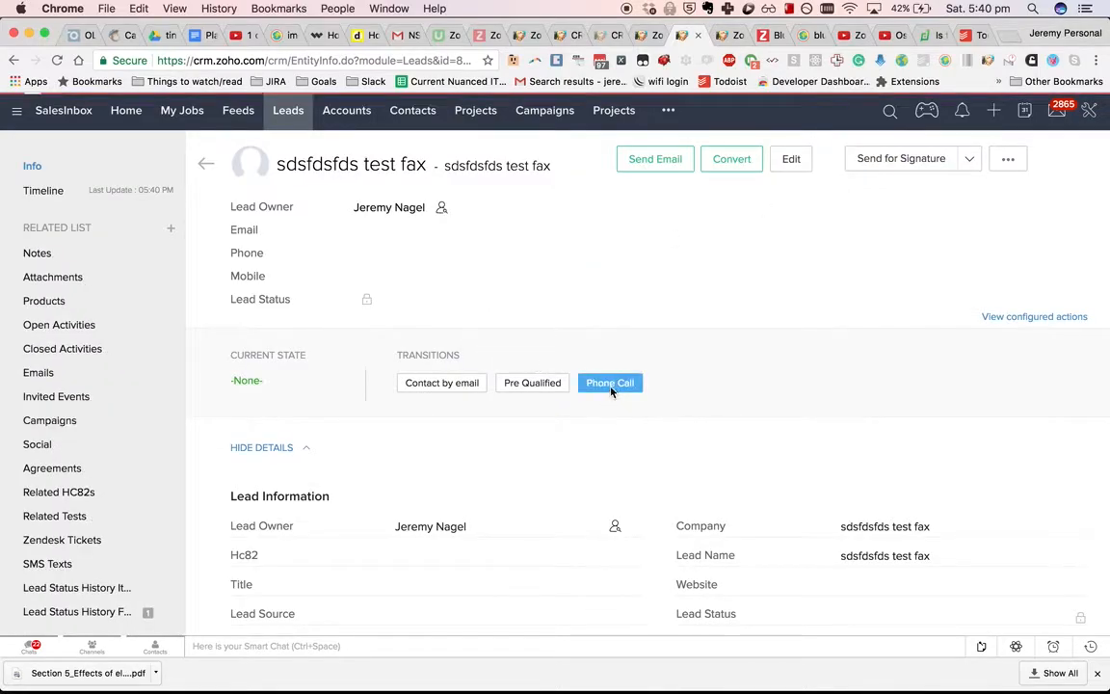
Step: Attempt Phone Call with a fax containing 'a', then retry with fax 12323432
{"action": "left_click", "coordinate": [609, 382]}
{"action": "type", "text": "d"}
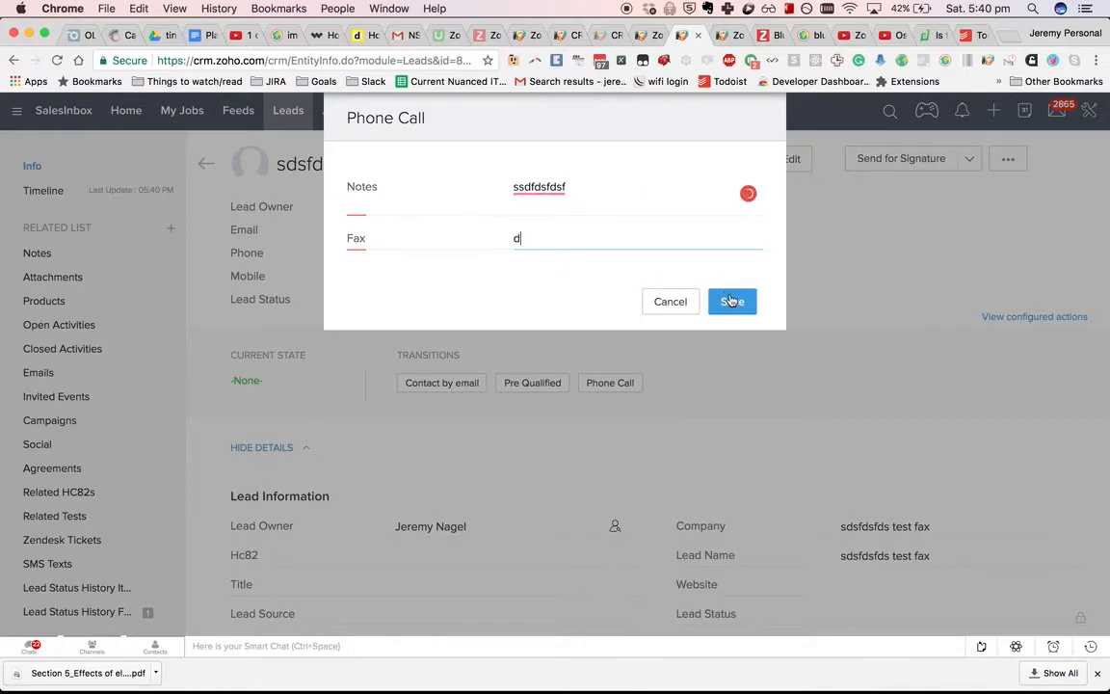
{"action": "type", "text": "a"}
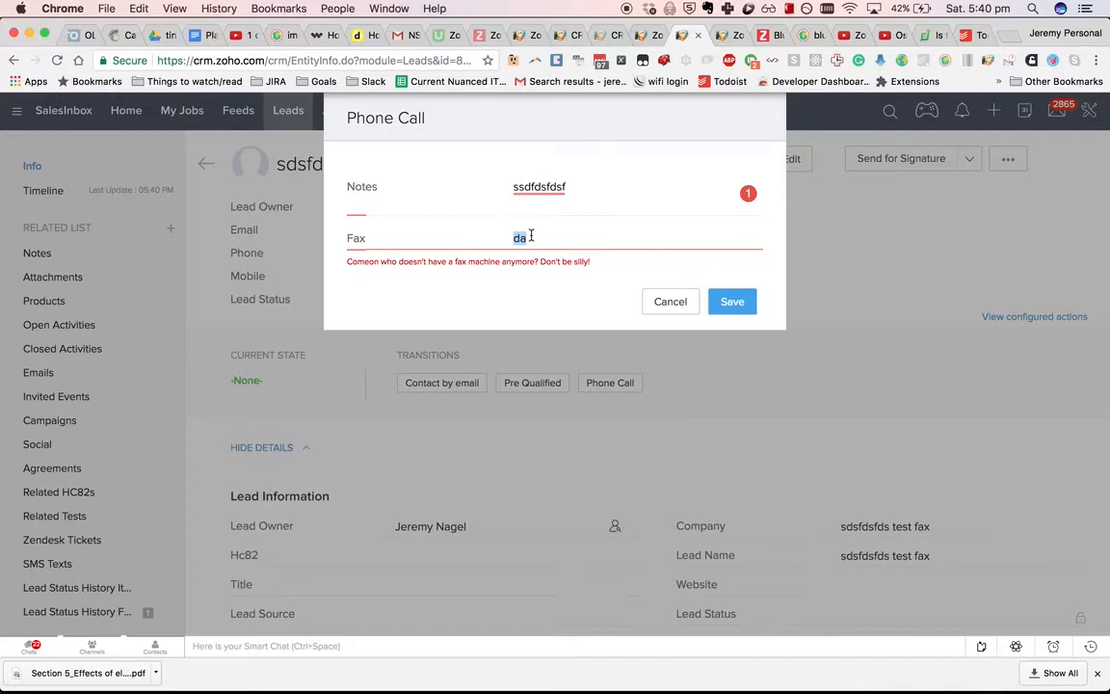
{"action": "type", "text": "12323432"}
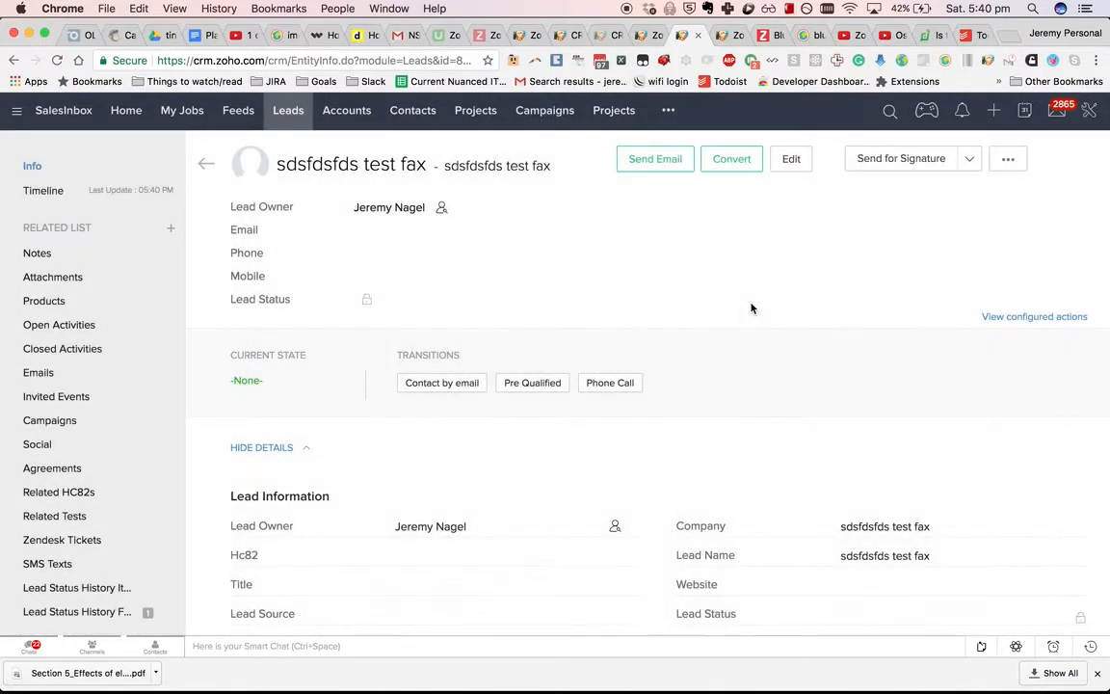
Step: Run Send quote with the note 'Sent them a quote for $10k', moving the lead to Sent quote
{"action": "left_click", "coordinate": [609, 382]}
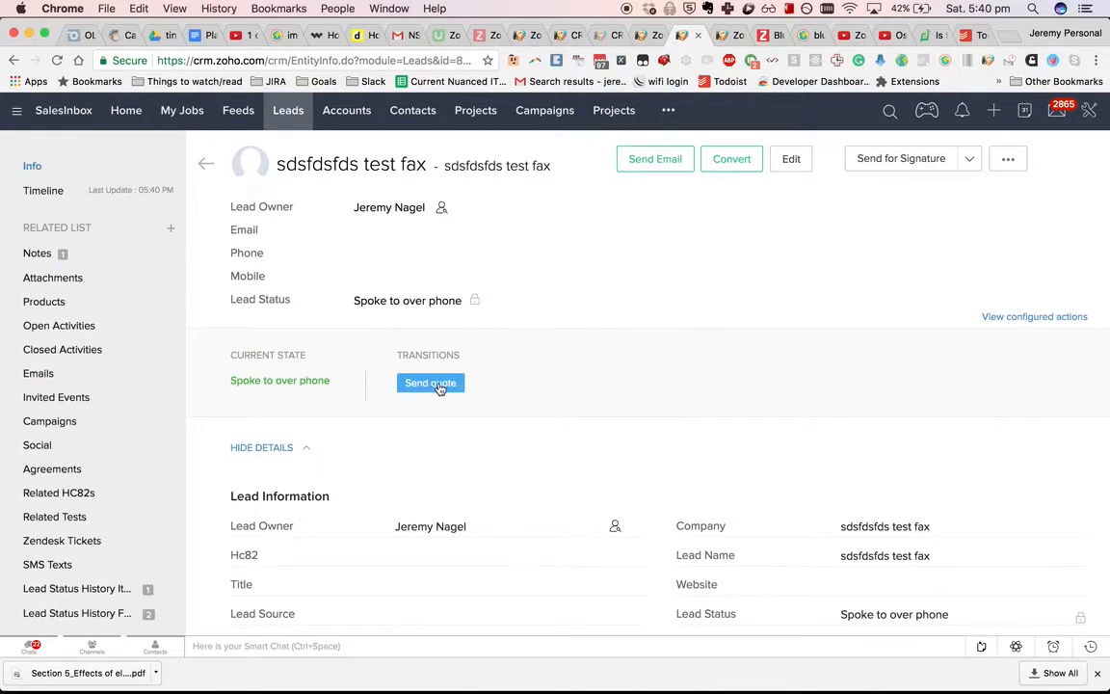
{"action": "left_click", "coordinate": [429, 382]}
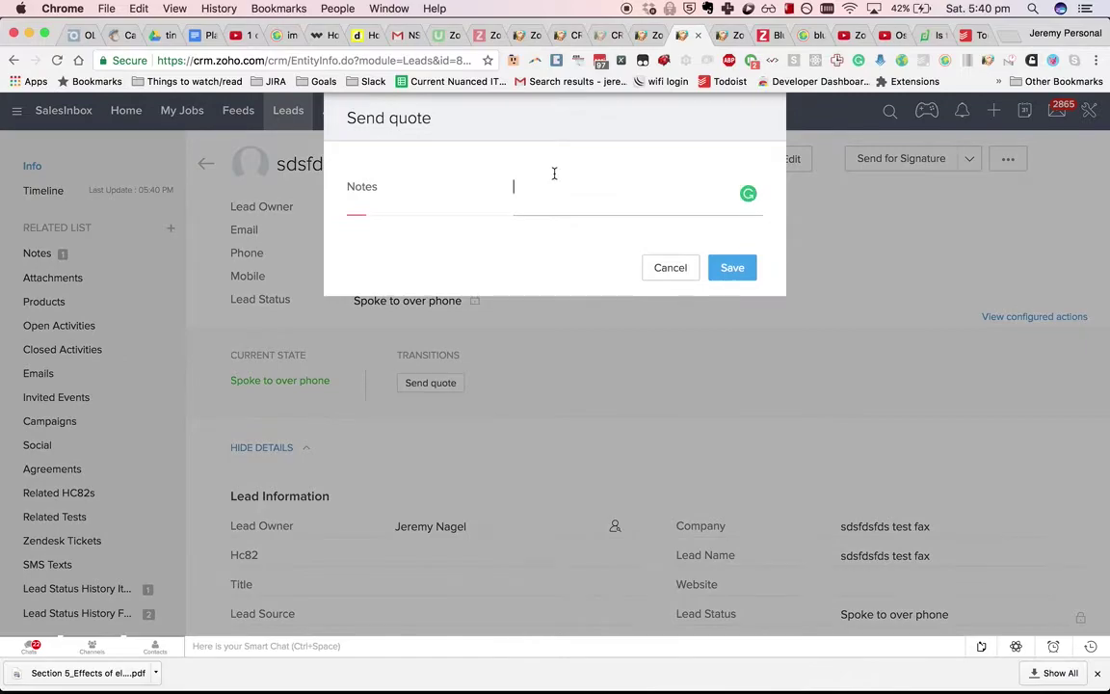
{"action": "type", "text": "Sent them a quote"}
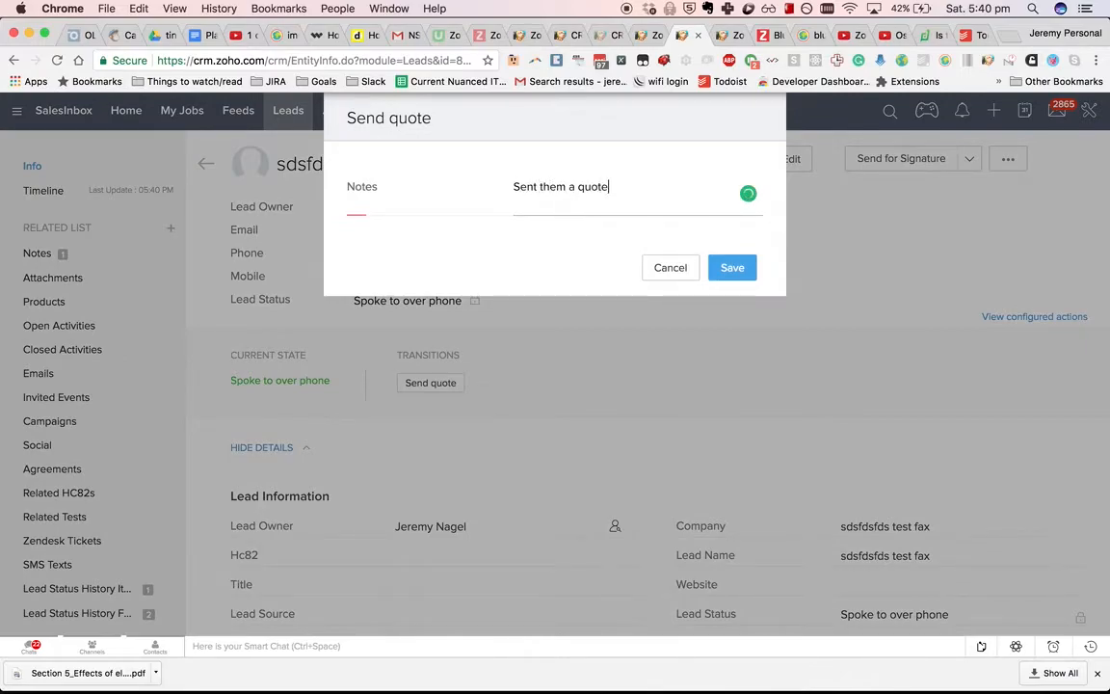
{"action": "type", "text": "for $"}
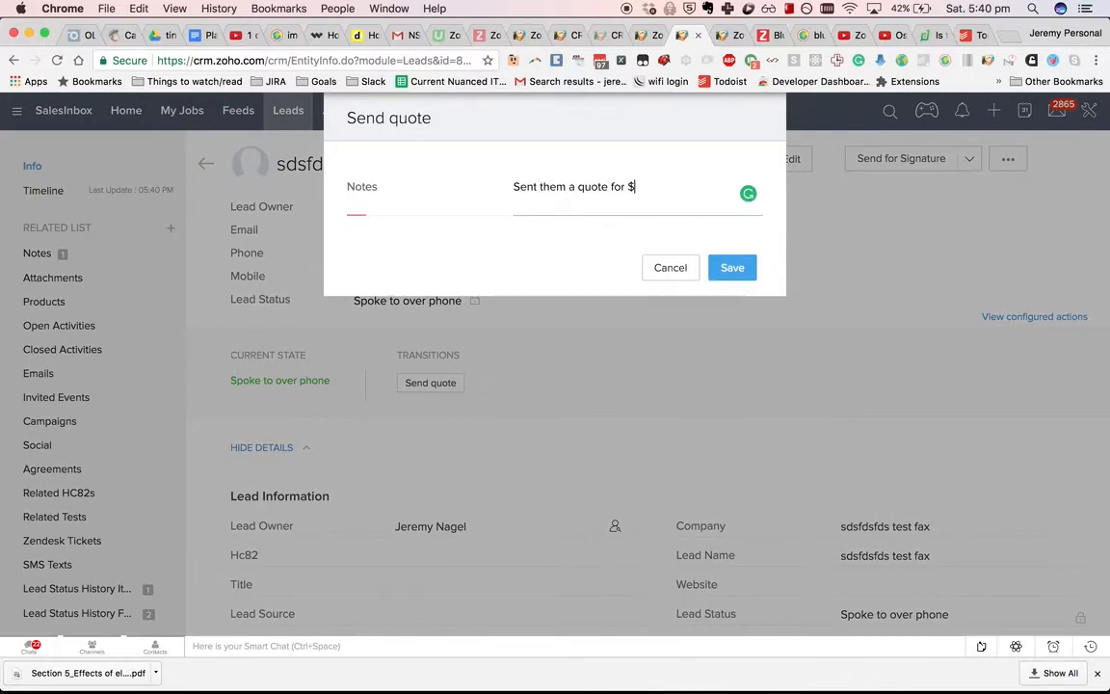
{"action": "type", "text": "10k"}
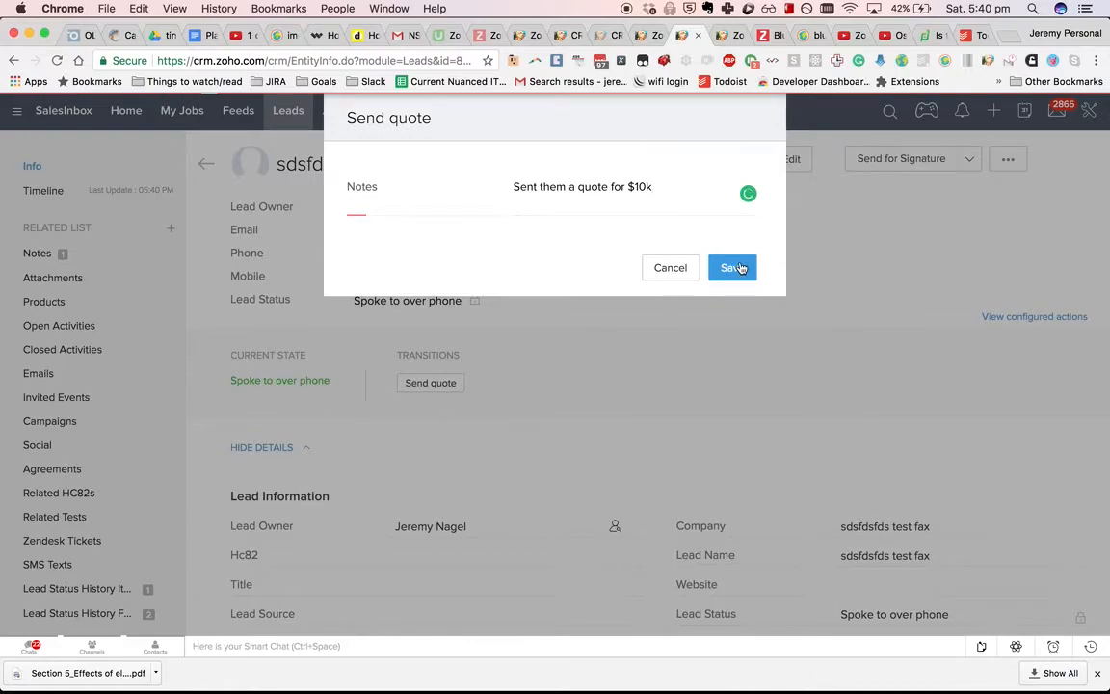
{"action": "left_click", "coordinate": [733, 266]}
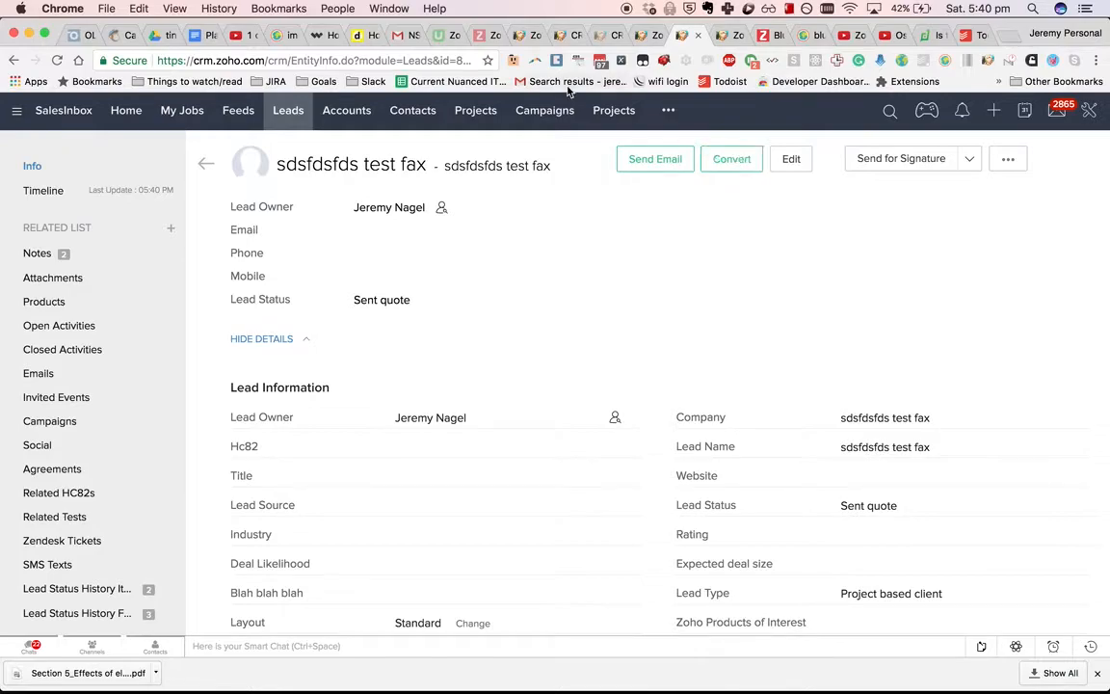
{"action": "scroll", "scroll_direction": "down", "scroll_amount": 3}
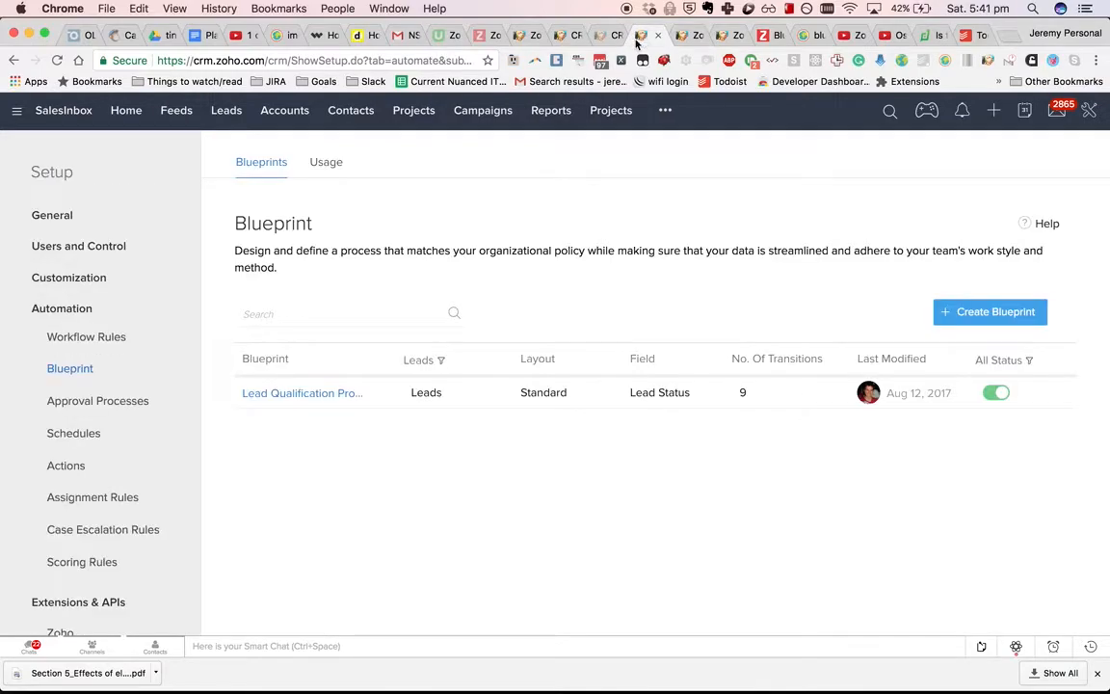
Step: Create a Lost transition from Sent quote with description 'Why did we lose the lead?'
{"action": "left_click", "coordinate": [301, 393]}
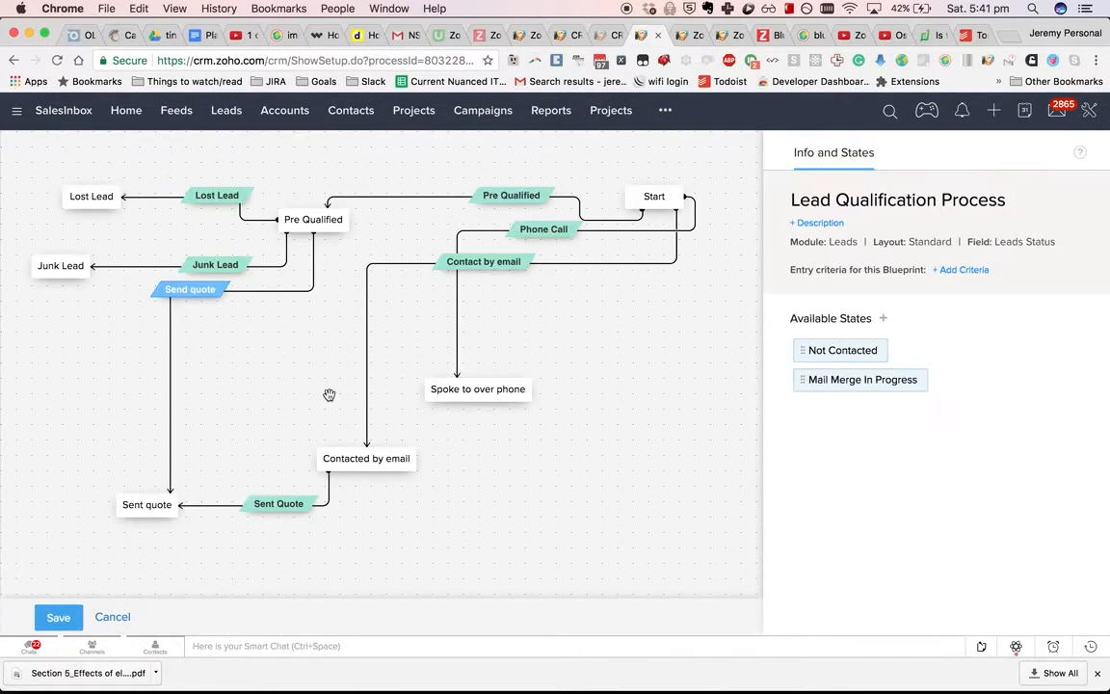
{"action": "left_click", "coordinate": [146, 505]}
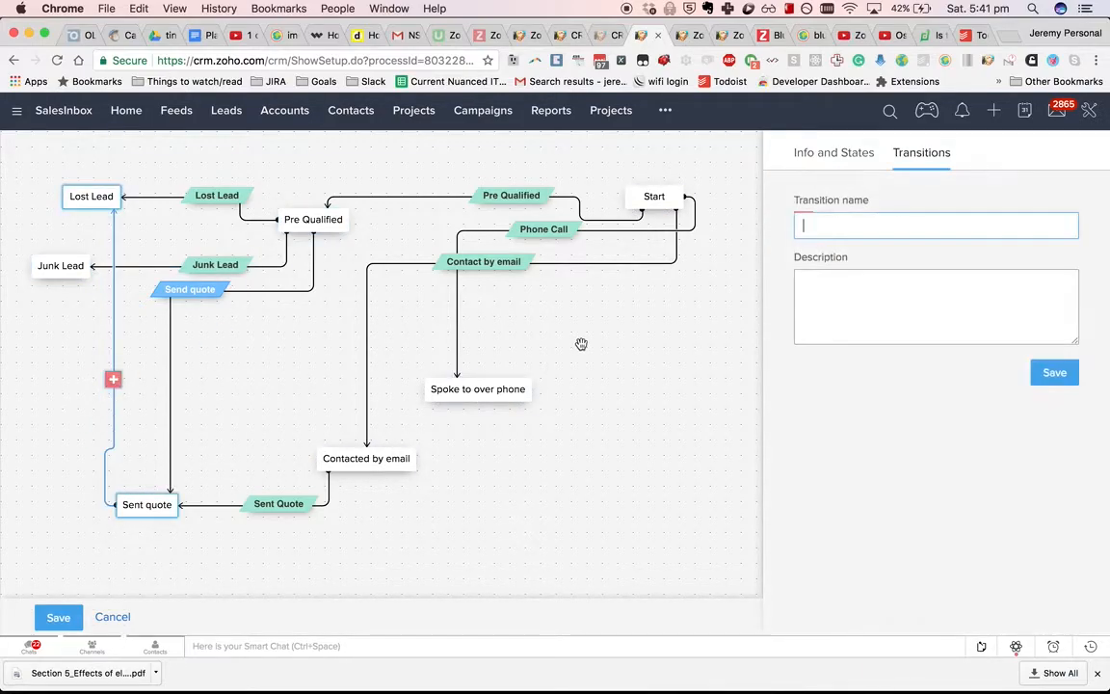
{"action": "type", "text": "Lost Lead"}
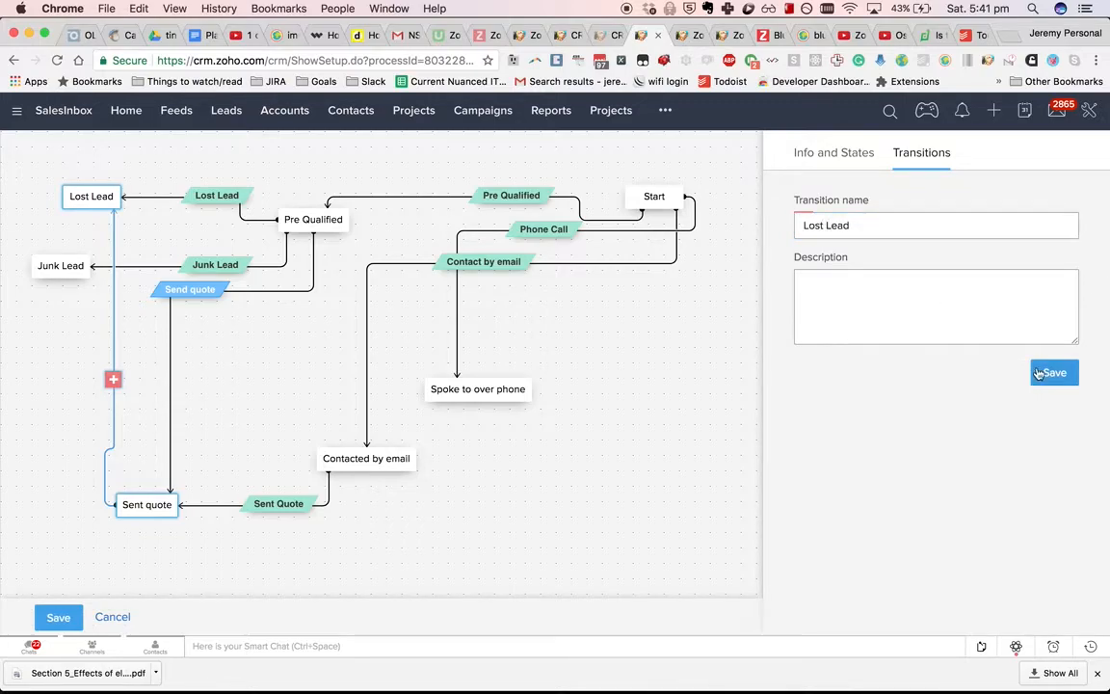
{"action": "left_click", "coordinate": [1052, 374]}
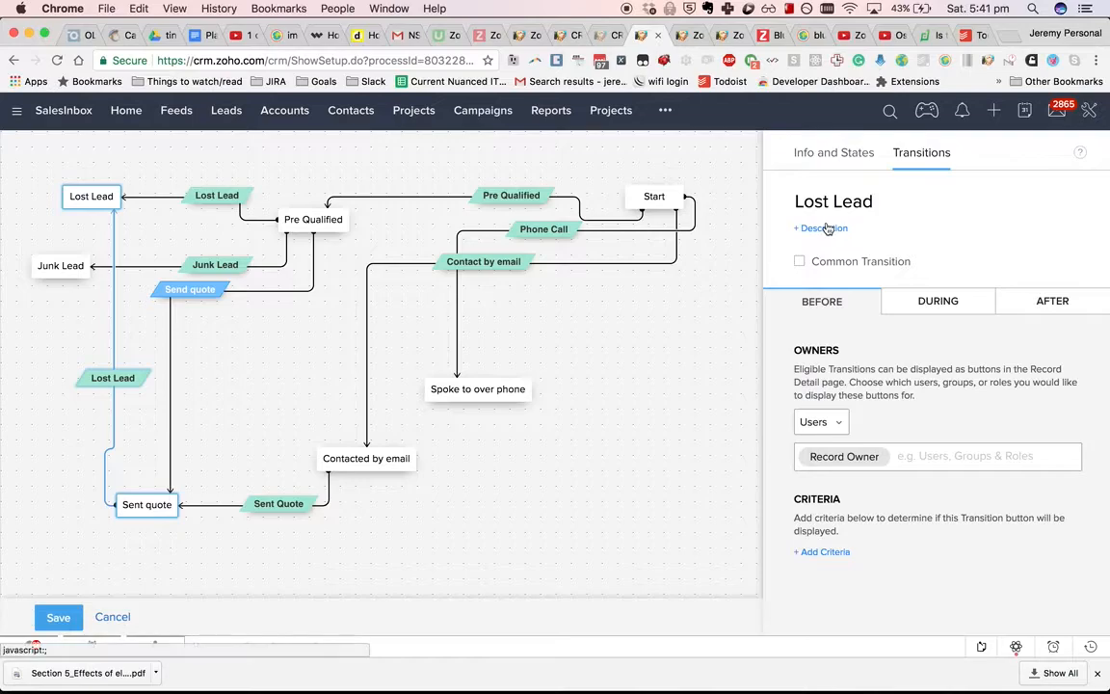
{"action": "left_click", "coordinate": [821, 227]}
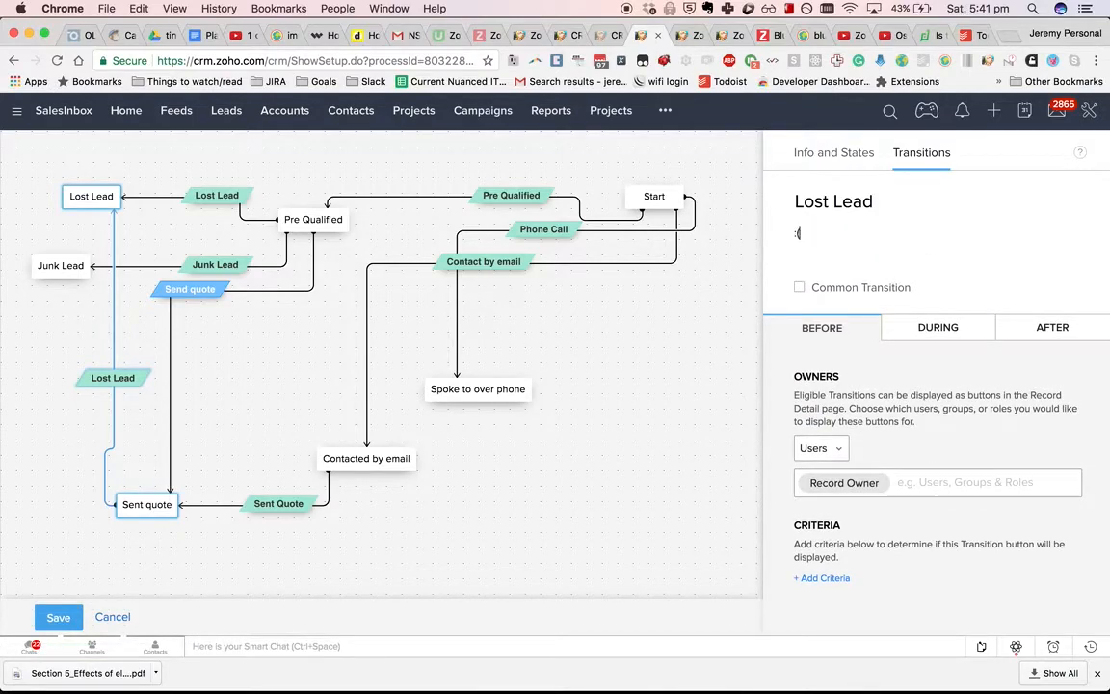
{"action": "type", "text": "Why did we lose"}
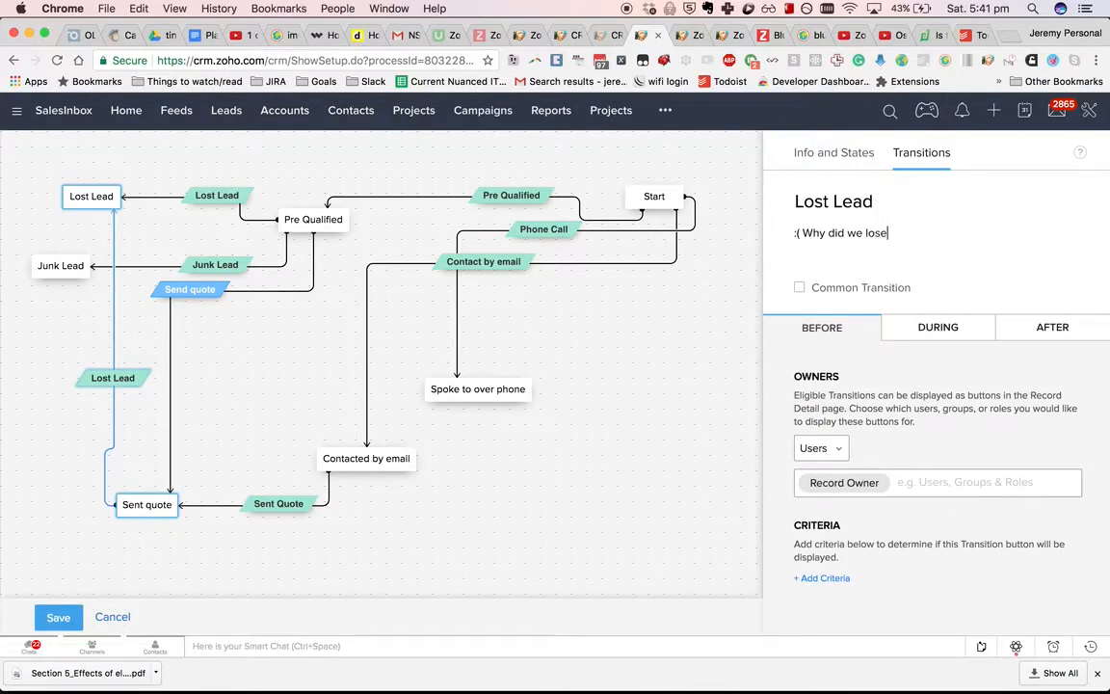
{"action": "type", "text": "the lead?"}
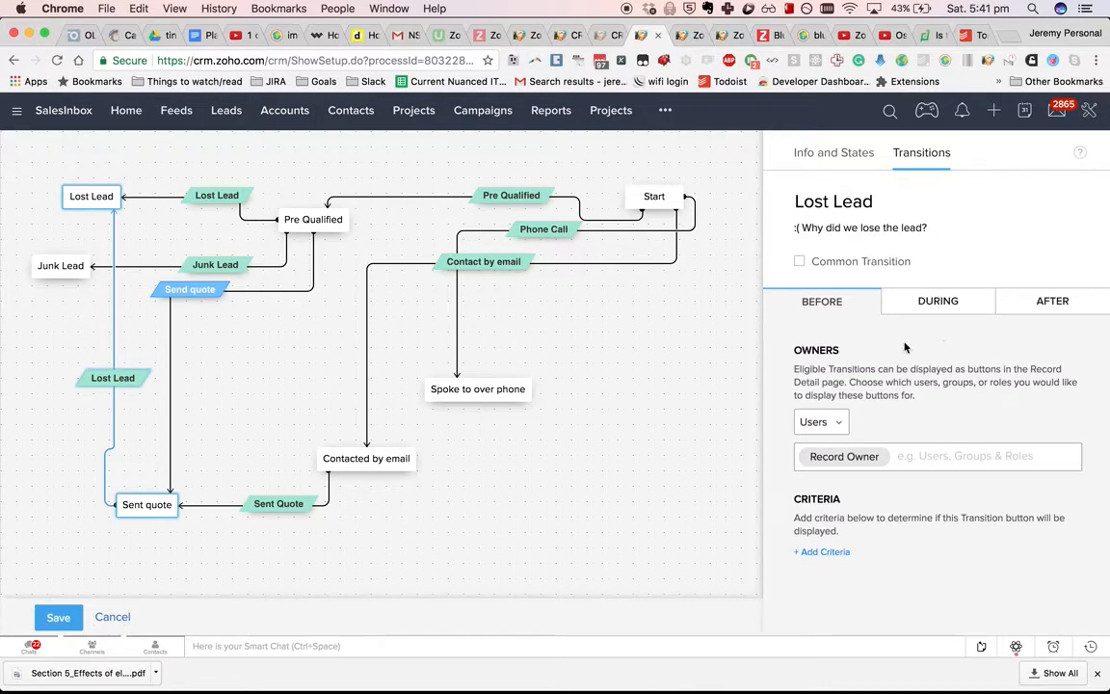
Step: Review the transition's During settings and attempt to save the blueprint
{"action": "left_click", "coordinate": [937, 300]}
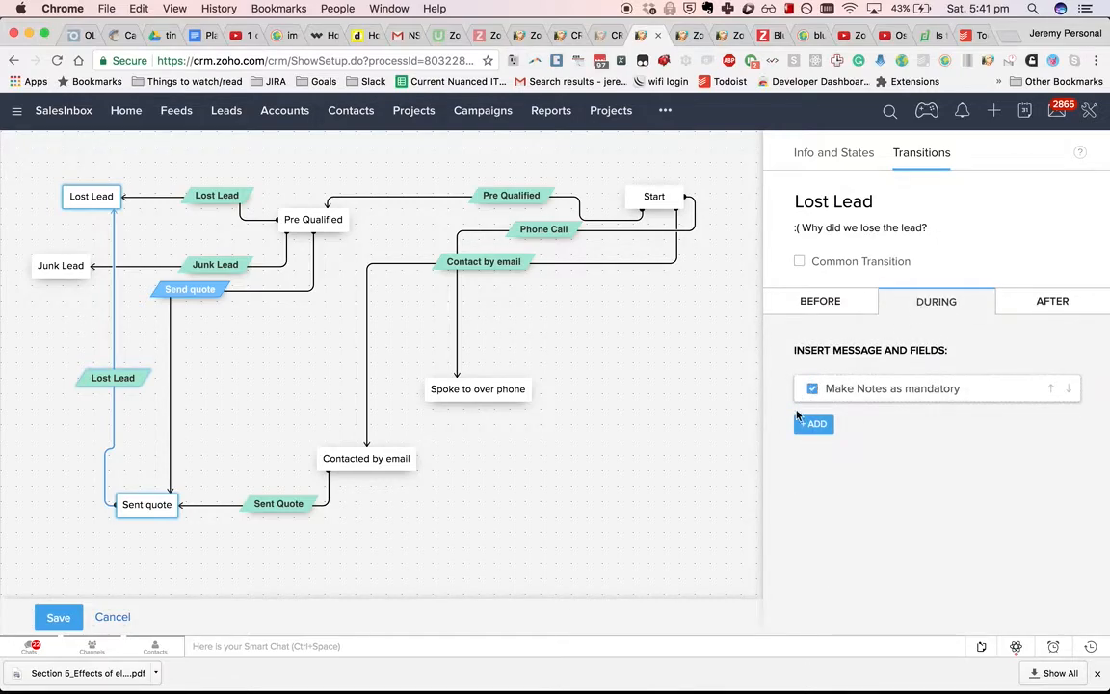
{"action": "left_click", "coordinate": [832, 152]}
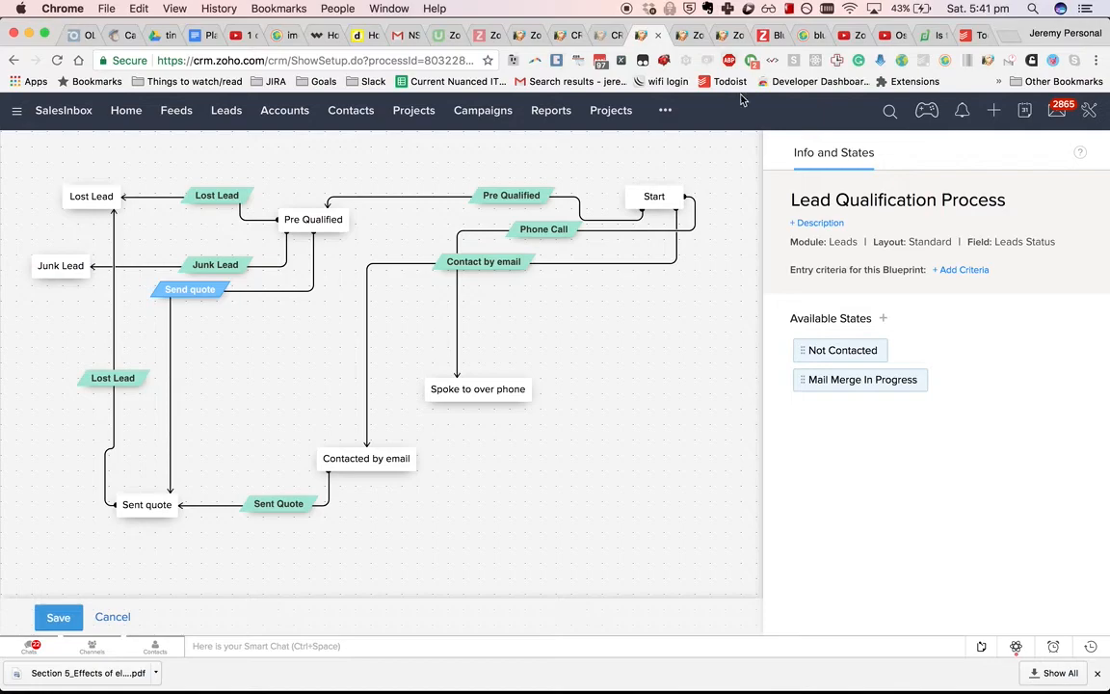
{"action": "left_click", "coordinate": [58, 616]}
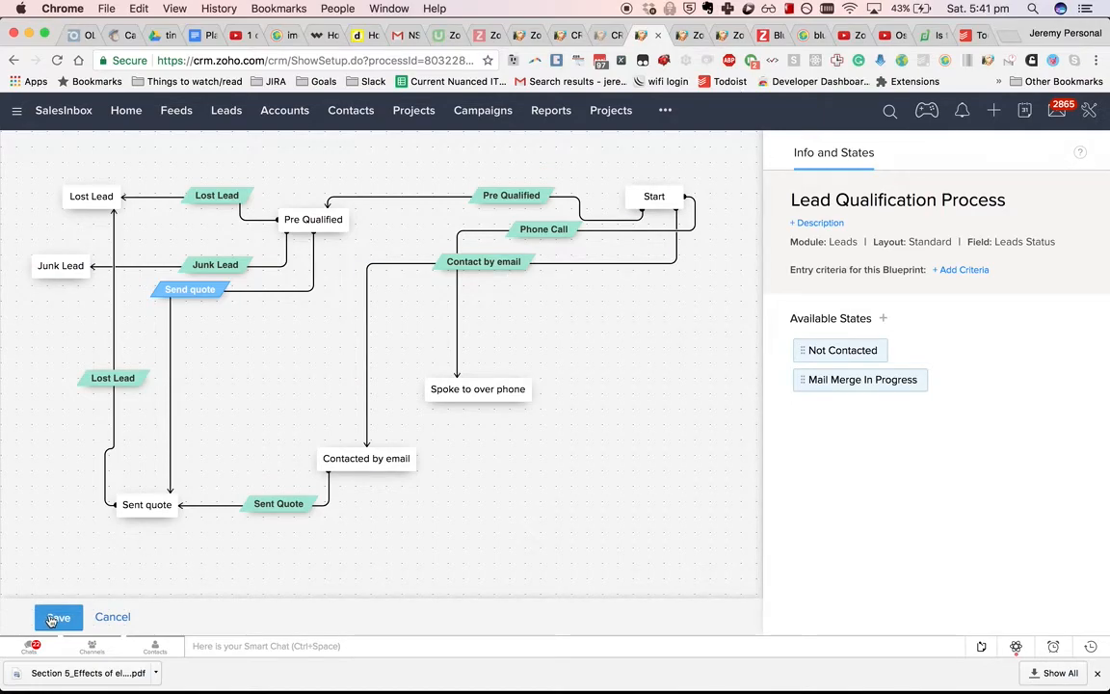
{"action": "mouse_move", "coordinate": [287, 374]}
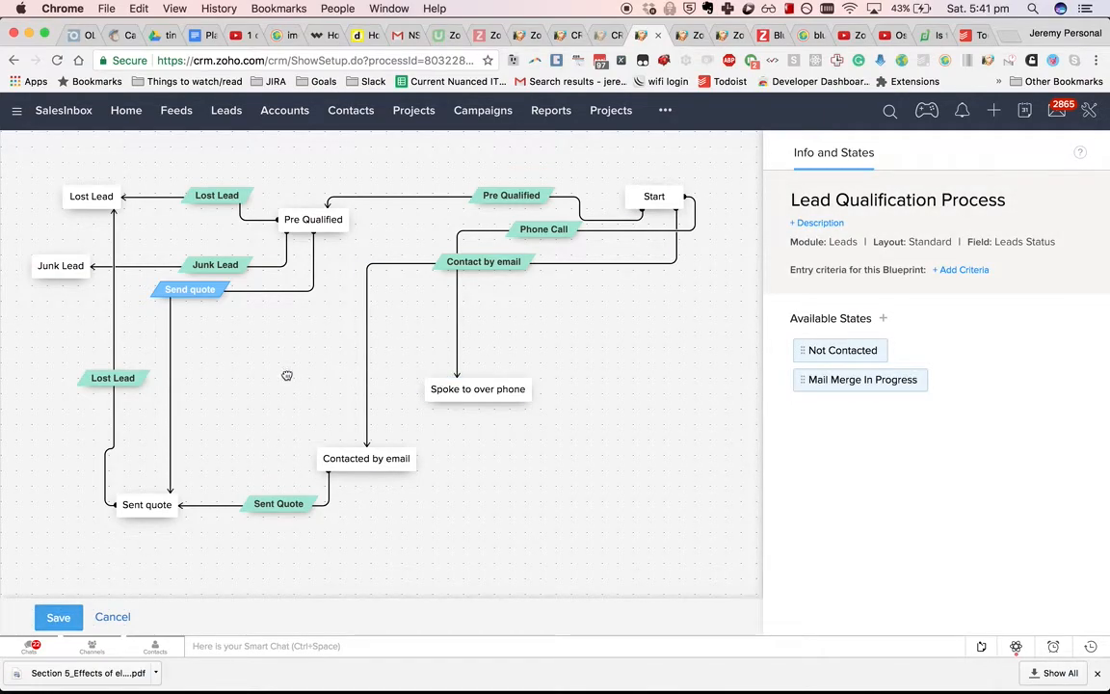
{"action": "scroll", "scroll_direction": "down", "scroll_amount": 3}
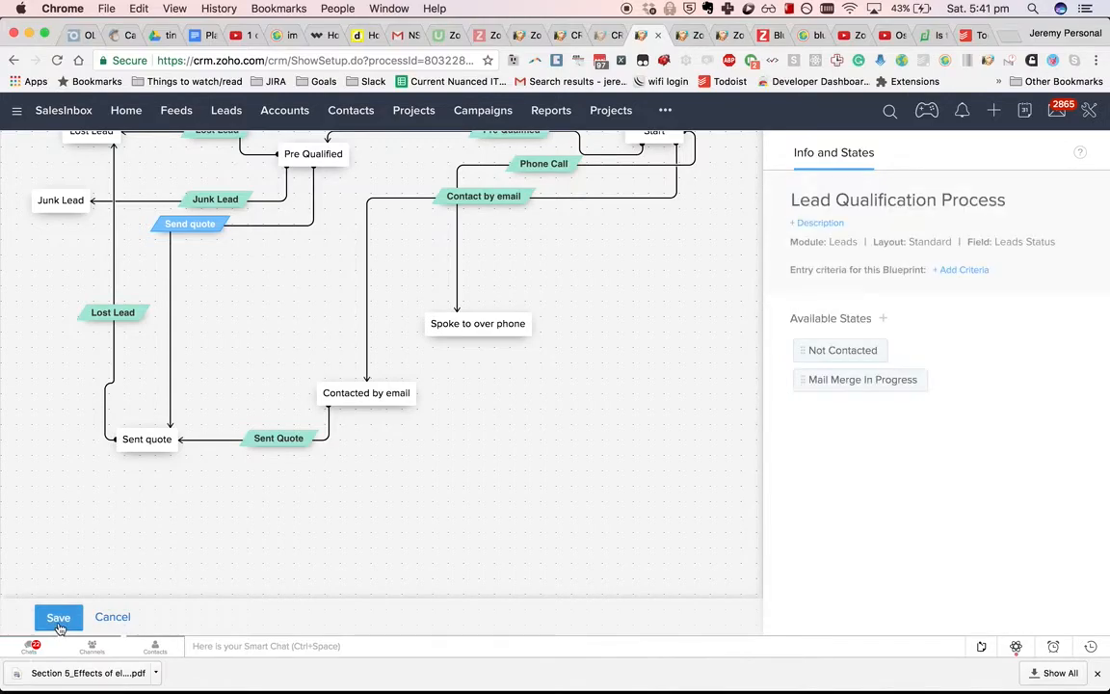
{"action": "left_click", "coordinate": [58, 616]}
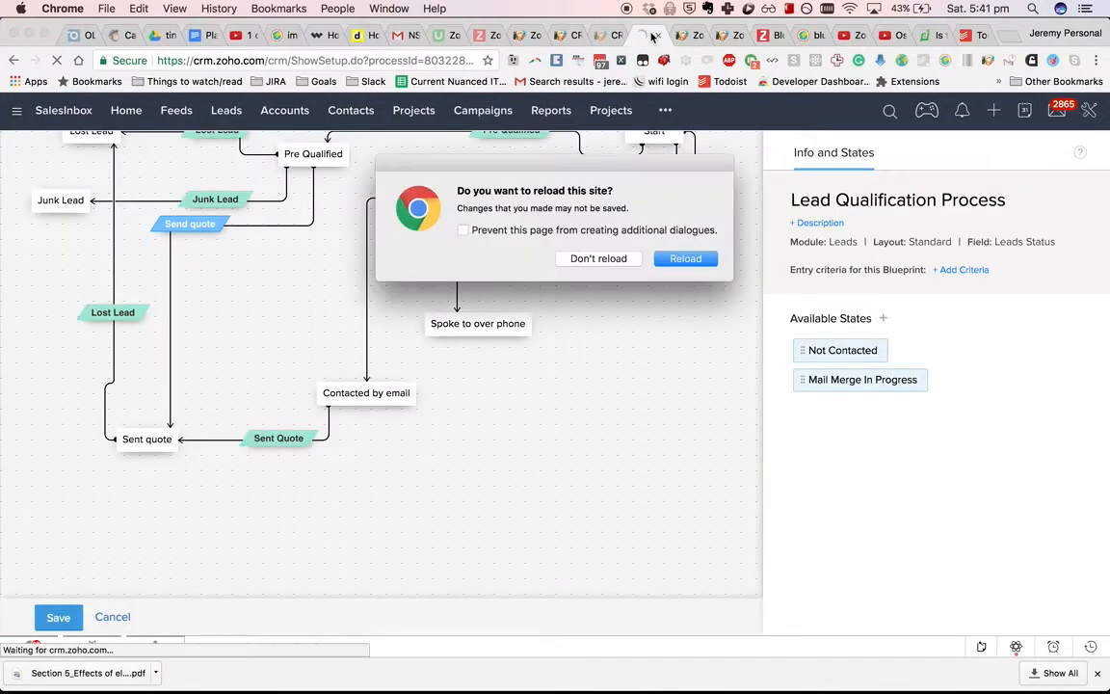
Step: After reload, recreate the Lost lead transition with its description, make notes mandatory, and save the blueprint
{"action": "left_click", "coordinate": [686, 259]}
{"action": "type", "text": ":( W"}
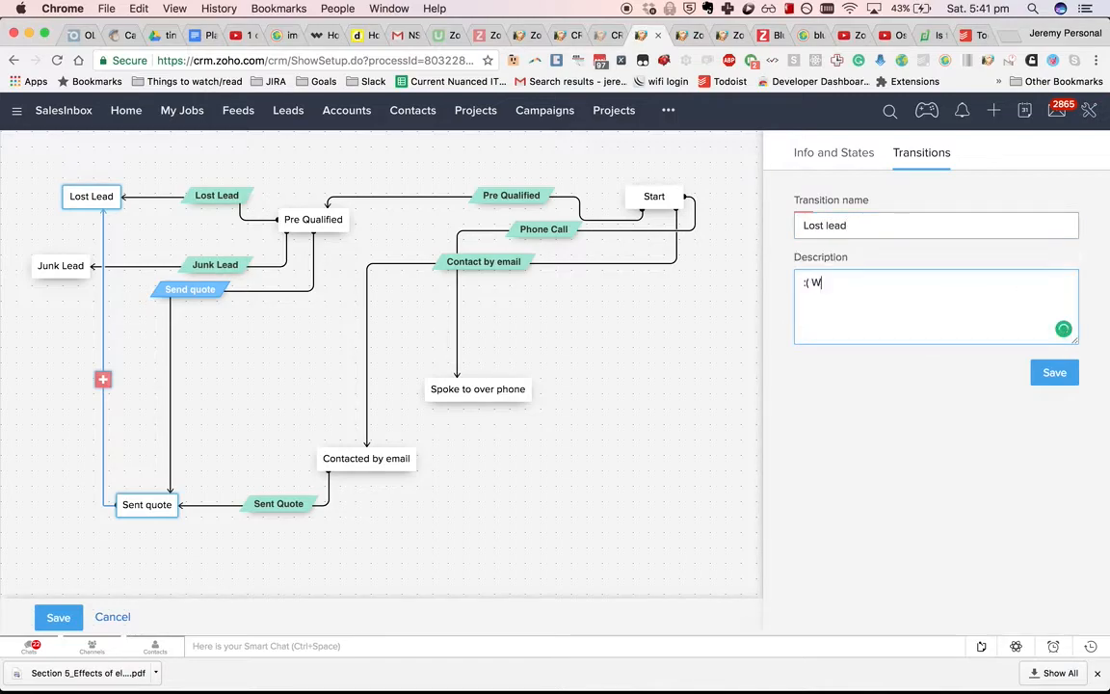
{"action": "type", "text": "hy did we lose the lead?"}
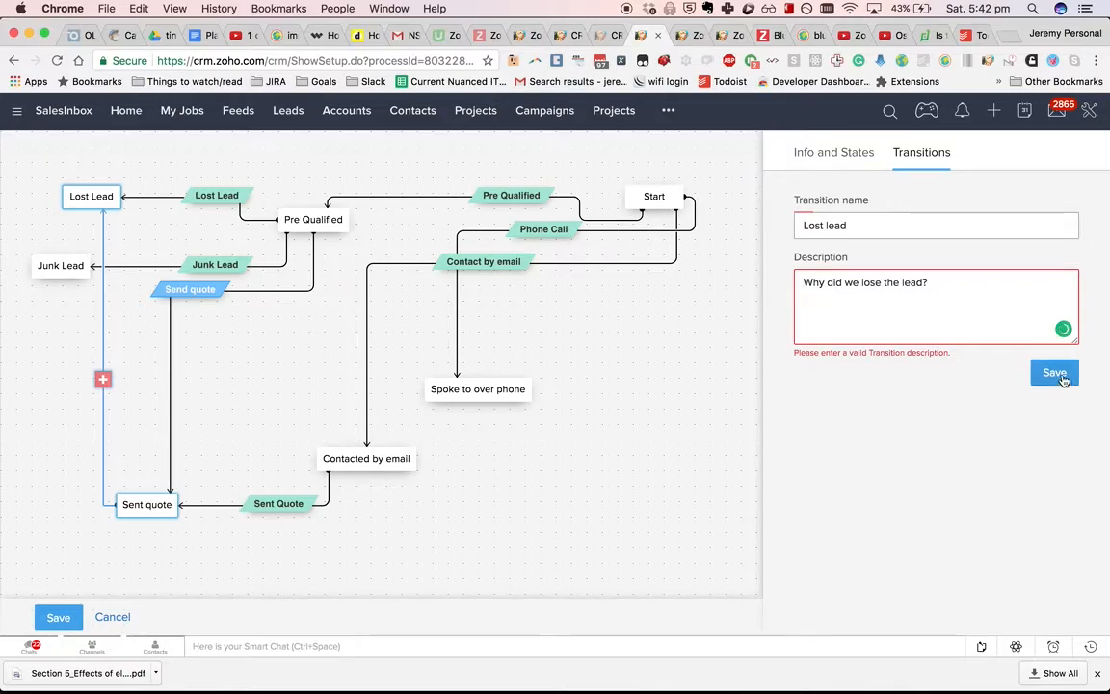
{"action": "left_click", "coordinate": [1054, 374]}
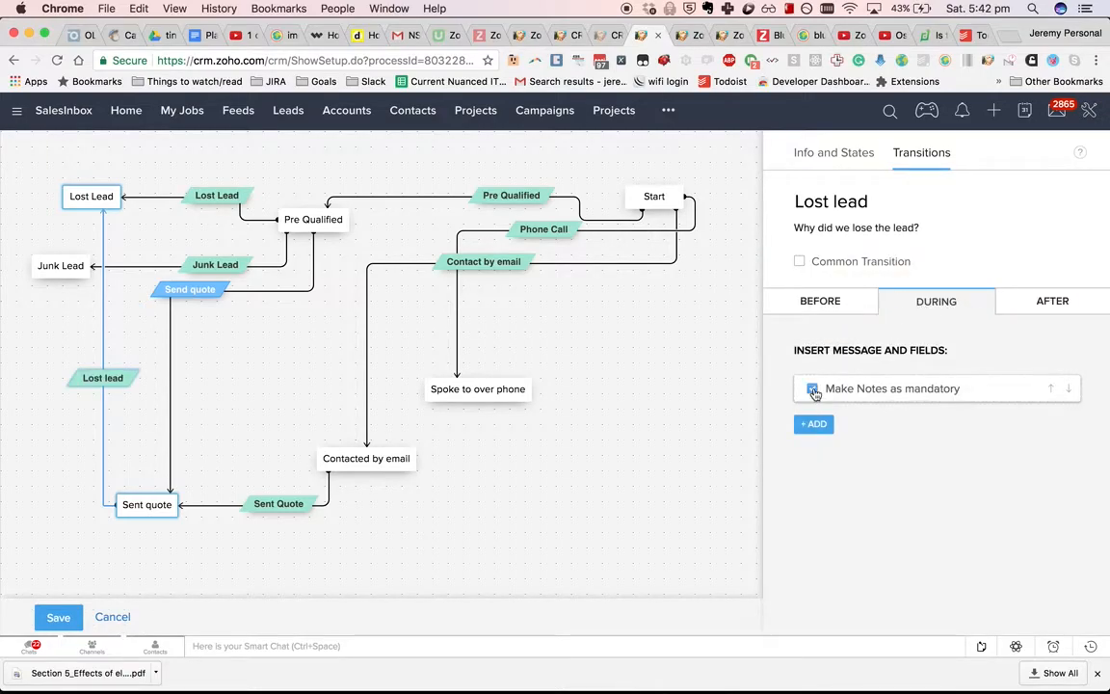
{"action": "left_click", "coordinate": [812, 389]}
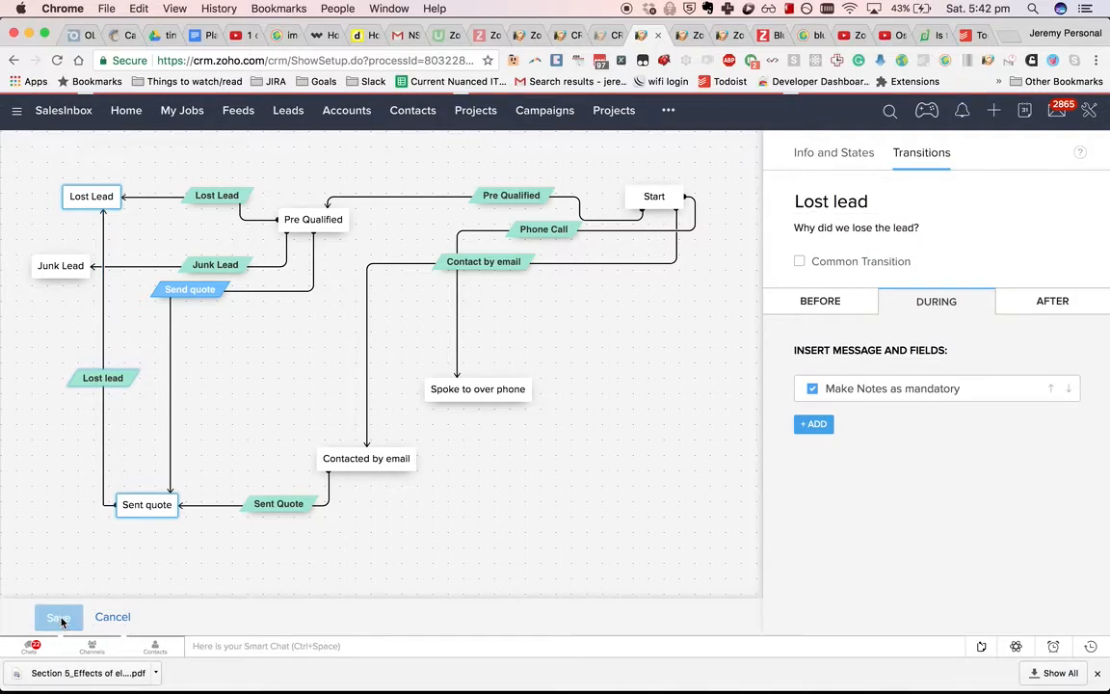
{"action": "left_click", "coordinate": [58, 617]}
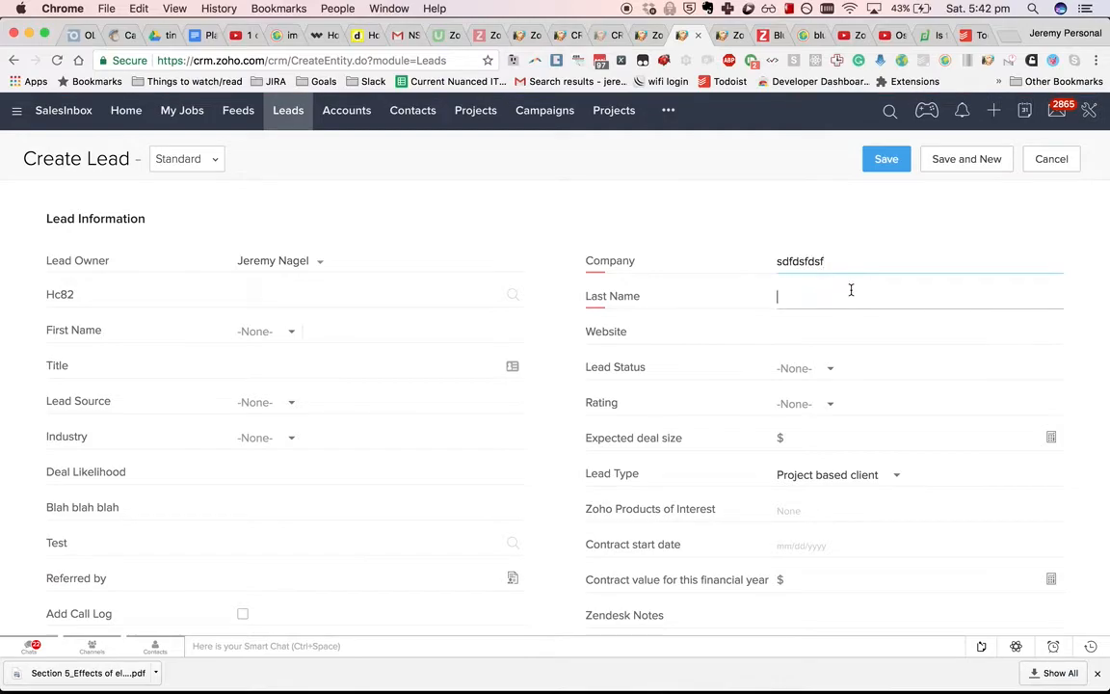
Step: Save a new sdfdsf lead and move it through Phone Call and Send quote with notes
{"action": "type", "text": "sdfdsf"}
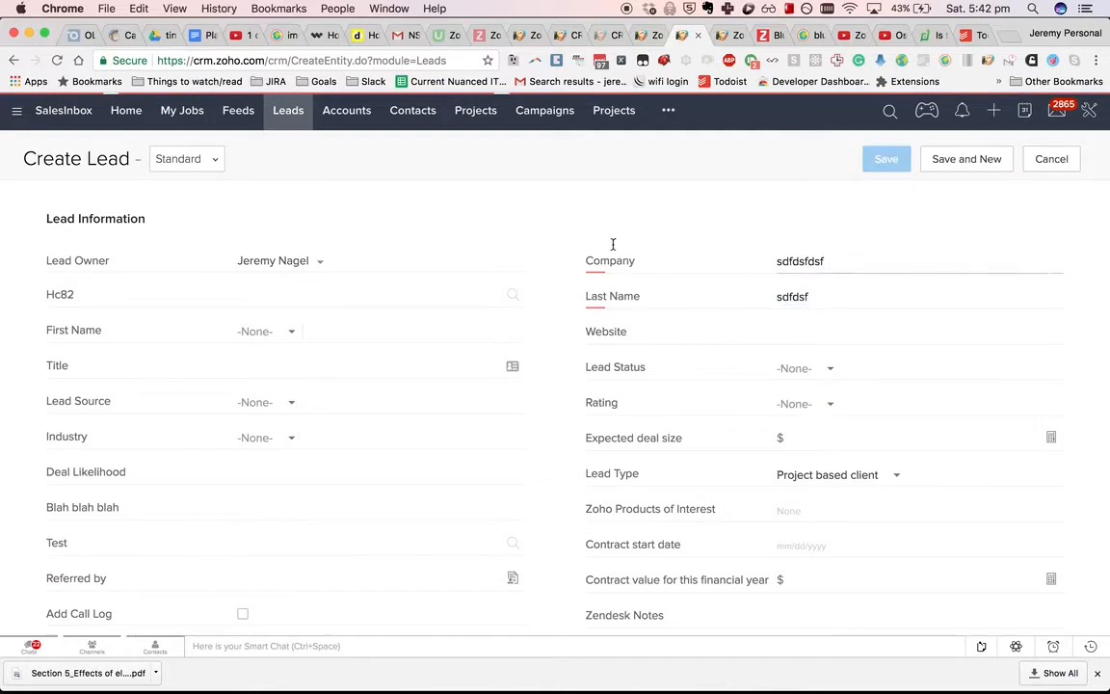
{"action": "left_click", "coordinate": [884, 158]}
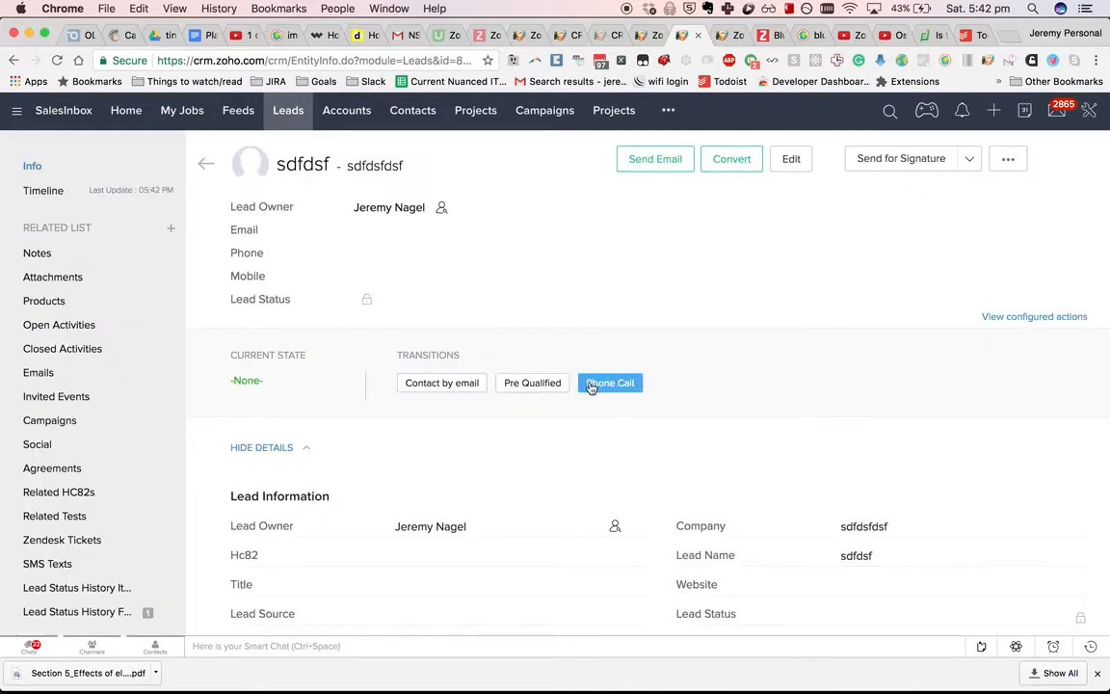
{"action": "left_click", "coordinate": [609, 381]}
{"action": "type", "text": "ssdfsdf"}
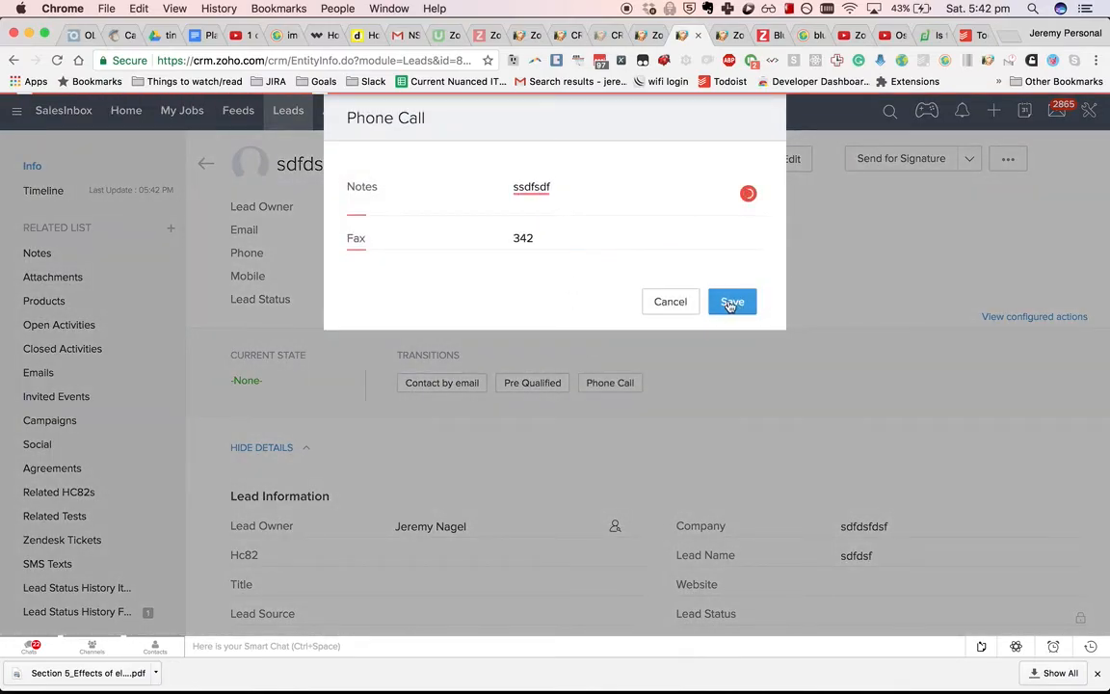
{"action": "left_click", "coordinate": [732, 301]}
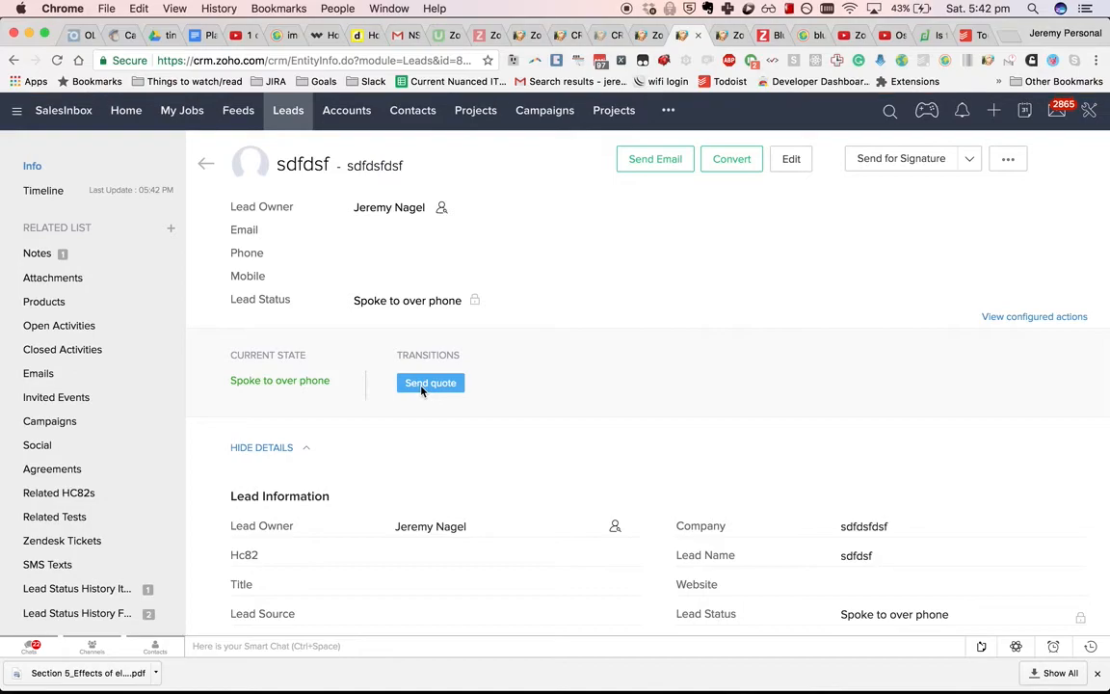
{"action": "left_click", "coordinate": [431, 382]}
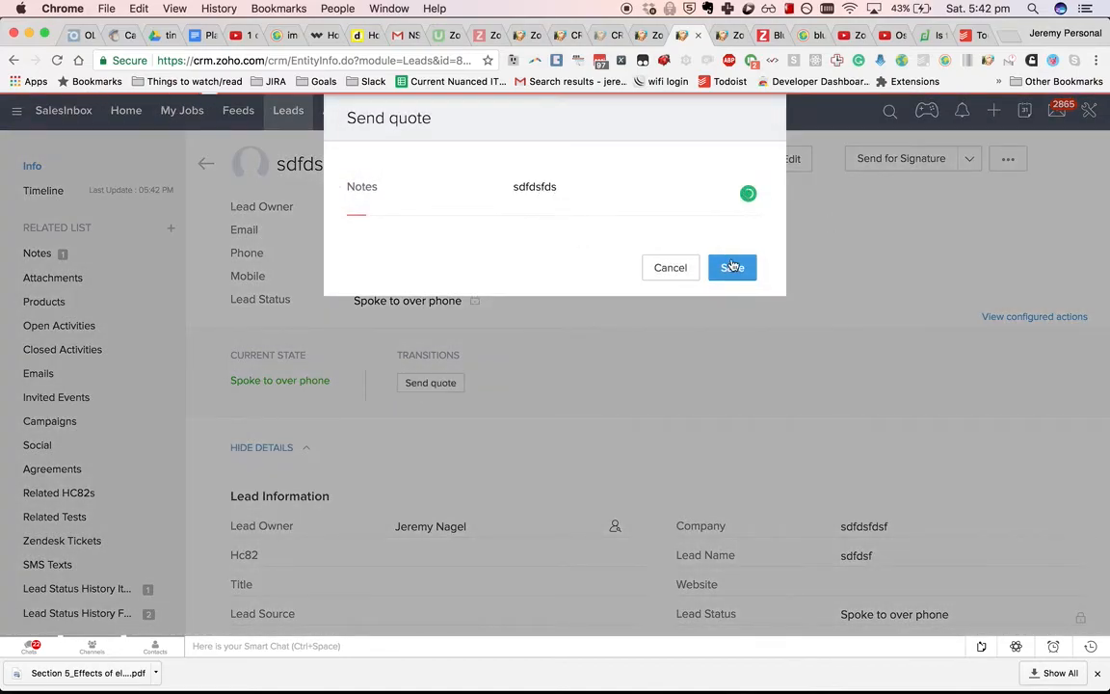
{"action": "left_click", "coordinate": [732, 266]}
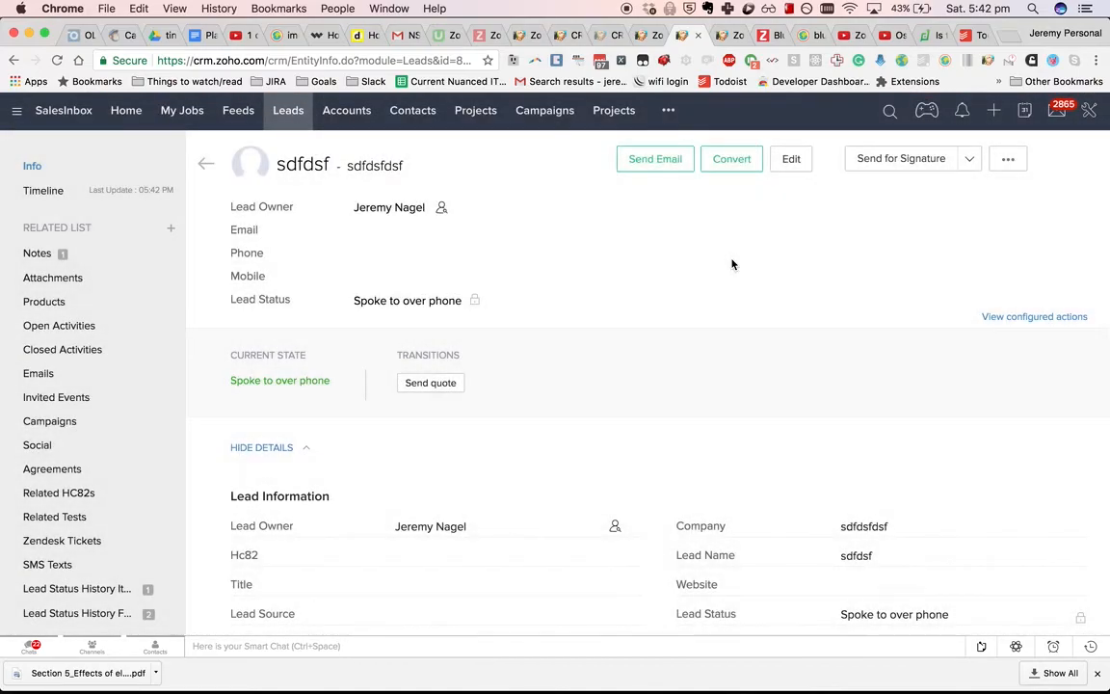
Step: Run the Lost lead transition with note 'xvcxcvdsf', setting the lead to Lost Lead
{"action": "left_click", "coordinate": [429, 381]}
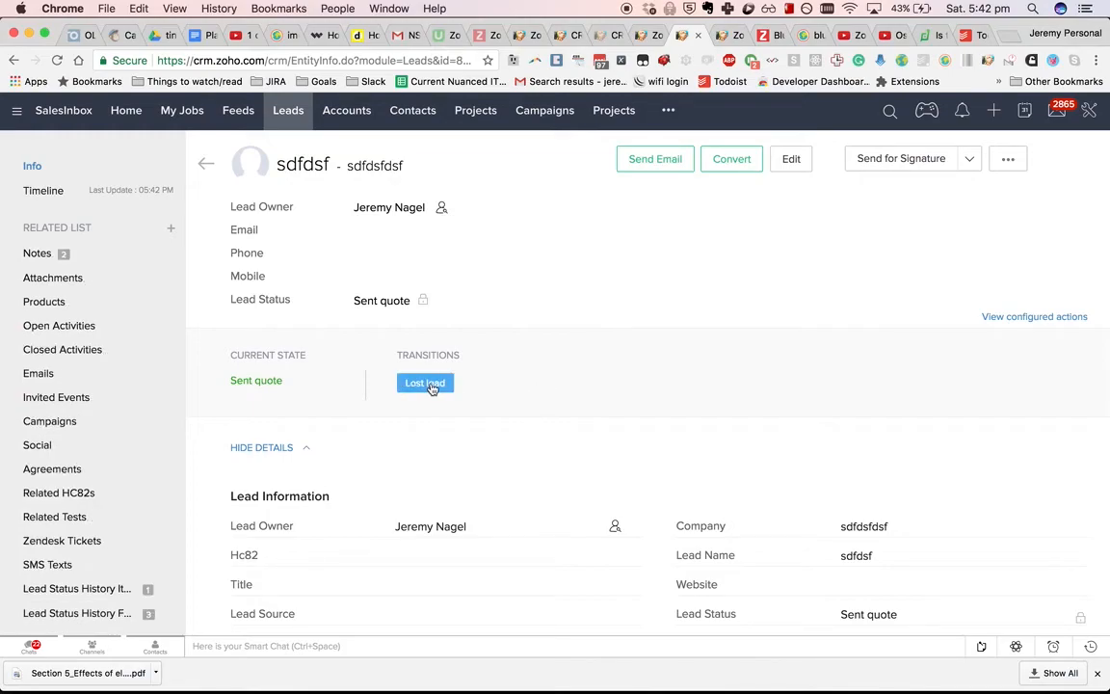
{"action": "left_click", "coordinate": [424, 382]}
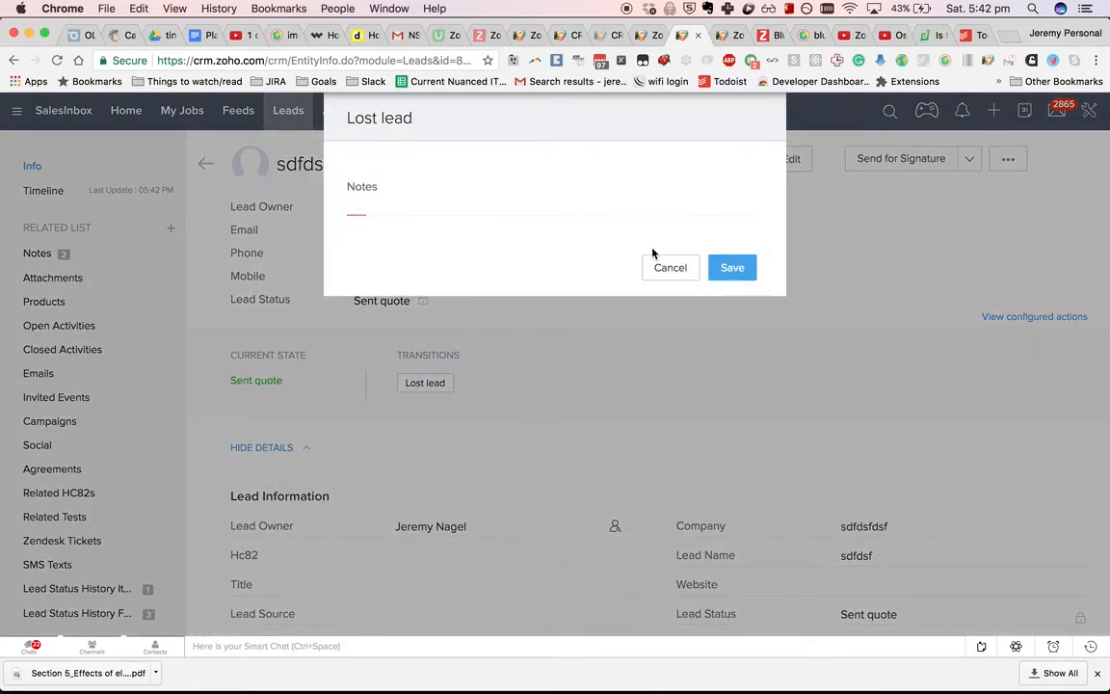
{"action": "type", "text": "xvcxcvdsf"}
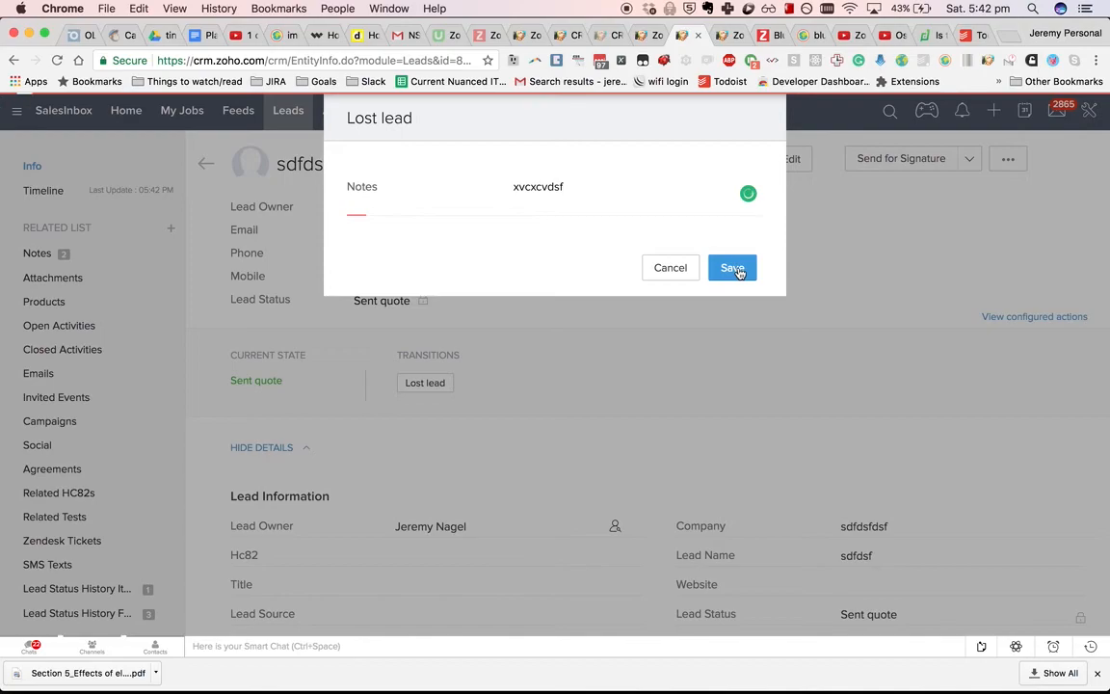
{"action": "left_click", "coordinate": [733, 266]}
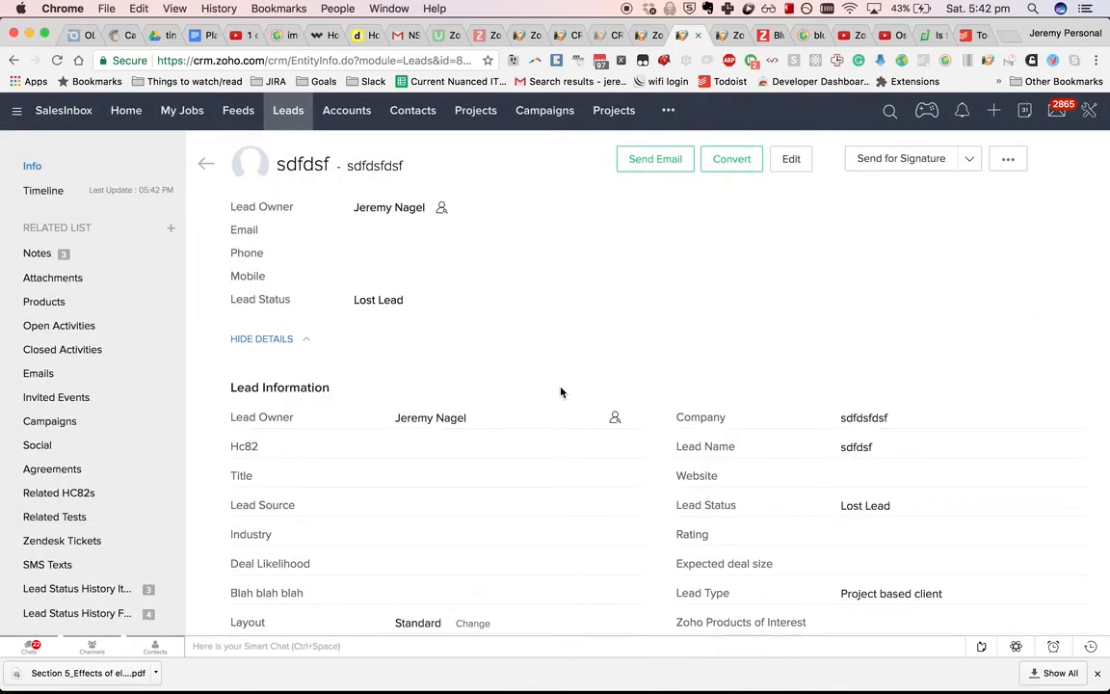